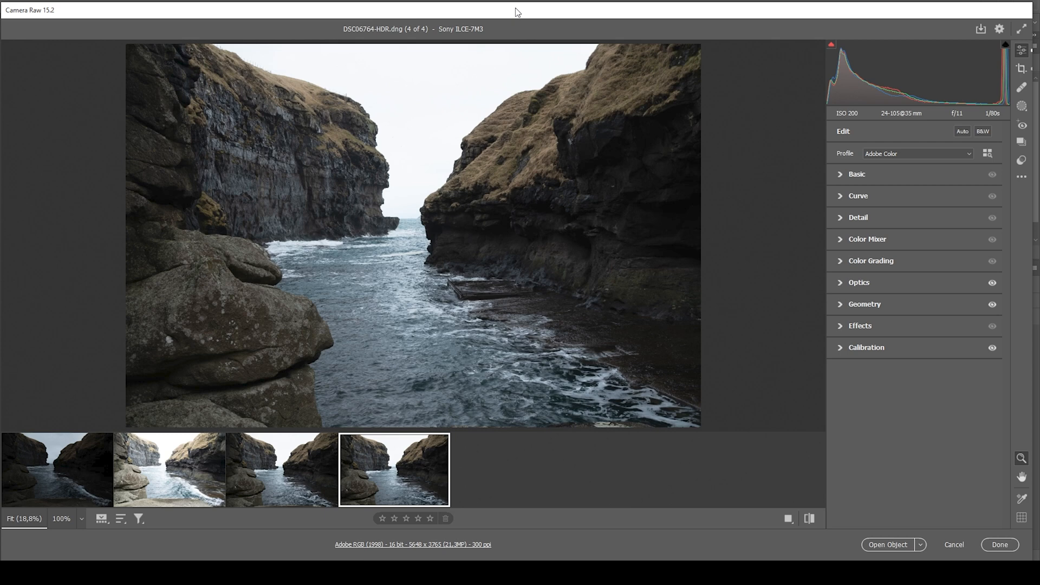
{"action": "mouse_move", "coordinate": [543, 23]}
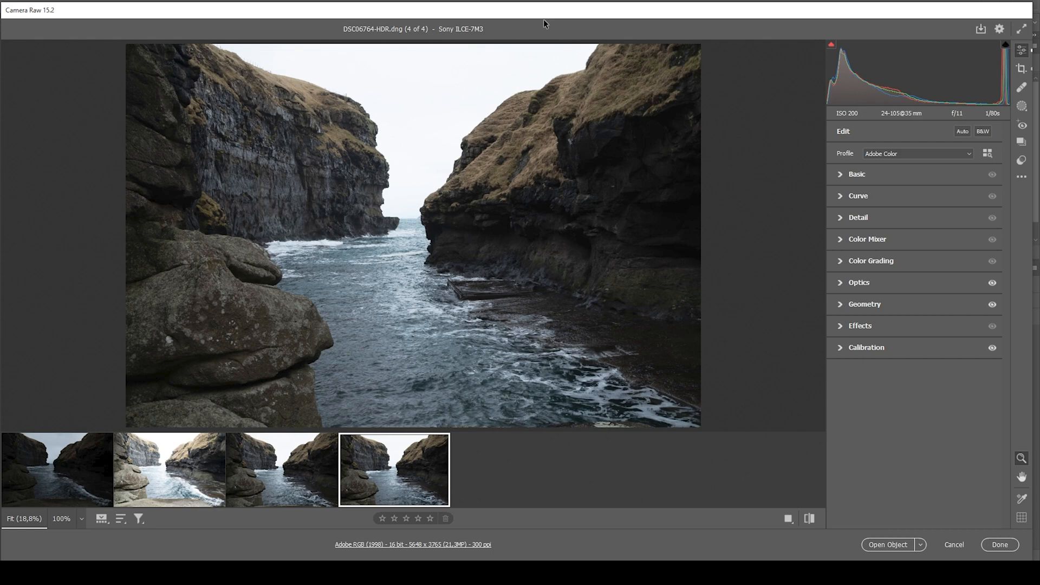
{"action": "mouse_move", "coordinate": [454, 67]}
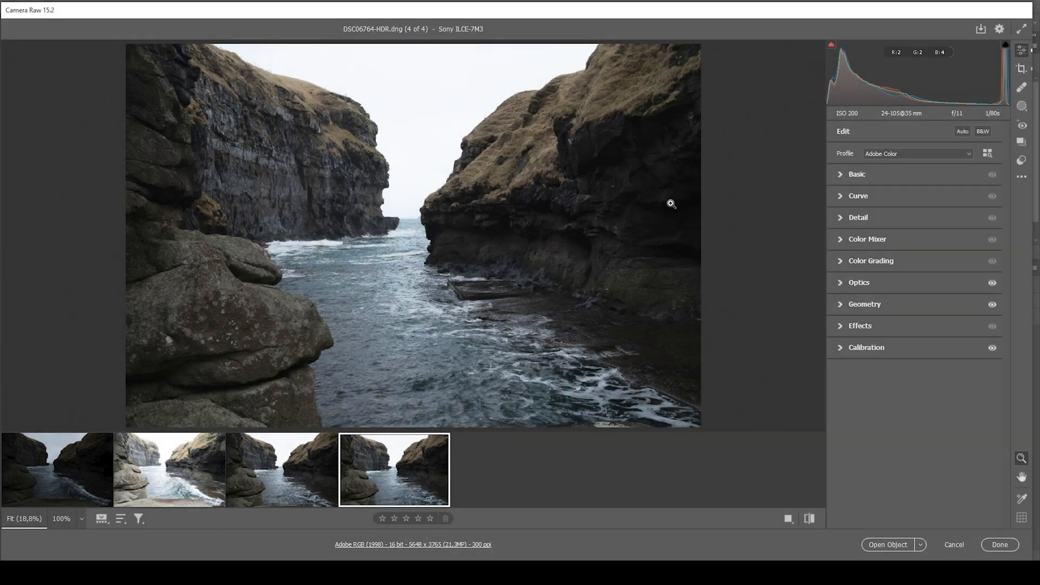
{"action": "mouse_move", "coordinate": [675, 220]}
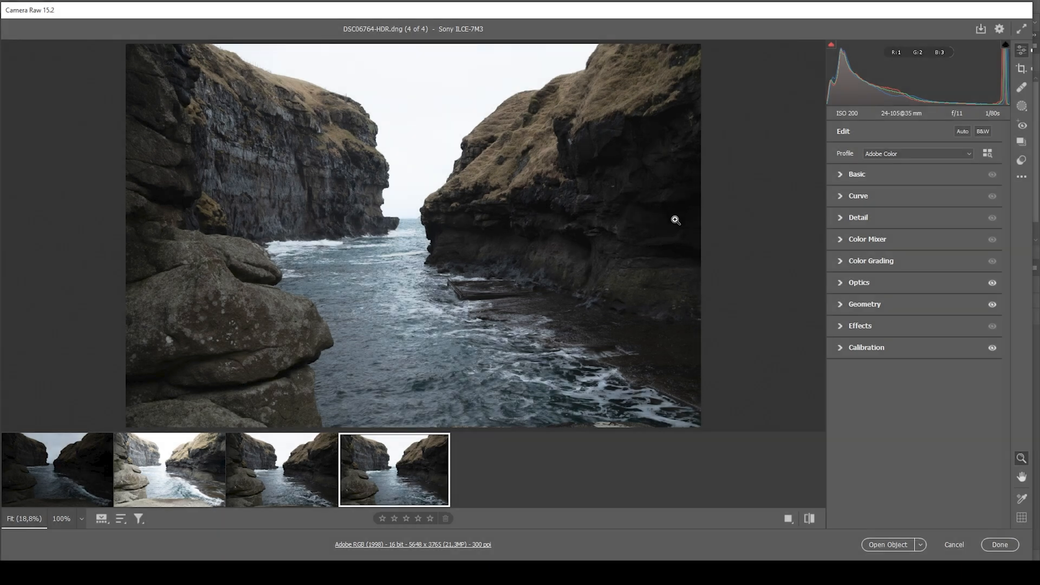
- Switch the cliff photo's profile from Adobe Color to Adobe Standard
{"action": "left_click", "coordinate": [918, 153]}
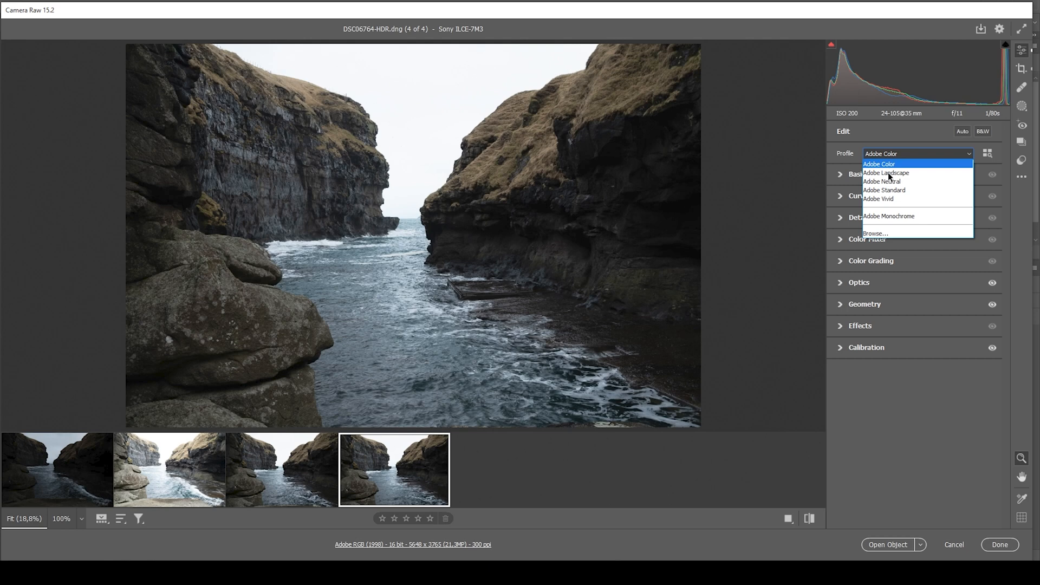
{"action": "left_click", "coordinate": [884, 190]}
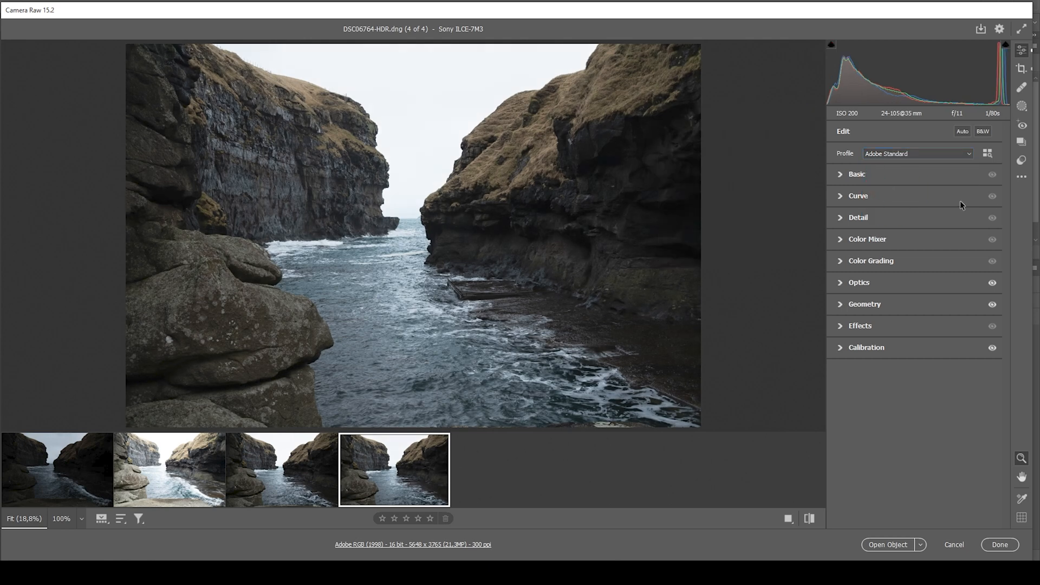
{"action": "mouse_move", "coordinate": [661, 250]}
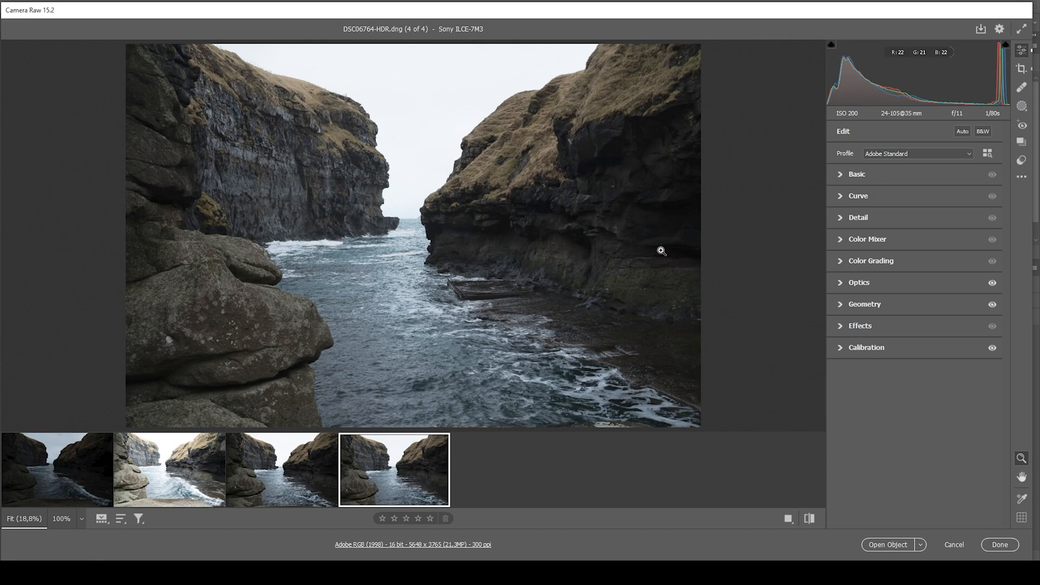
{"action": "mouse_move", "coordinate": [716, 218]}
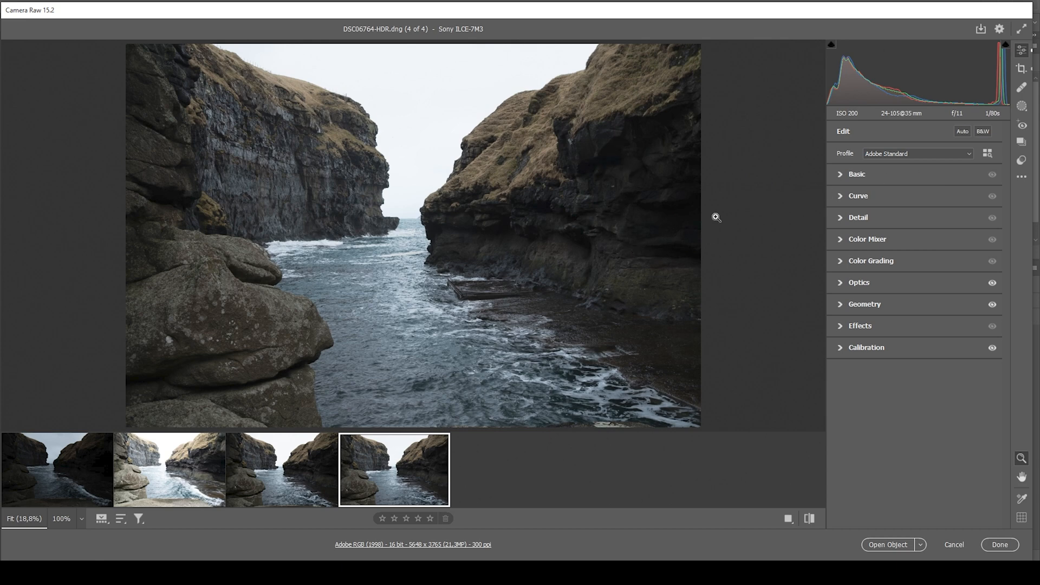
{"action": "mouse_move", "coordinate": [840, 181]}
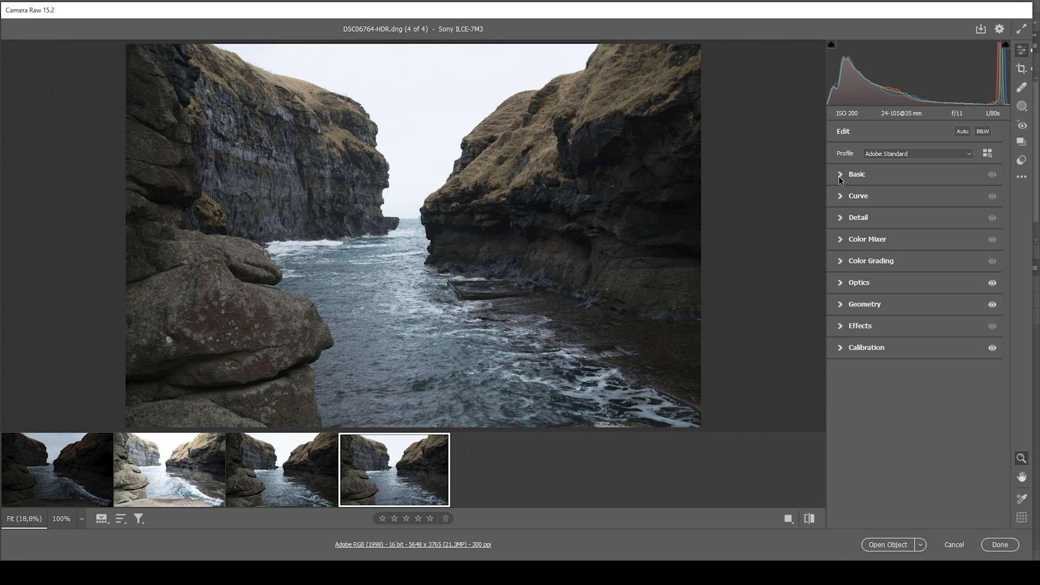
- Expand the Basic panel to reach the tone and colour sliders
{"action": "left_click", "coordinate": [856, 173]}
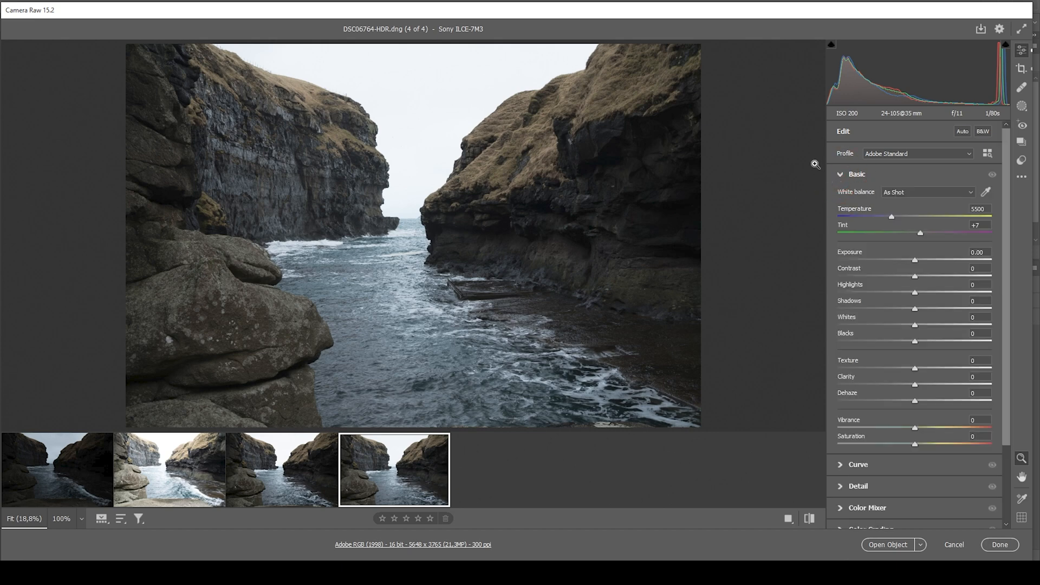
{"action": "mouse_move", "coordinate": [836, 169]}
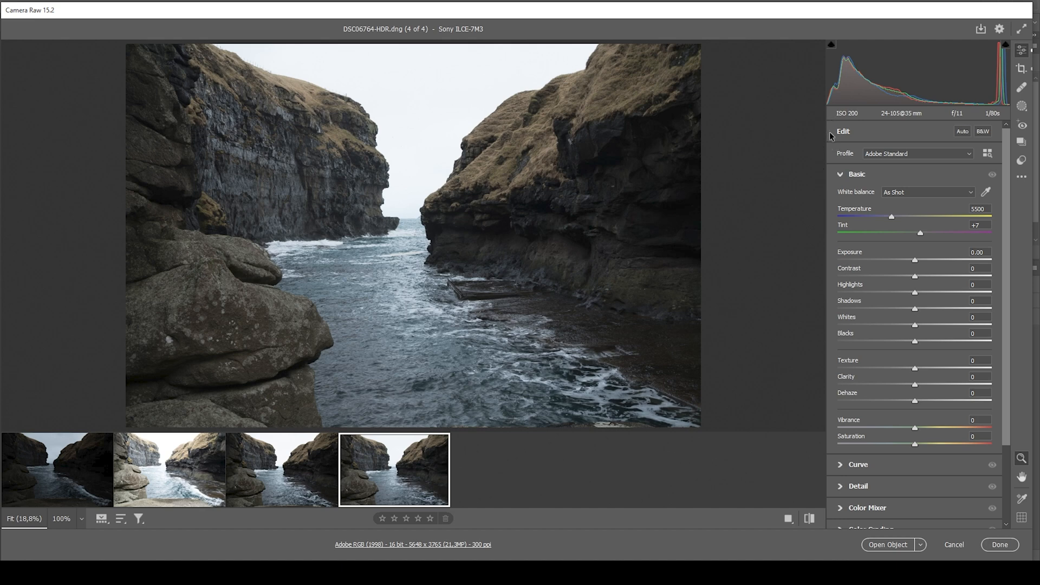
{"action": "mouse_move", "coordinate": [870, 84]}
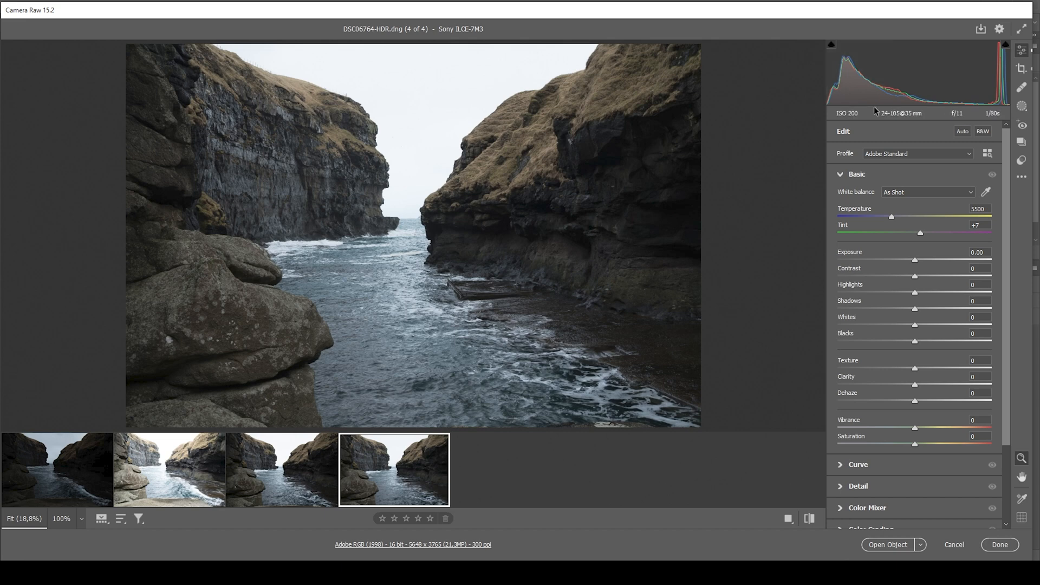
{"action": "mouse_move", "coordinate": [914, 256]}
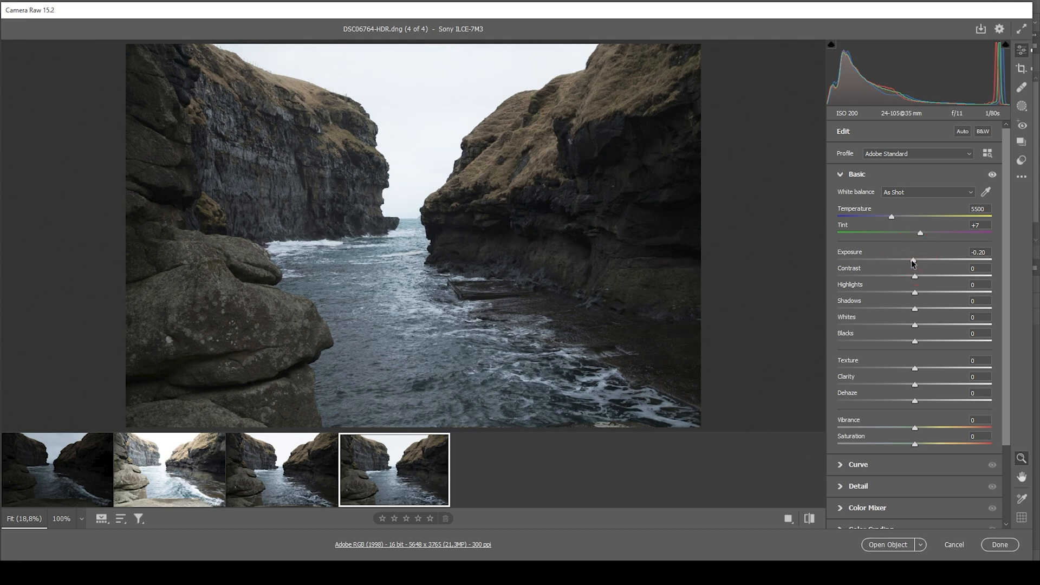
{"action": "mouse_move", "coordinate": [912, 299]}
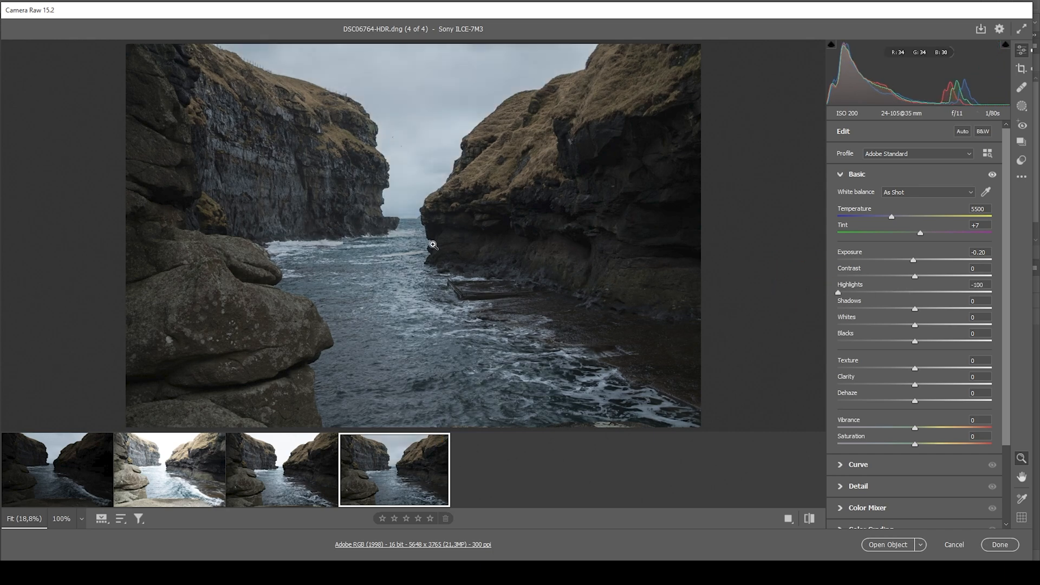
{"action": "mouse_move", "coordinate": [419, 160]}
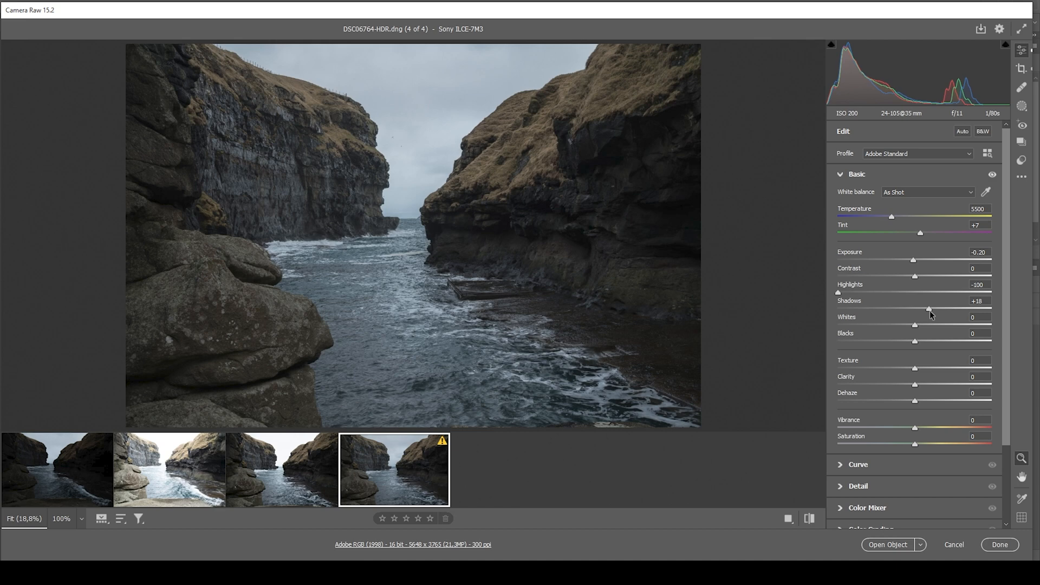
{"action": "mouse_move", "coordinate": [917, 344]}
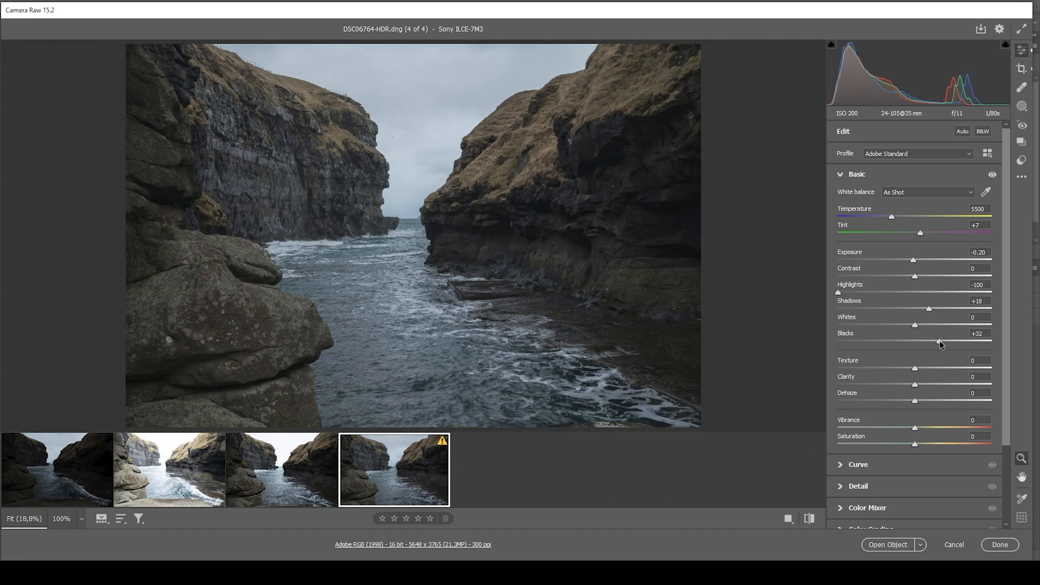
{"action": "mouse_move", "coordinate": [606, 283]}
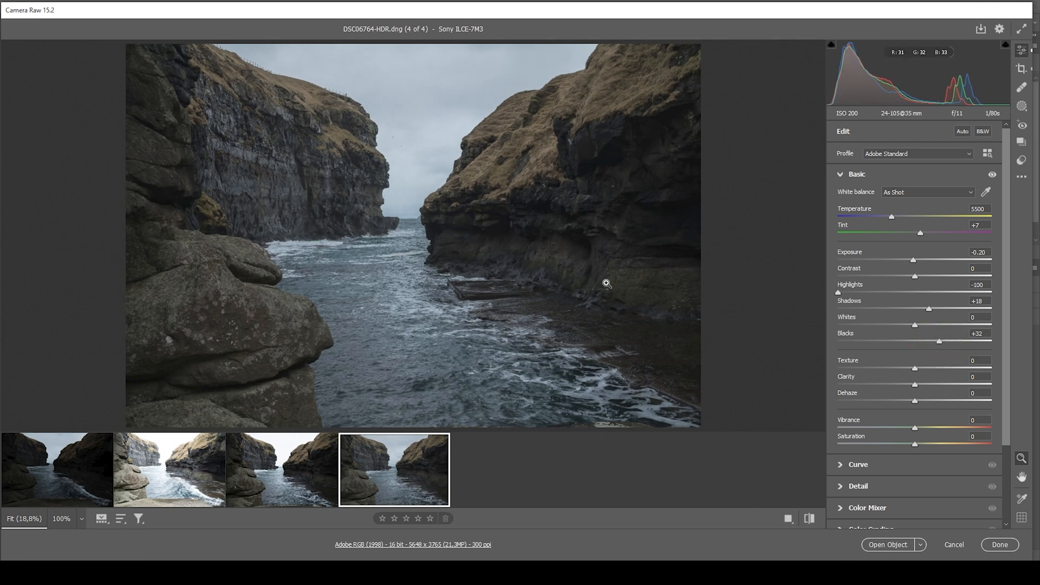
{"action": "mouse_move", "coordinate": [617, 227]}
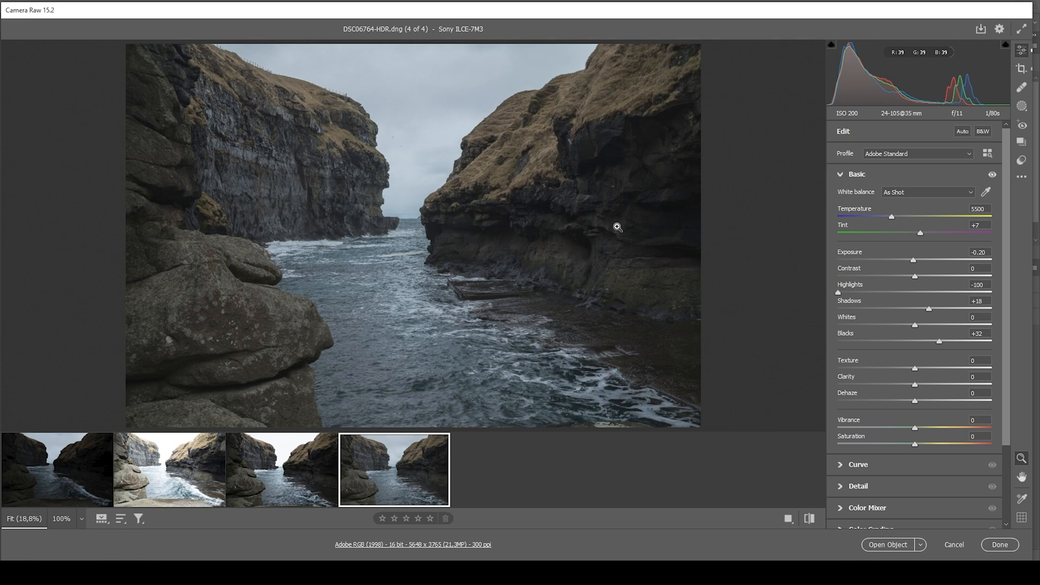
{"action": "mouse_move", "coordinate": [601, 236]}
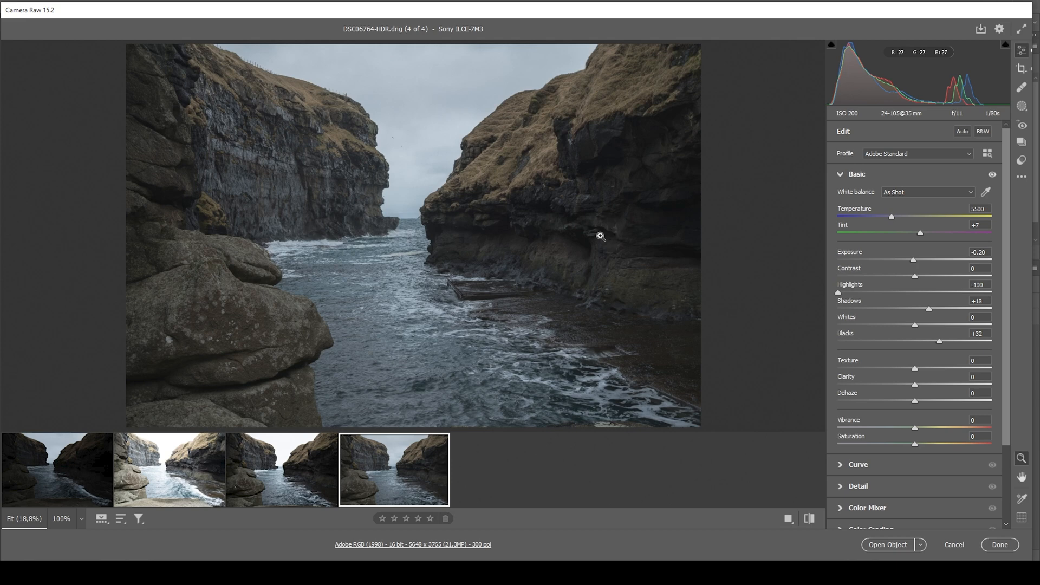
{"action": "mouse_move", "coordinate": [794, 285]}
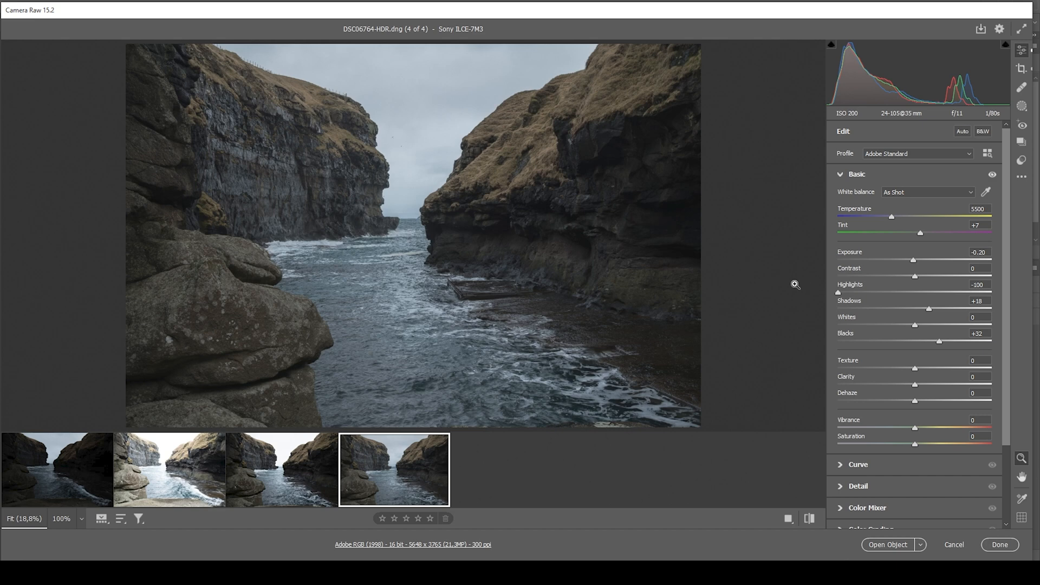
{"action": "mouse_move", "coordinate": [917, 328]}
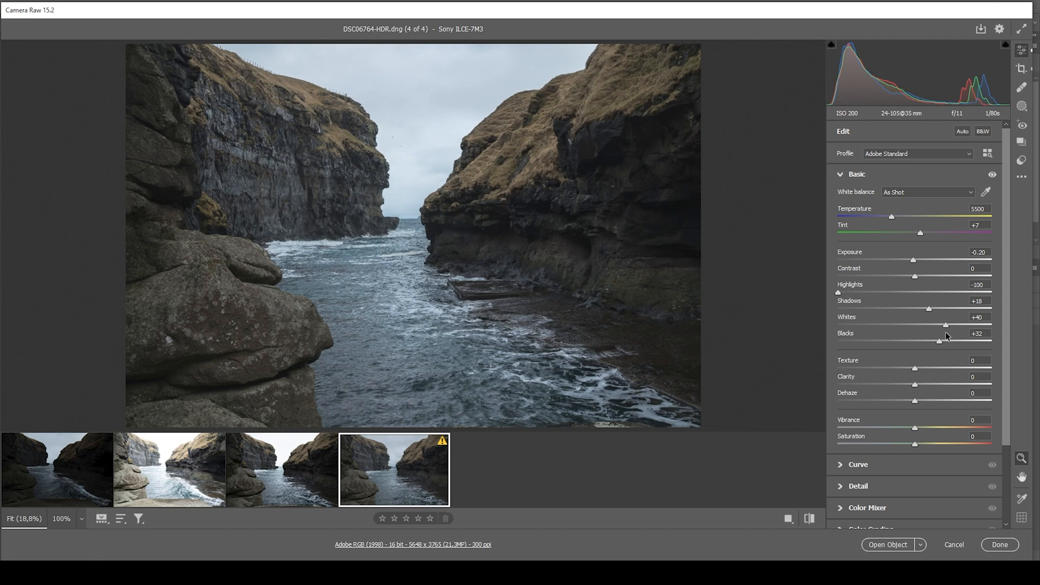
{"action": "mouse_move", "coordinate": [938, 339]}
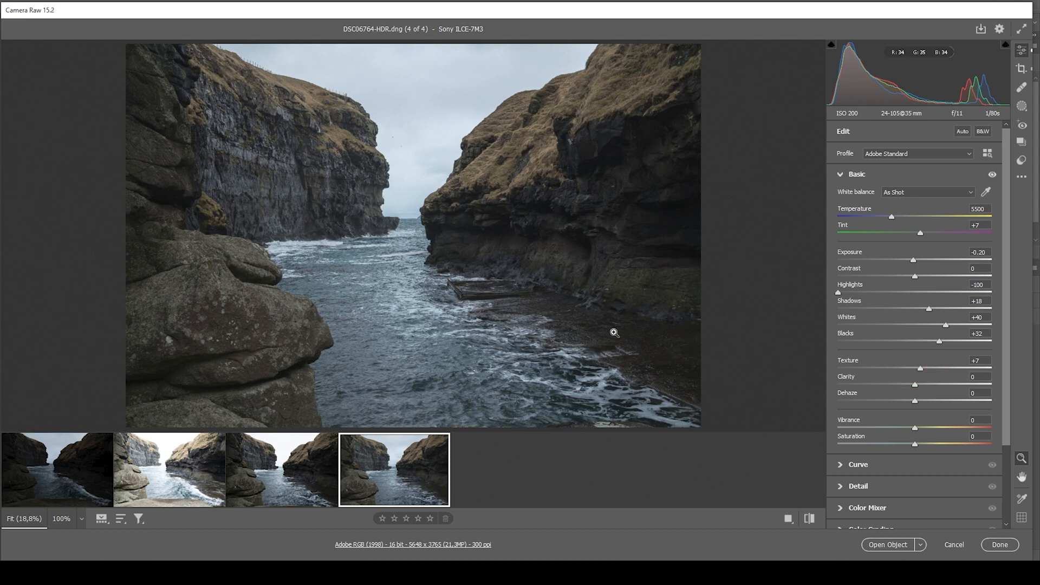
{"action": "mouse_move", "coordinate": [912, 390]}
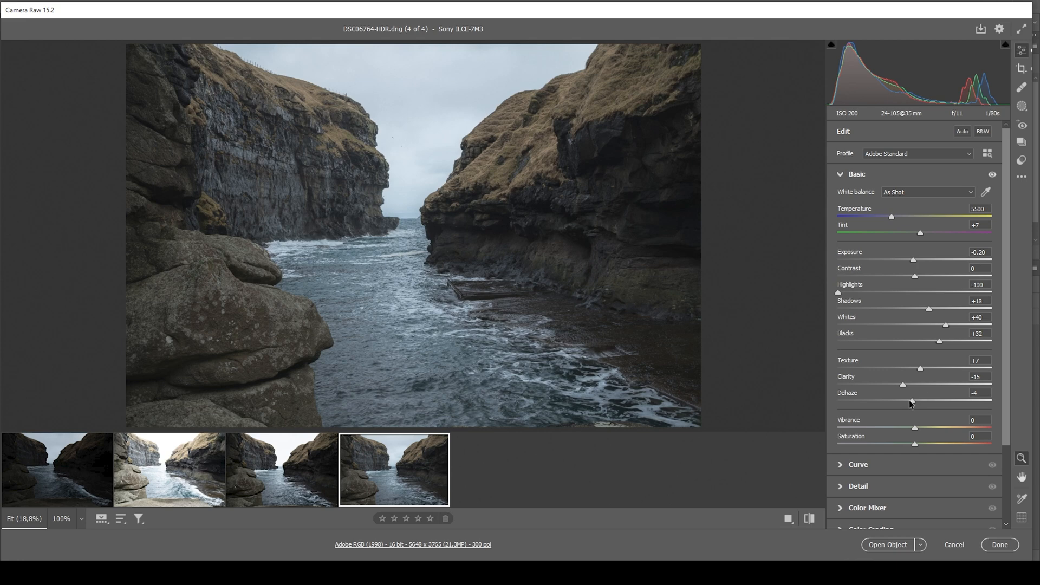
{"action": "mouse_move", "coordinate": [915, 409]}
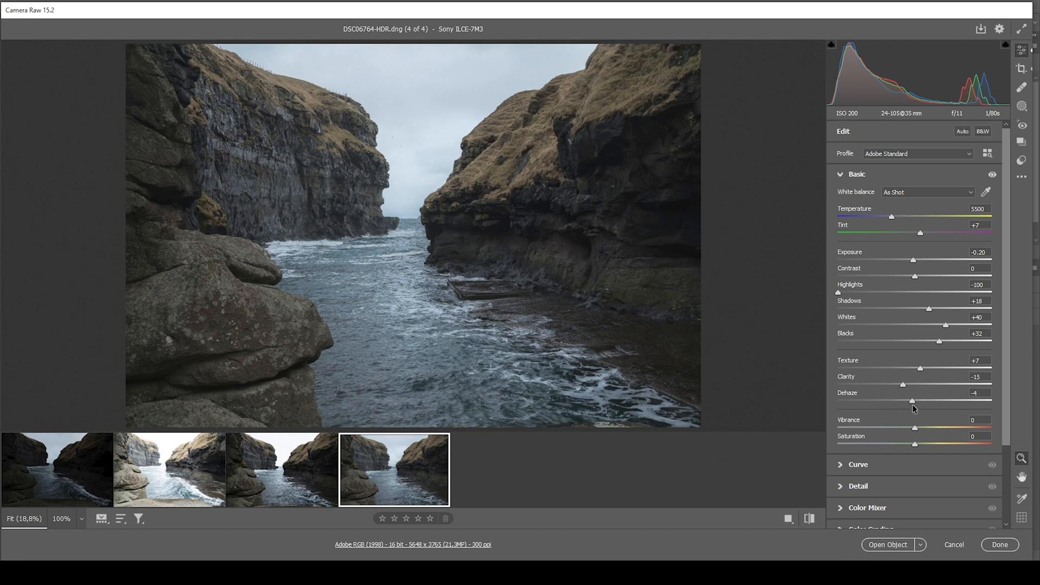
{"action": "mouse_move", "coordinate": [912, 389]}
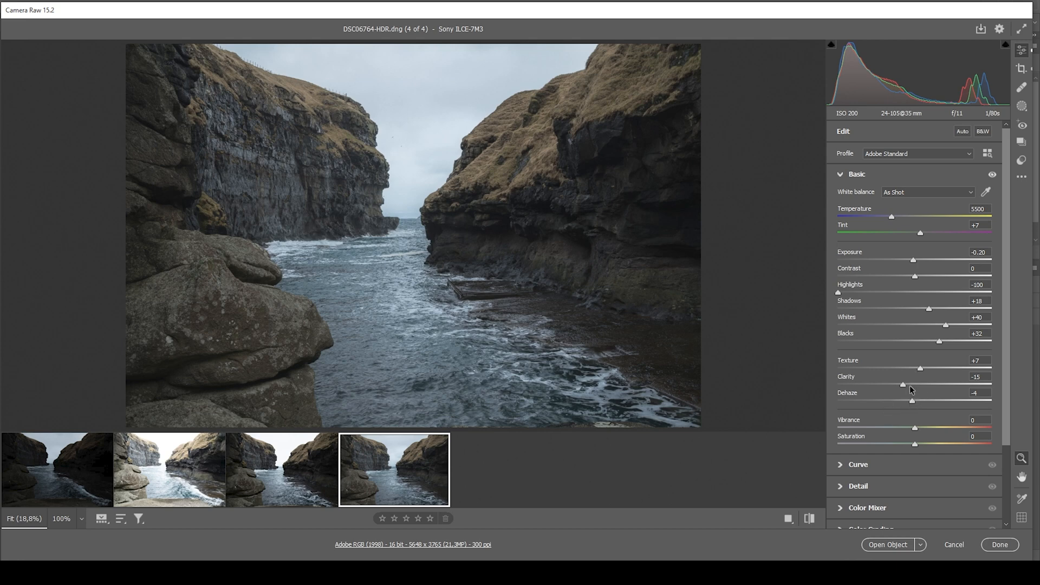
{"action": "mouse_move", "coordinate": [968, 457]}
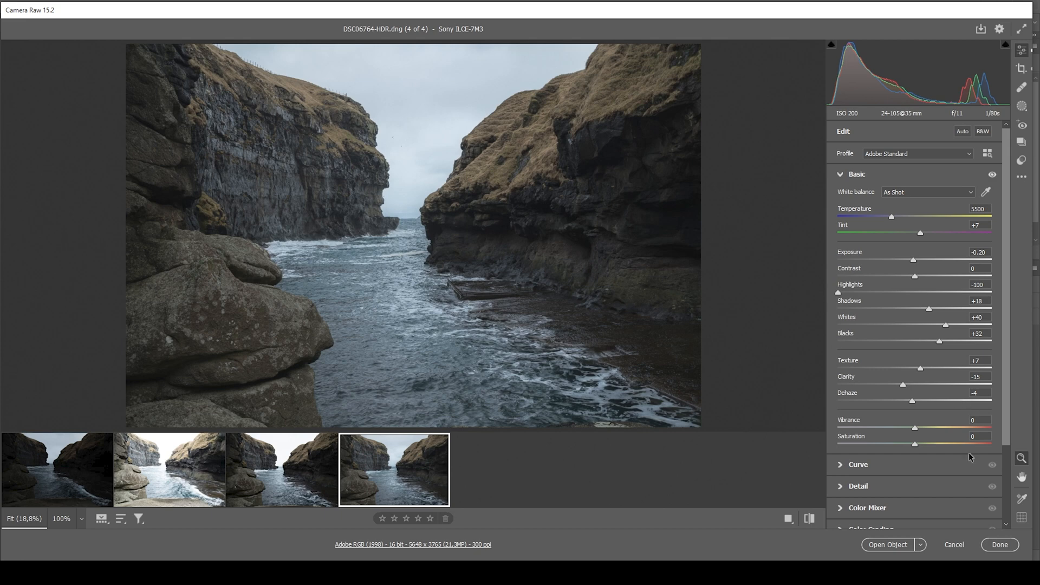
{"action": "mouse_move", "coordinate": [916, 432]}
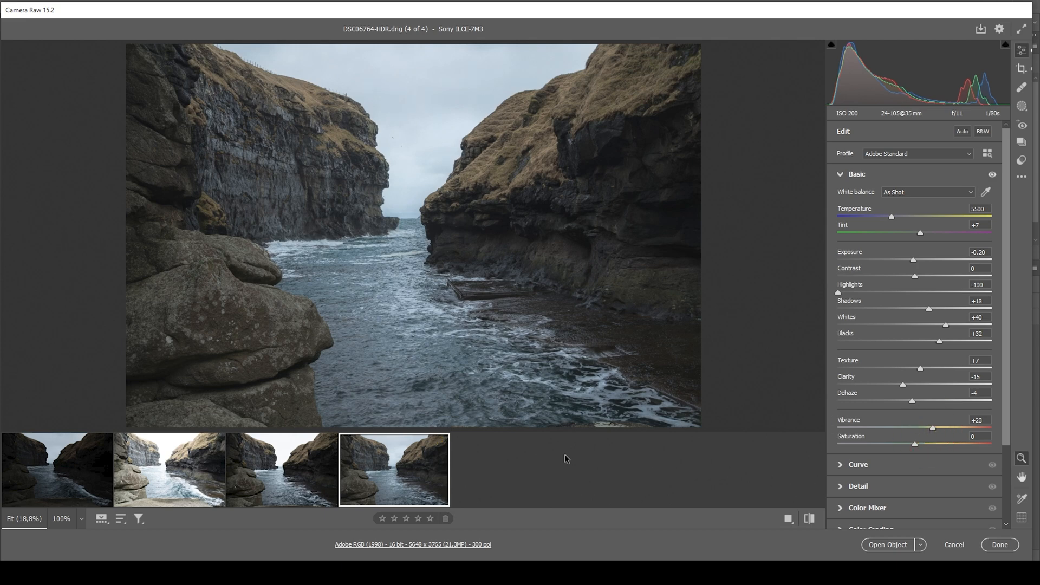
{"action": "mouse_move", "coordinate": [468, 430]}
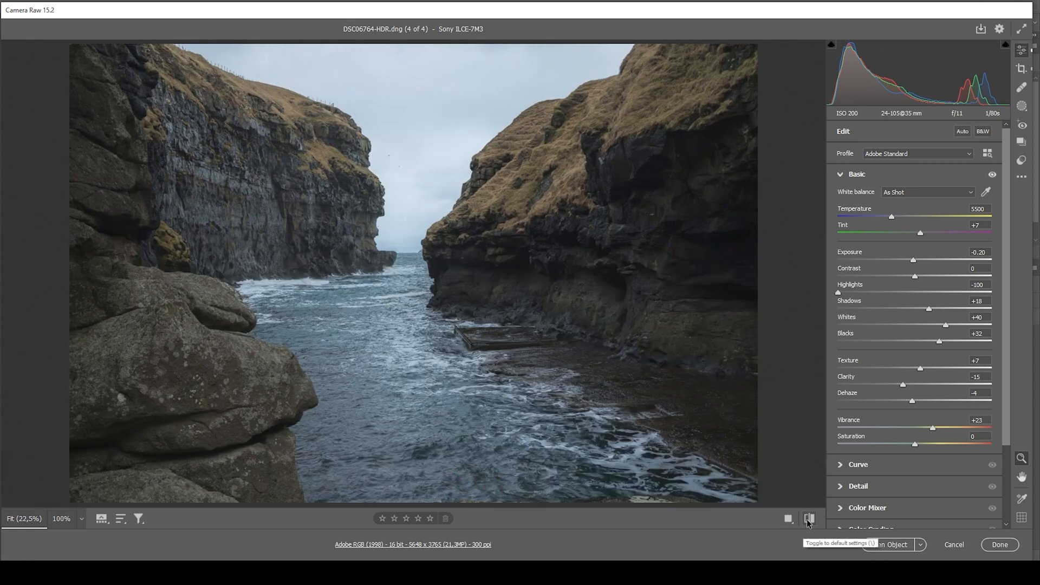
- Compare the edit against the unedited original, then return to the edited version
{"action": "left_click", "coordinate": [809, 519]}
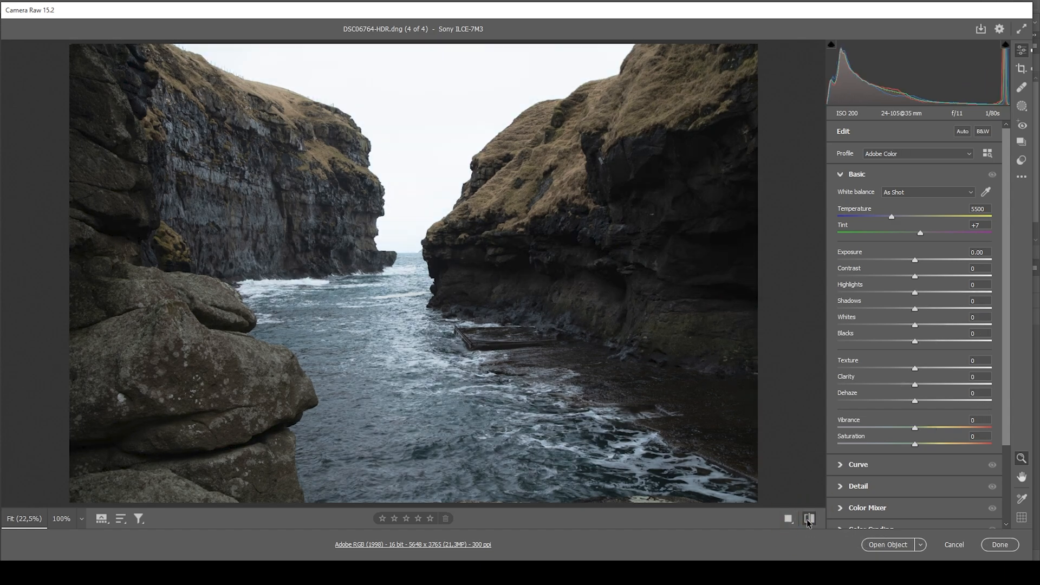
{"action": "left_click", "coordinate": [809, 519]}
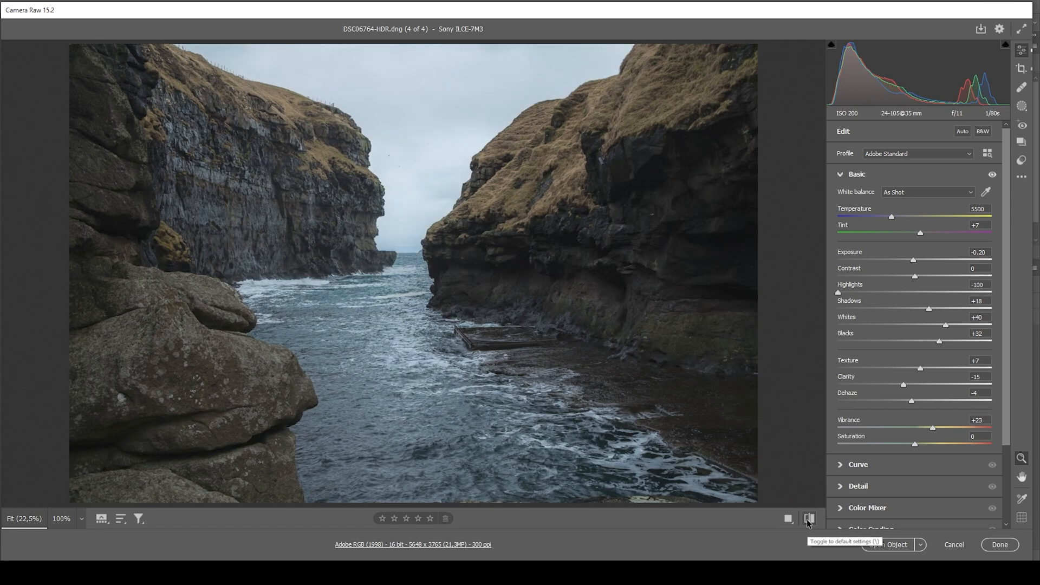
{"action": "mouse_move", "coordinate": [796, 512]}
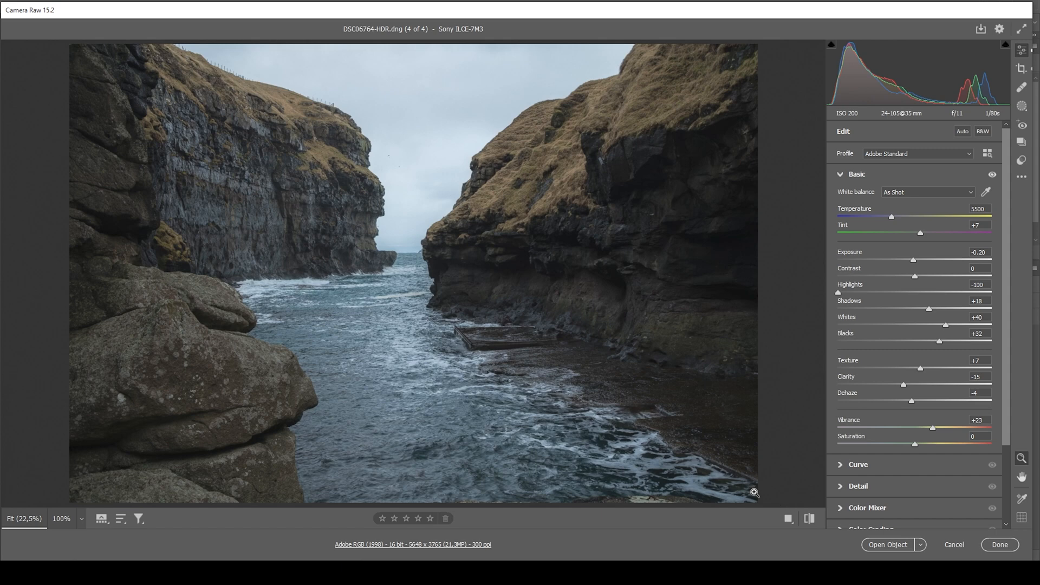
{"action": "mouse_move", "coordinate": [1022, 106]}
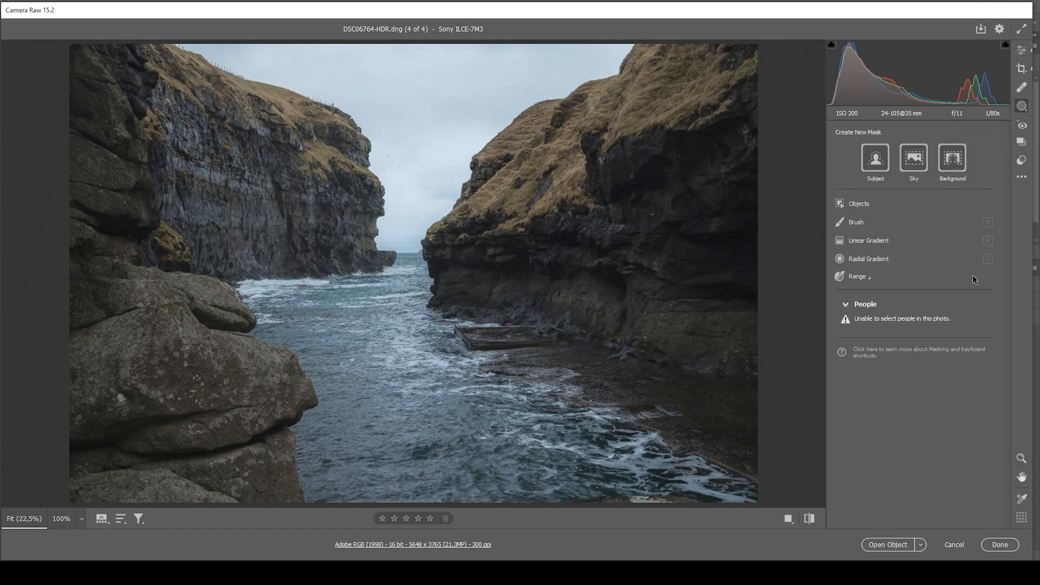
{"action": "mouse_move", "coordinate": [594, 155]}
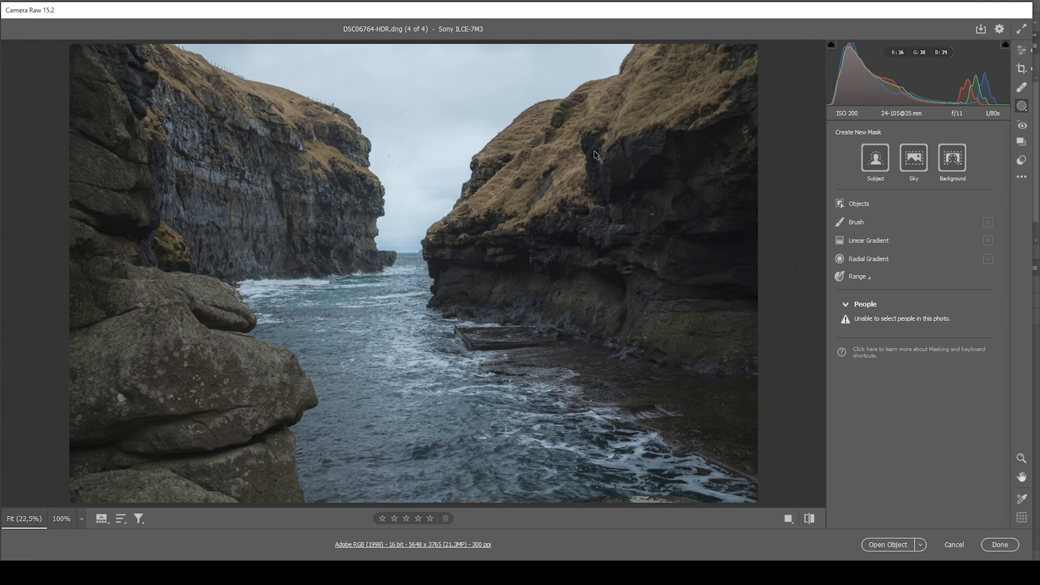
{"action": "mouse_move", "coordinate": [477, 41]}
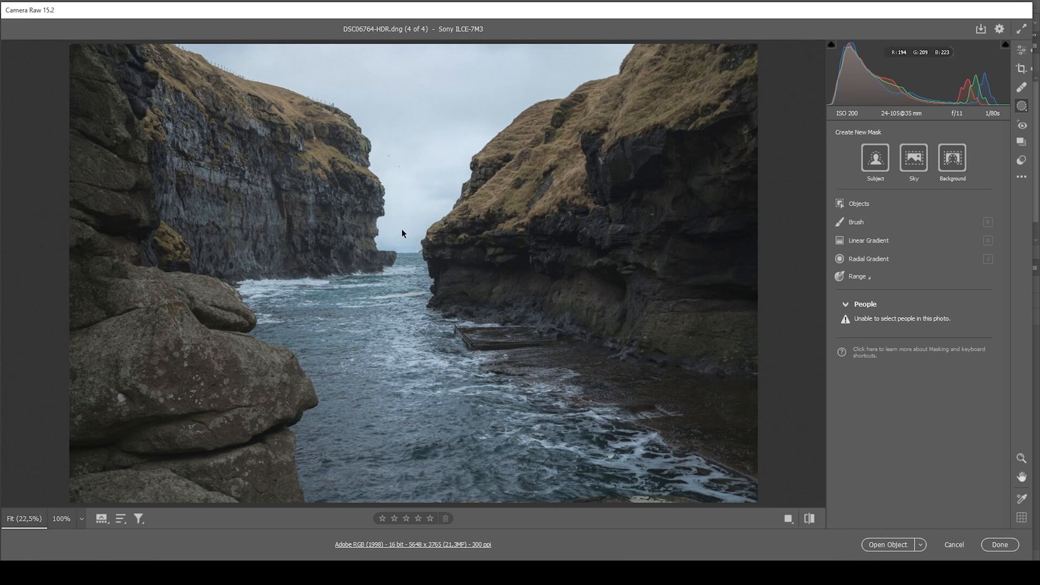
{"action": "mouse_move", "coordinate": [903, 180]}
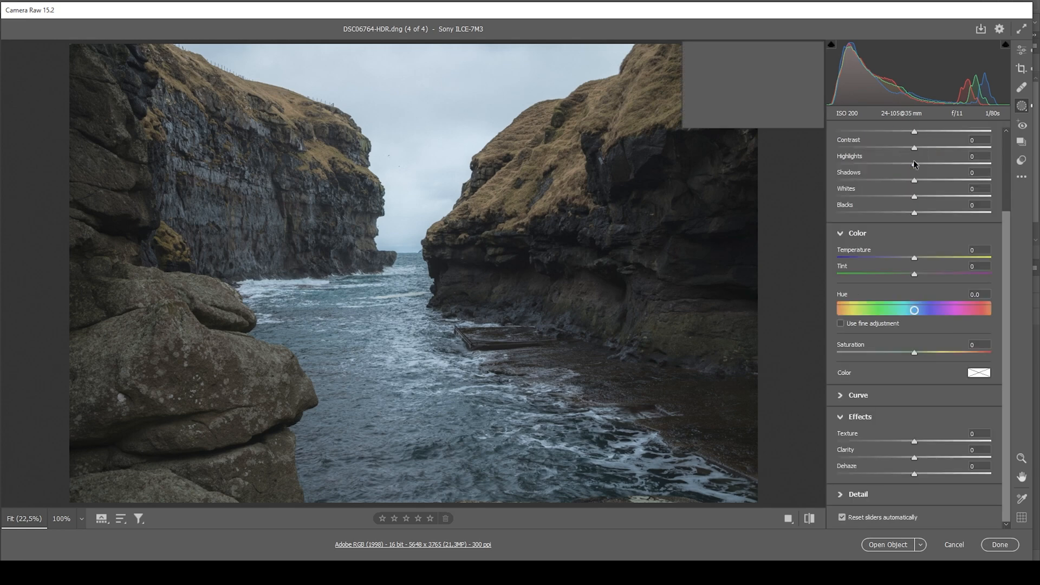
- Mask the sky automatically and subtract a radial gradient over its bright centre between the cliffs
{"action": "left_click", "coordinate": [1020, 106]}
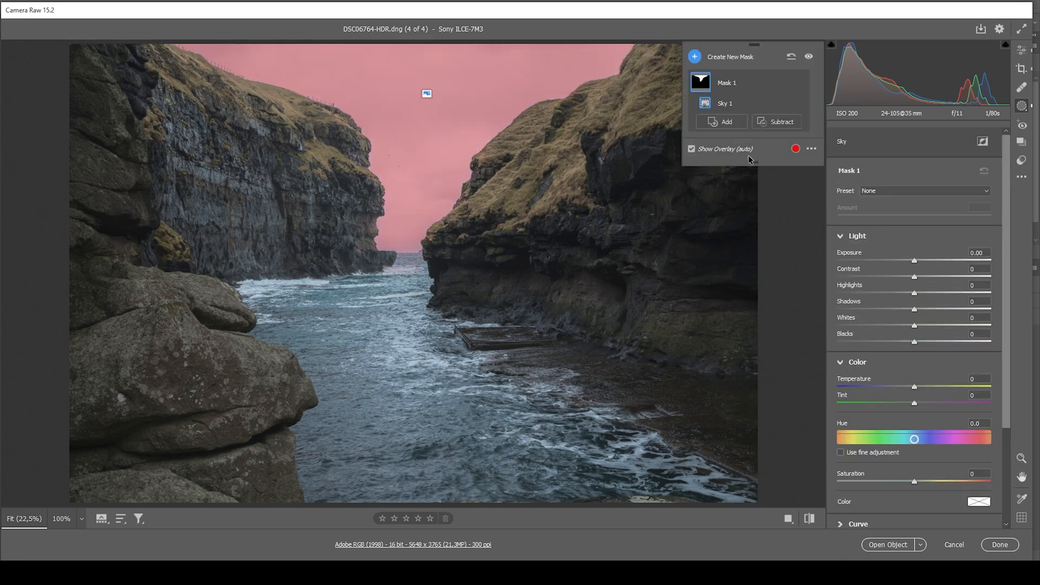
{"action": "left_click", "coordinate": [780, 121]}
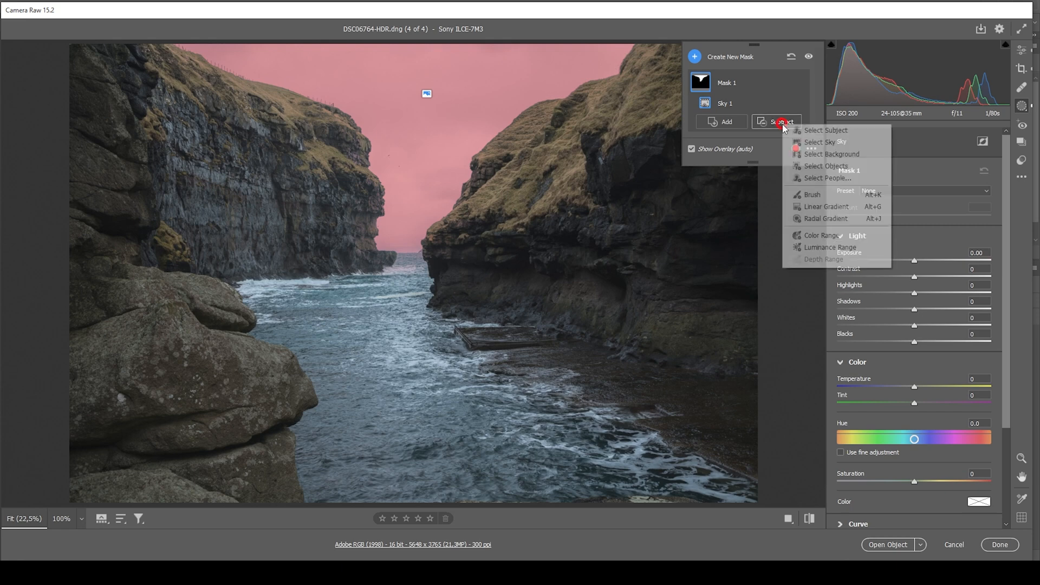
{"action": "mouse_move", "coordinate": [822, 197]}
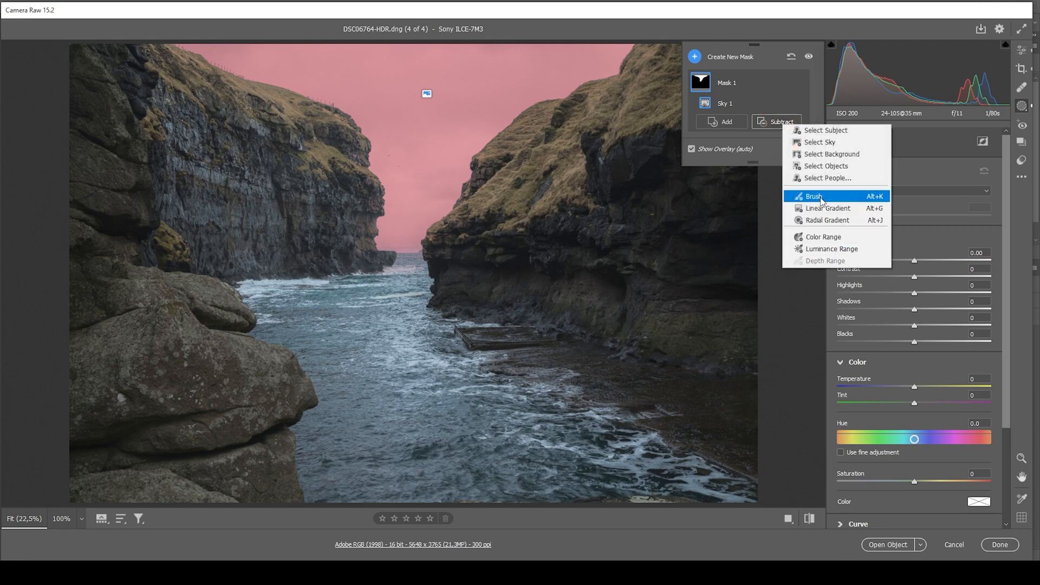
{"action": "left_click", "coordinate": [827, 220]}
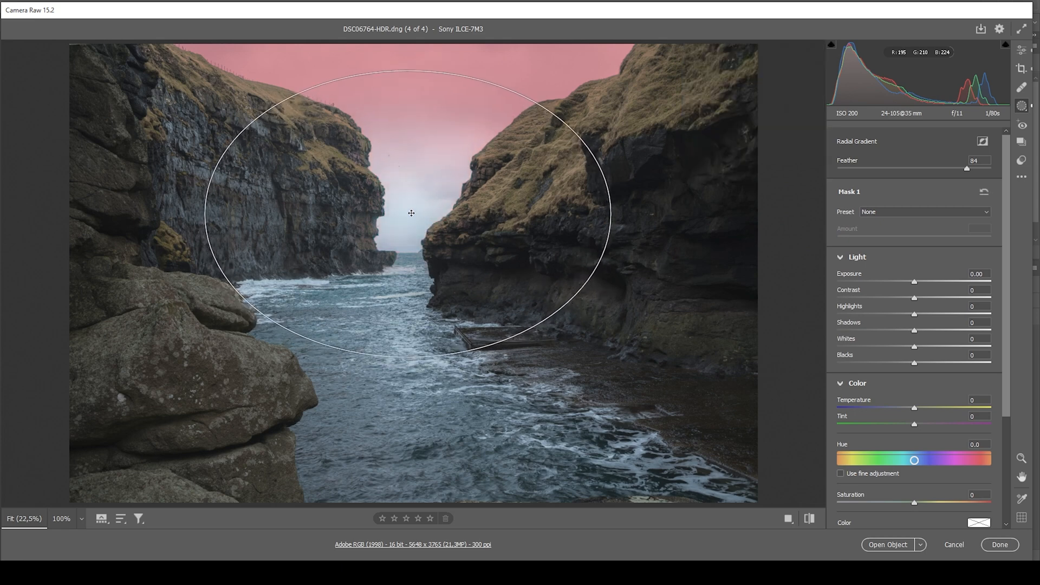
{"action": "left_click", "coordinate": [410, 214]}
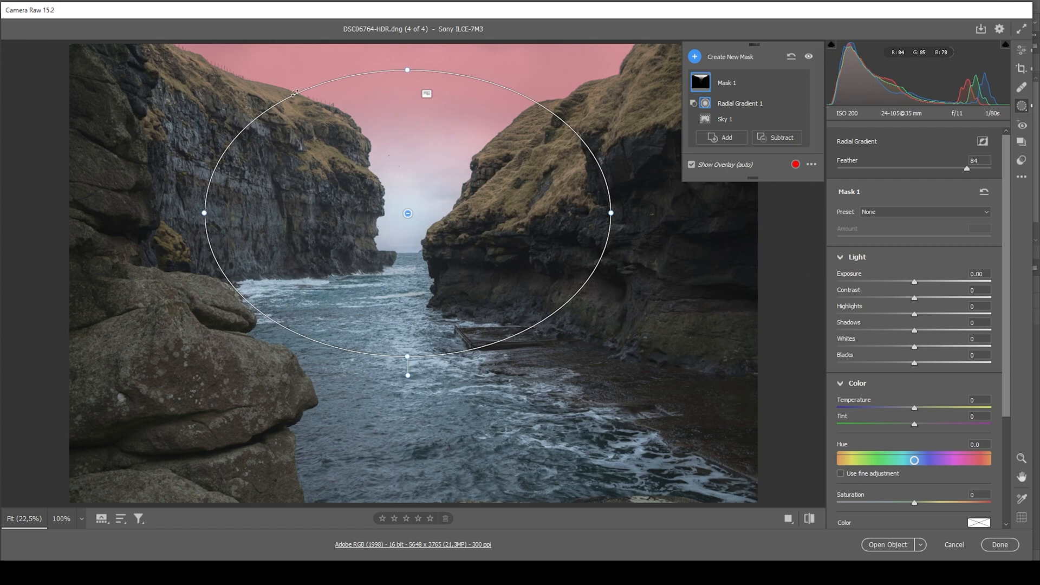
{"action": "mouse_move", "coordinate": [472, 79]}
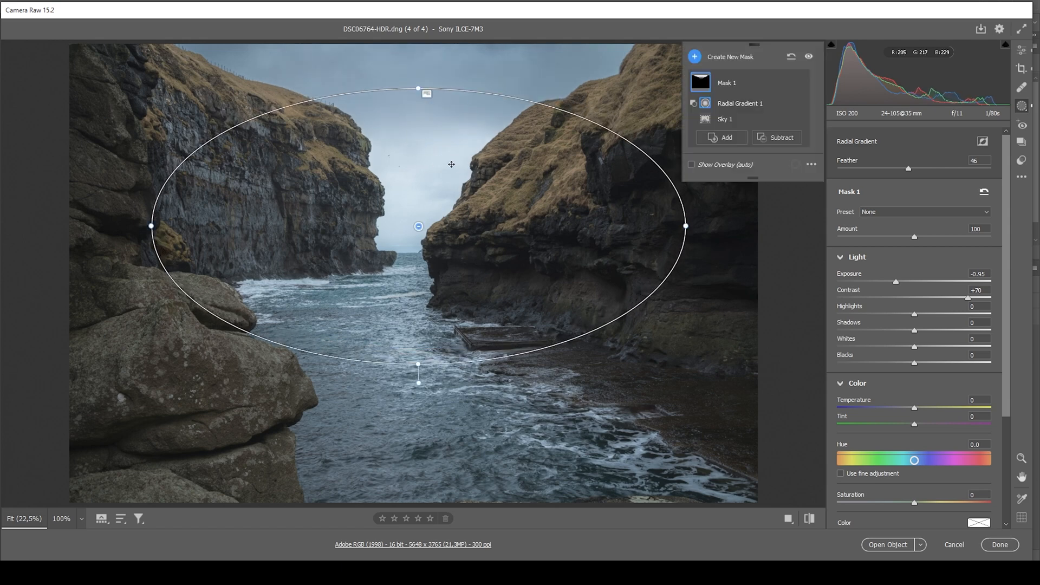
- Create a second sky mask with a linear gradient subtracted across the upper sky
{"action": "left_click", "coordinate": [695, 56]}
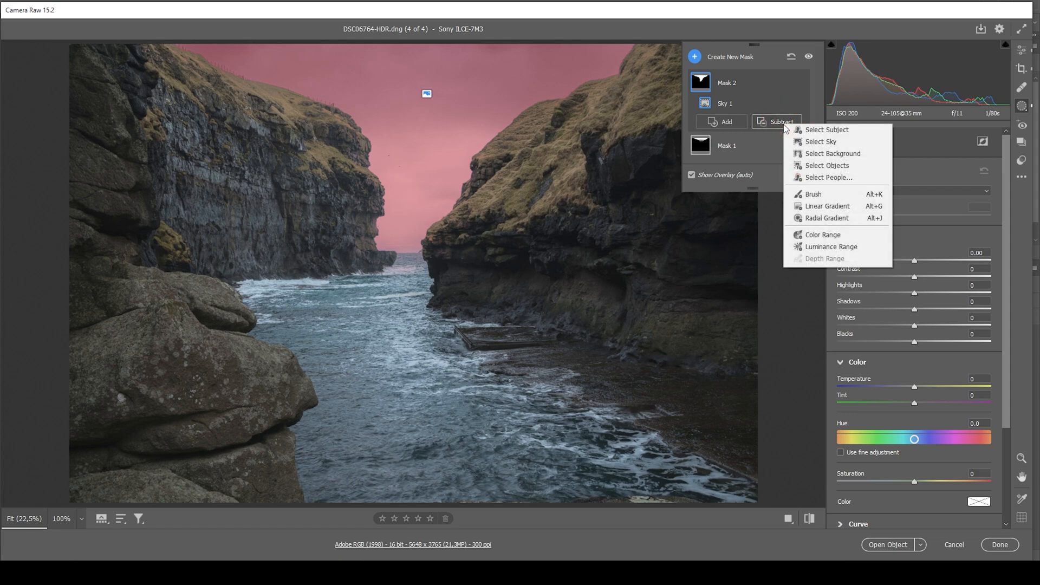
{"action": "mouse_move", "coordinate": [827, 208]}
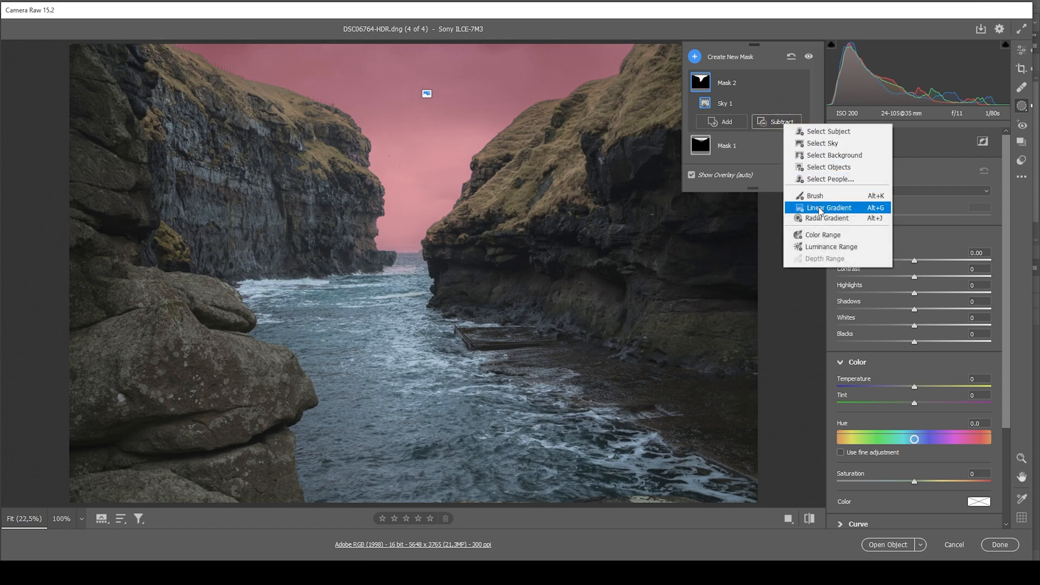
{"action": "left_click", "coordinate": [829, 208]}
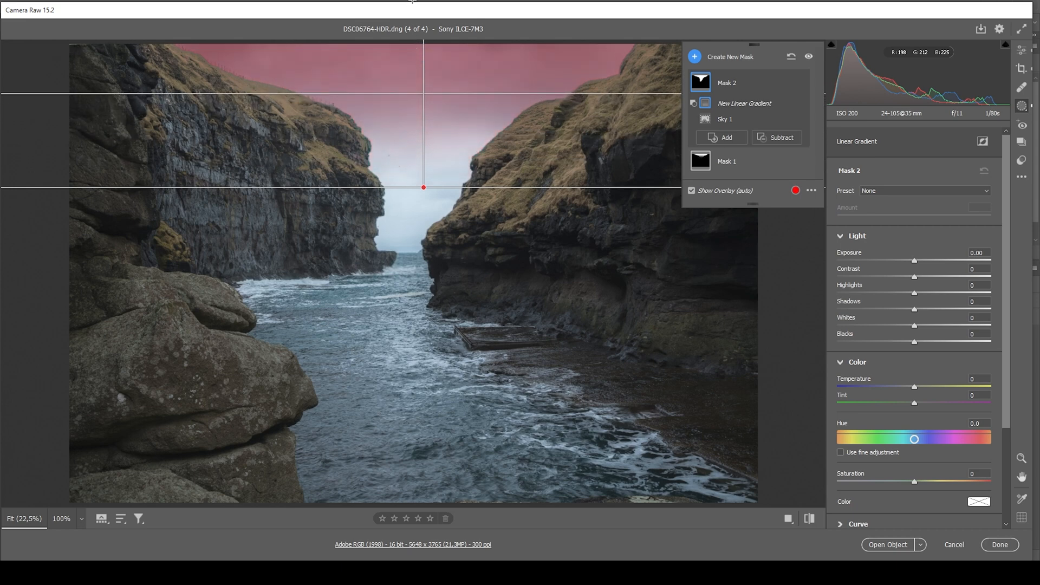
{"action": "left_click_drag", "start_coordinate": [424, 187], "coordinate": [424, 155]}
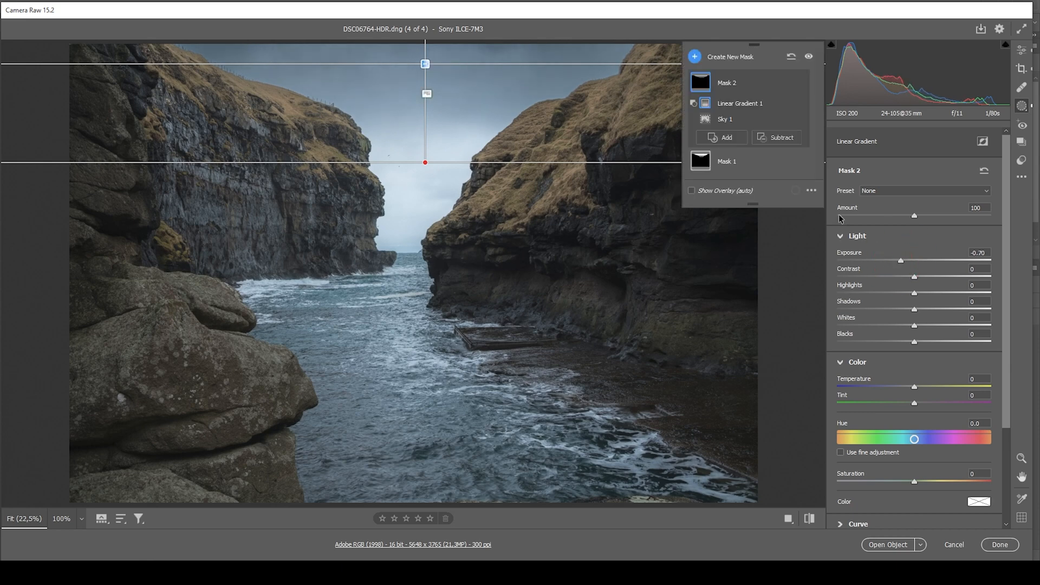
{"action": "mouse_move", "coordinate": [677, 155]}
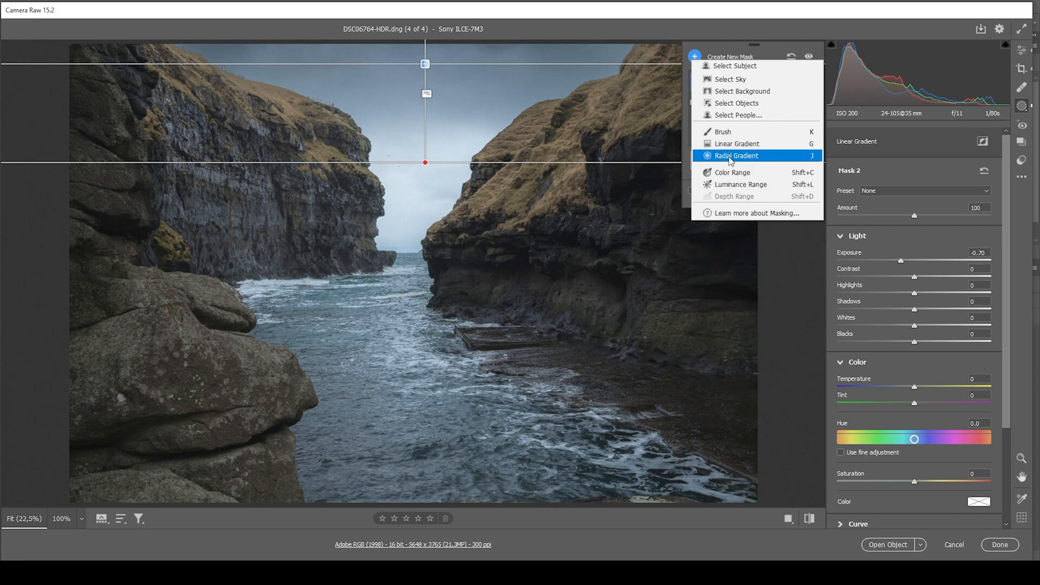
- Add a radial gradient glow mask between the cliffs with whites +37, blacks +24, clarity −4, dehaze −11
{"action": "left_click", "coordinate": [736, 155]}
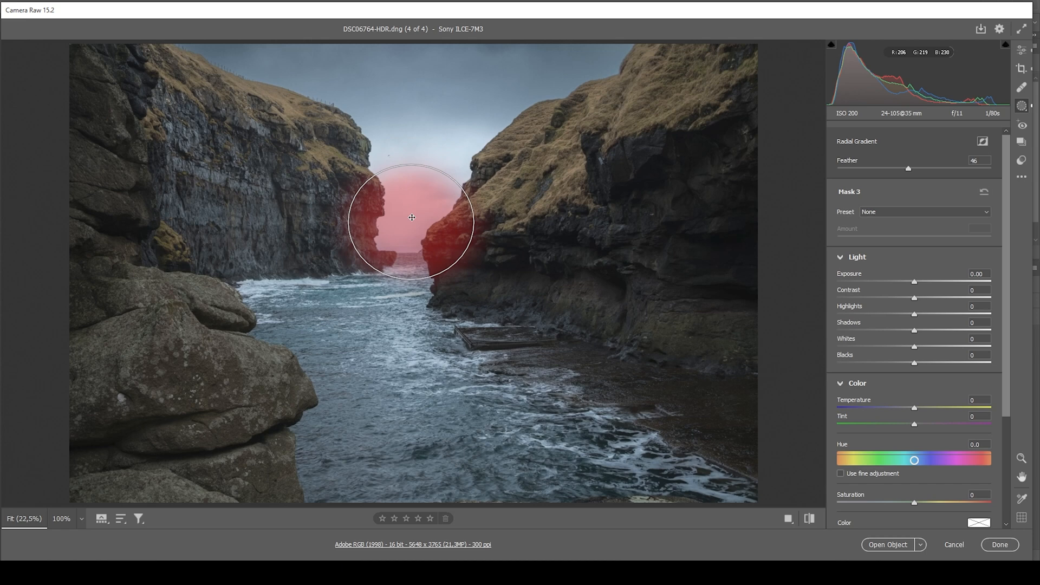
{"action": "left_click", "coordinate": [412, 217]}
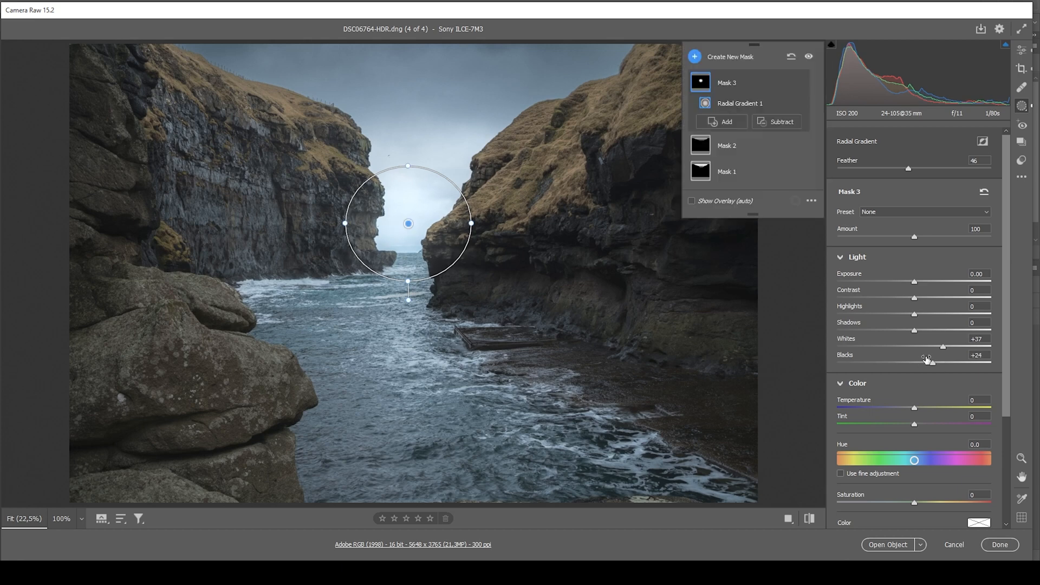
{"action": "scroll", "scroll_direction": "down", "scroll_amount": 3}
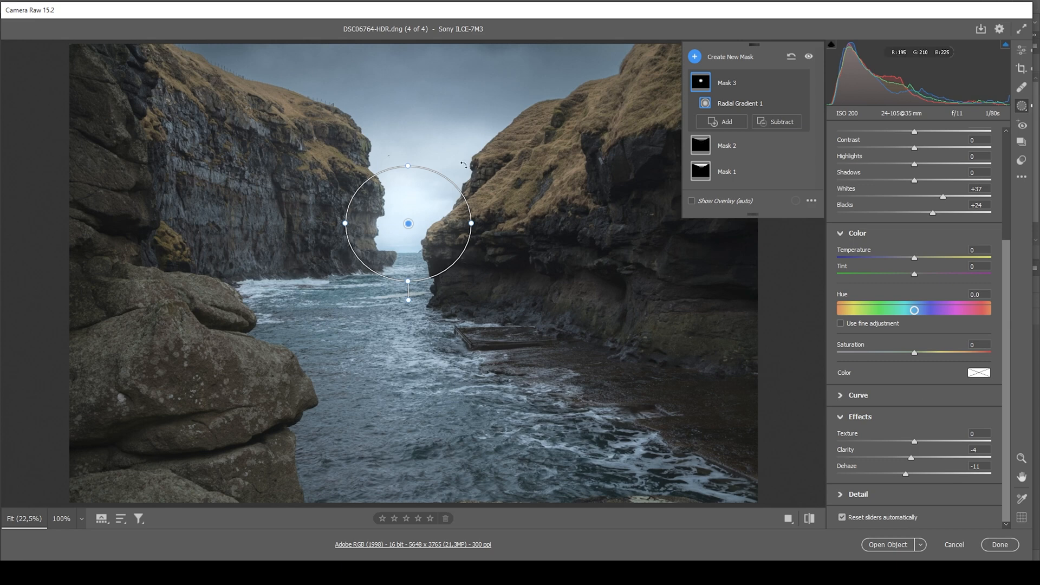
{"action": "left_click", "coordinate": [694, 56]}
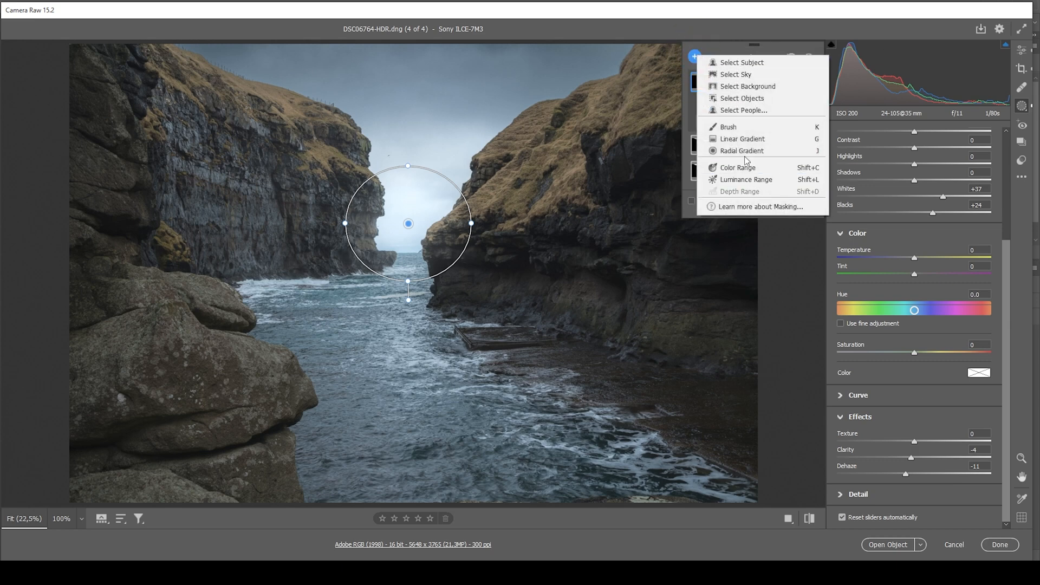
- Start a larger radial gradient mask centred on the gap between the cliffs
{"action": "left_click", "coordinate": [742, 150]}
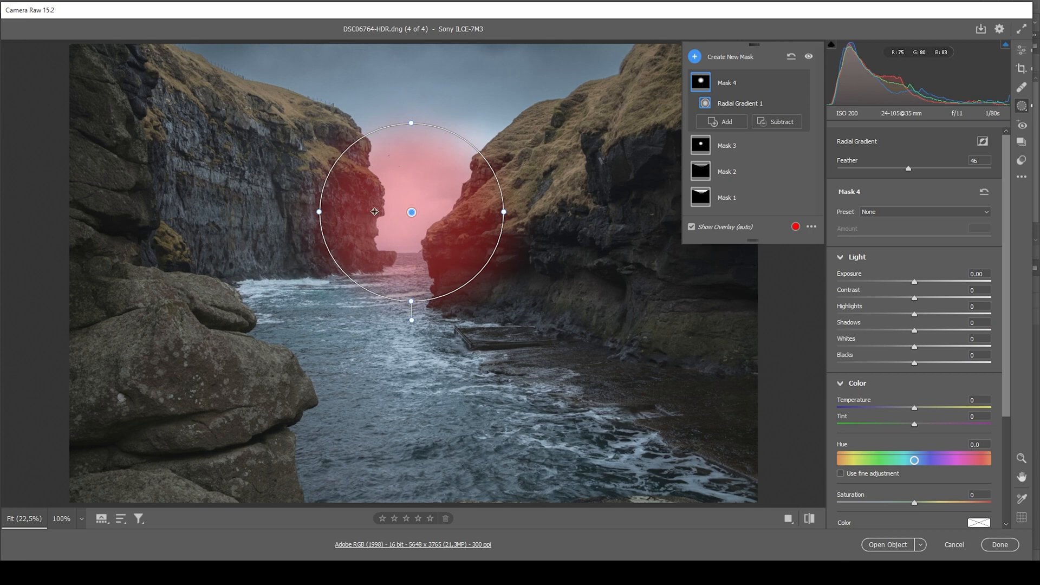
{"action": "mouse_move", "coordinate": [465, 215]}
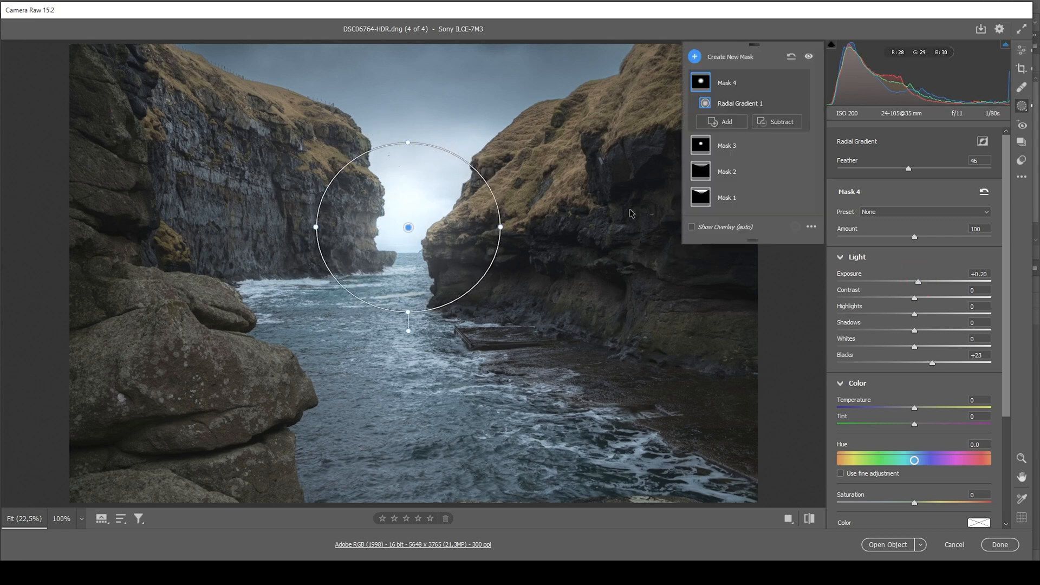
{"action": "mouse_move", "coordinate": [775, 174]}
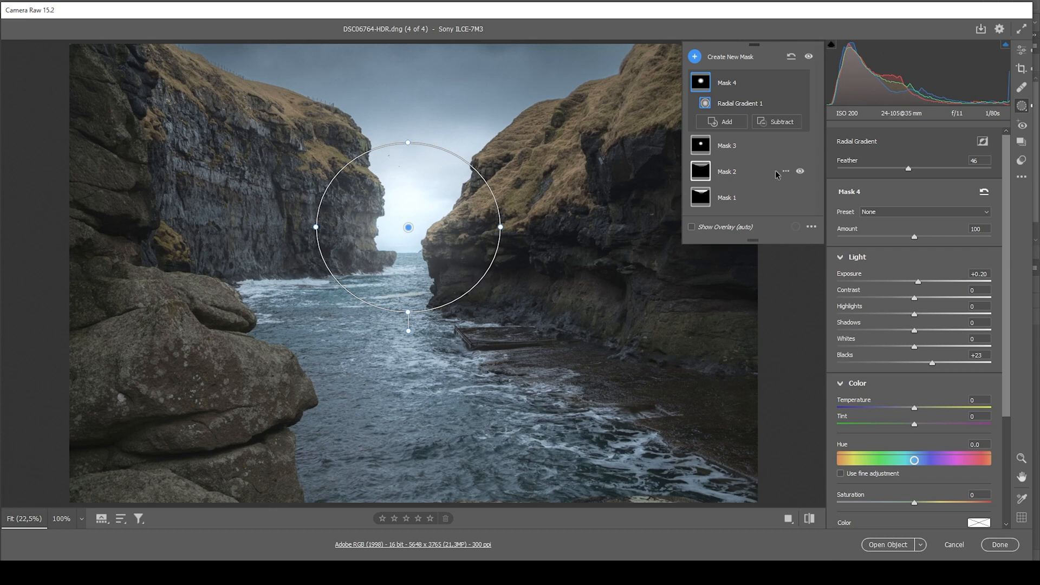
{"action": "mouse_move", "coordinate": [352, 107]}
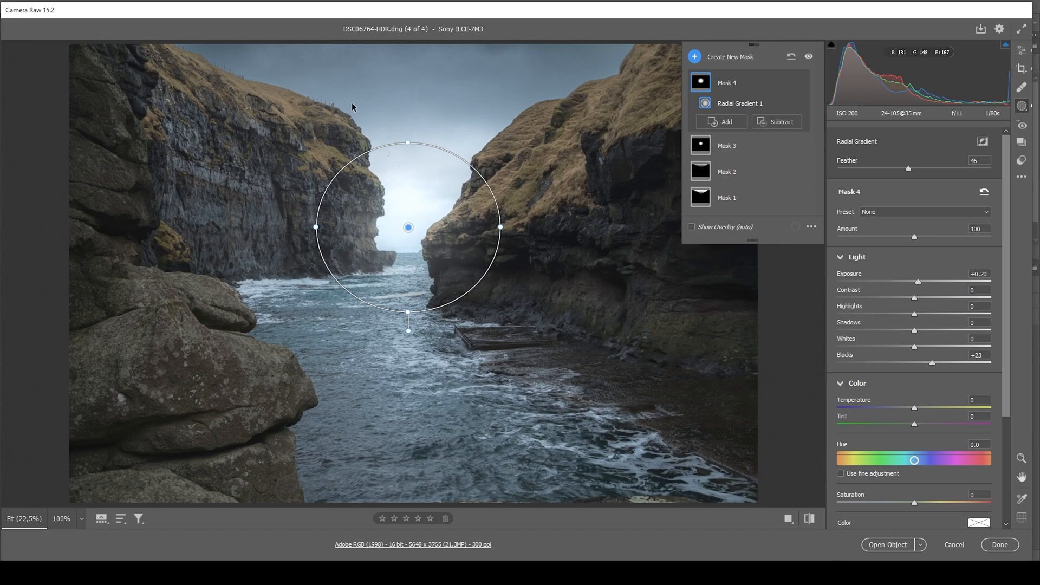
- Add a linear gradient mask angled down over the upper cliffs, darkened to −0.55 exposure
{"action": "left_click", "coordinate": [694, 57]}
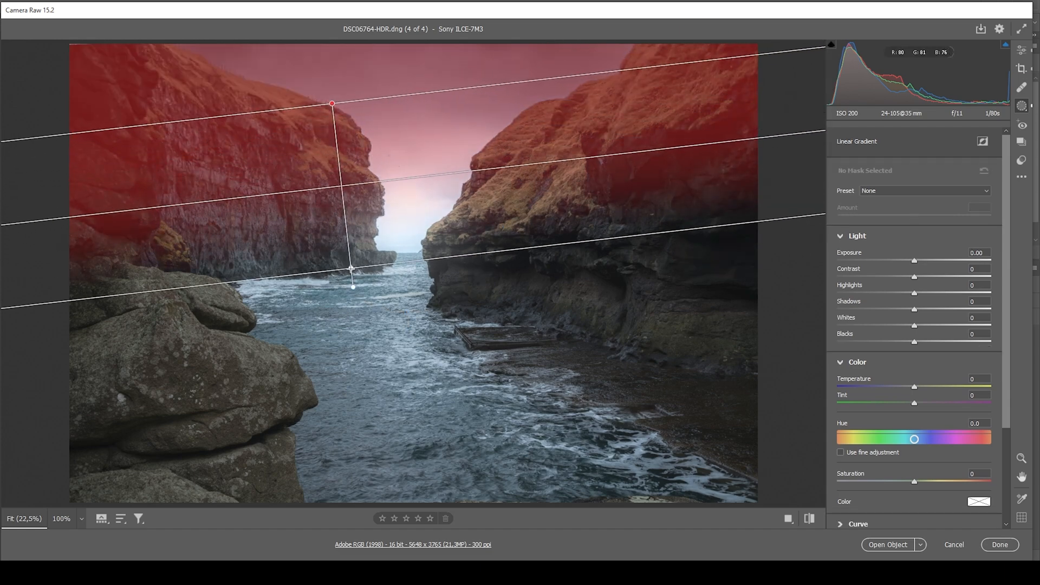
{"action": "left_click_drag", "start_coordinate": [331, 104], "coordinate": [331, 90]}
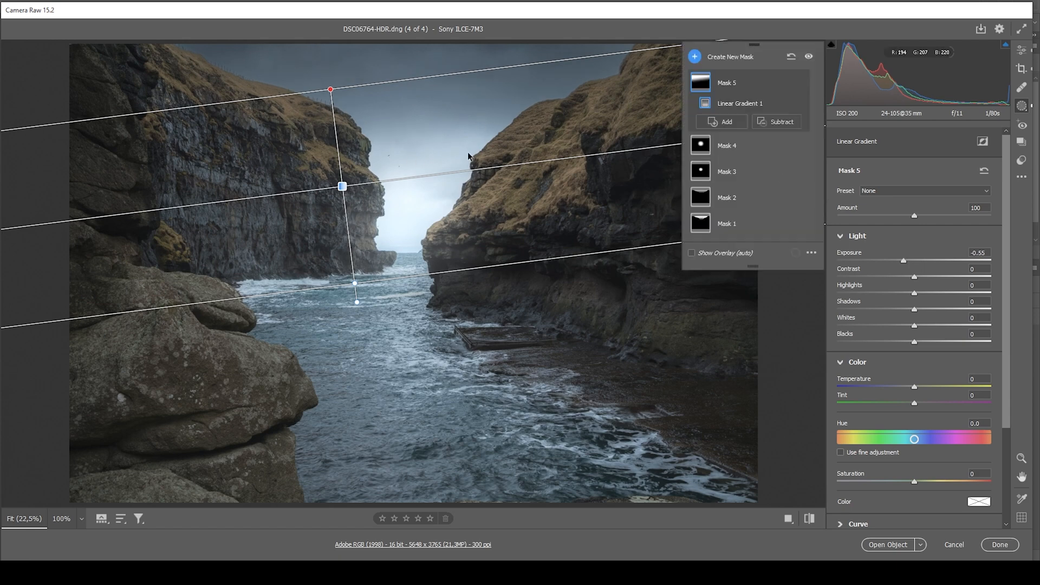
{"action": "mouse_move", "coordinate": [681, 55]}
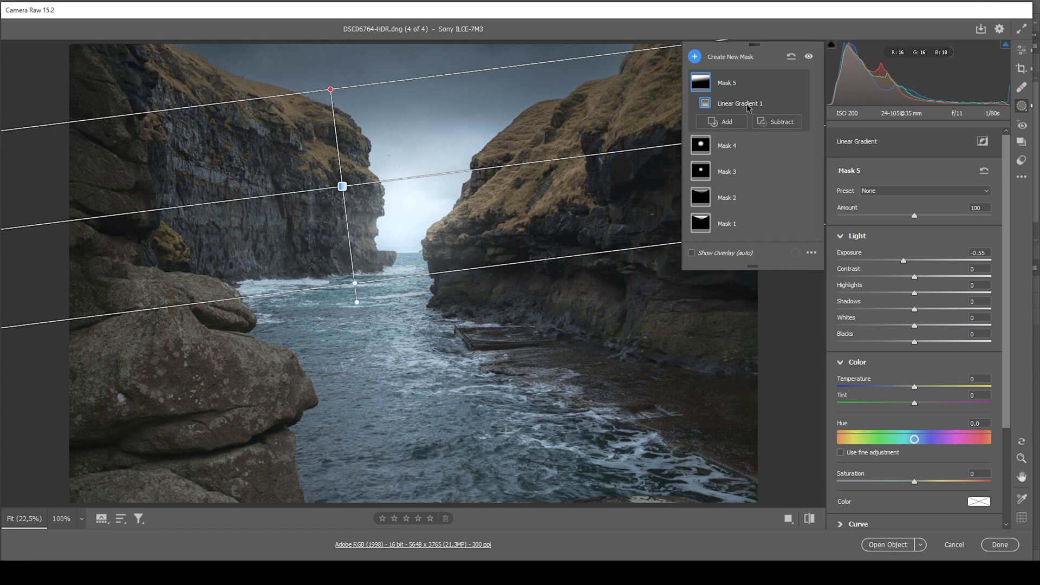
- Add a new mask and a radial gradient over the foreground water with clarity +73
{"action": "left_click", "coordinate": [694, 57]}
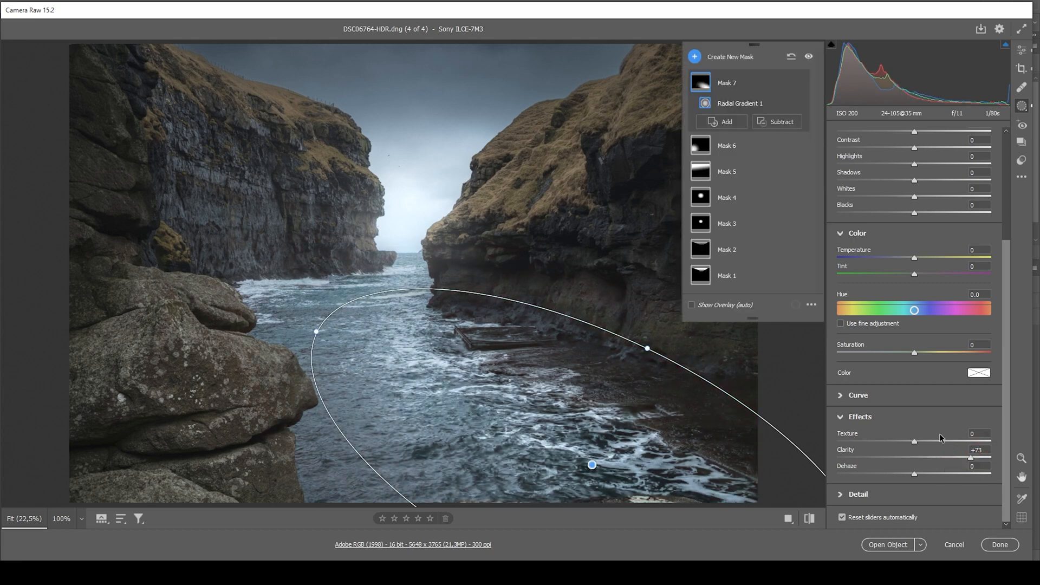
{"action": "left_click", "coordinate": [711, 56]}
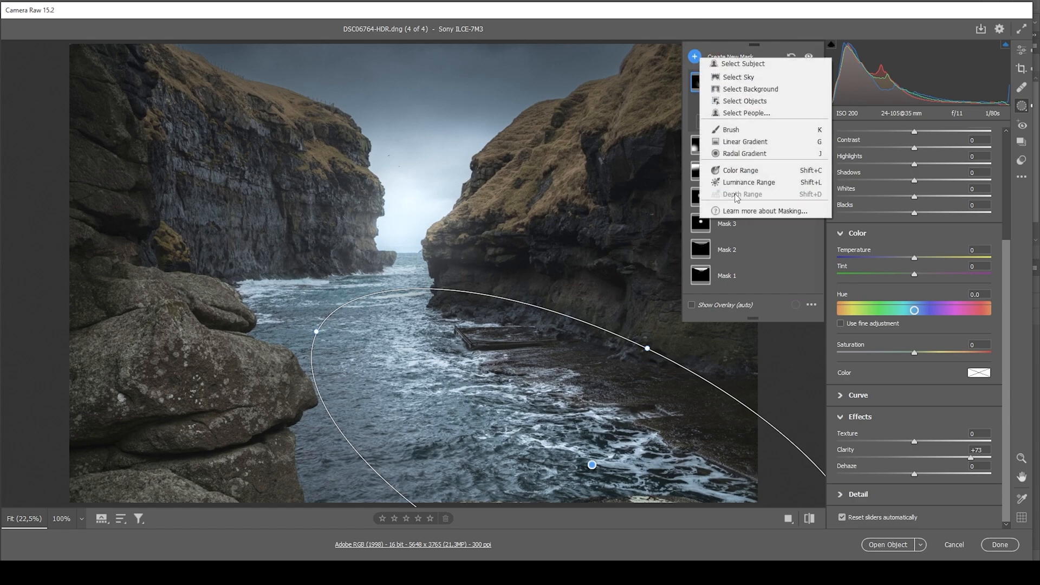
- Add a radial mask over the horizon gap, toggle all masks off and on to compare, and return to Edit
{"action": "left_click", "coordinate": [744, 153]}
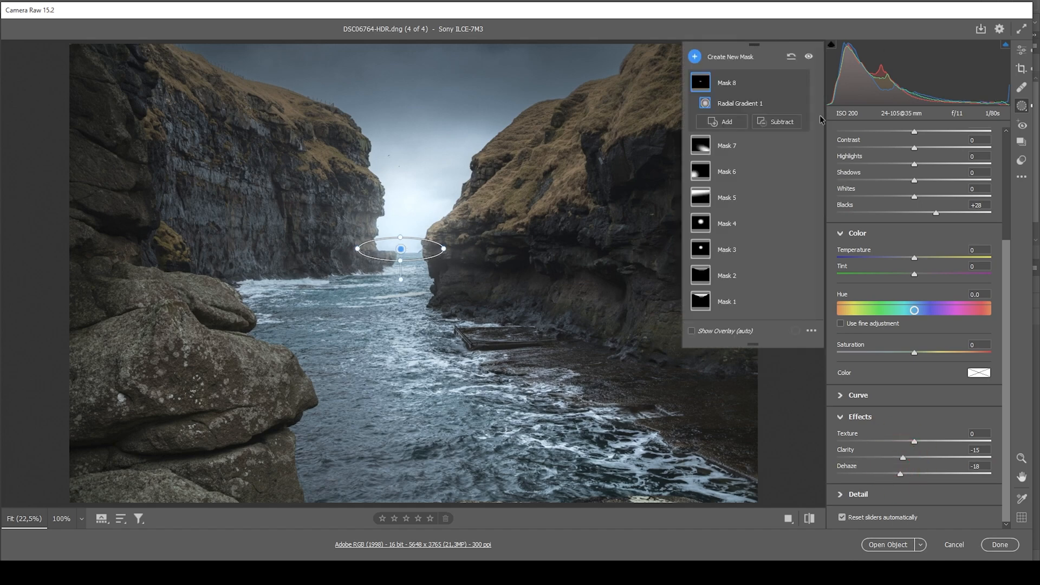
{"action": "mouse_move", "coordinate": [810, 79]}
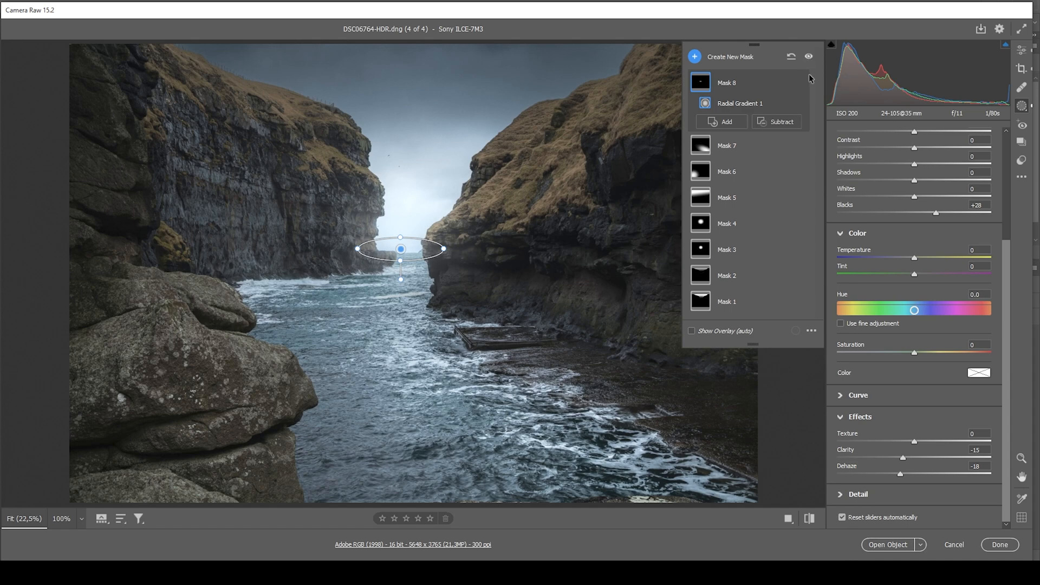
{"action": "left_click", "coordinate": [808, 58]}
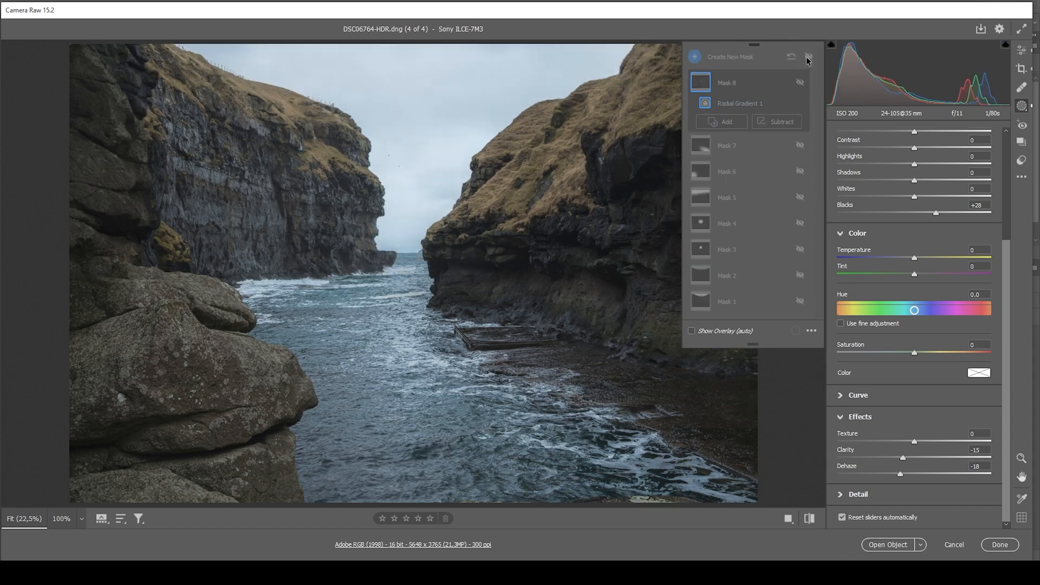
{"action": "left_click", "coordinate": [809, 57]}
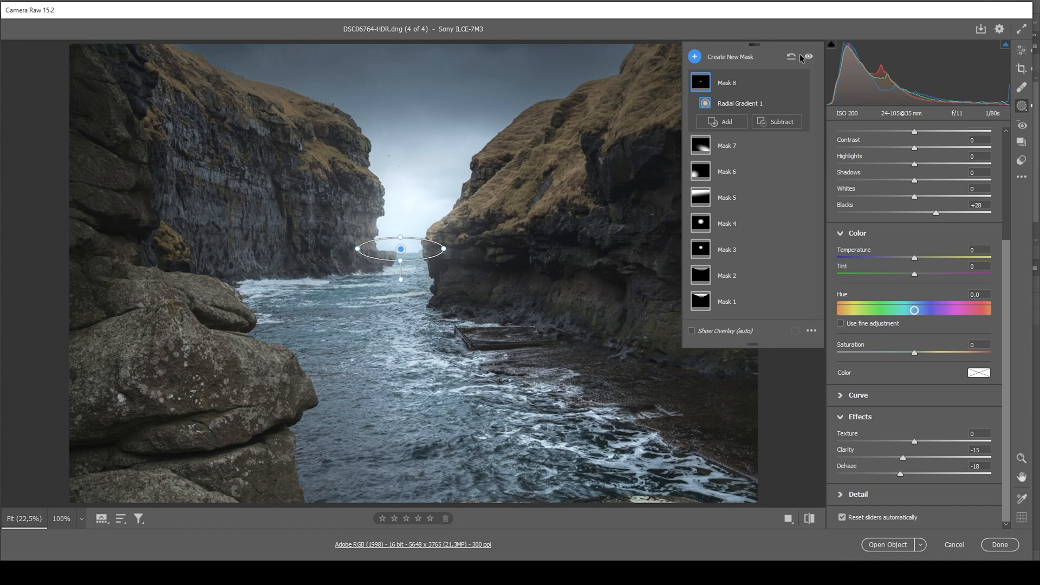
{"action": "left_click", "coordinate": [1022, 51]}
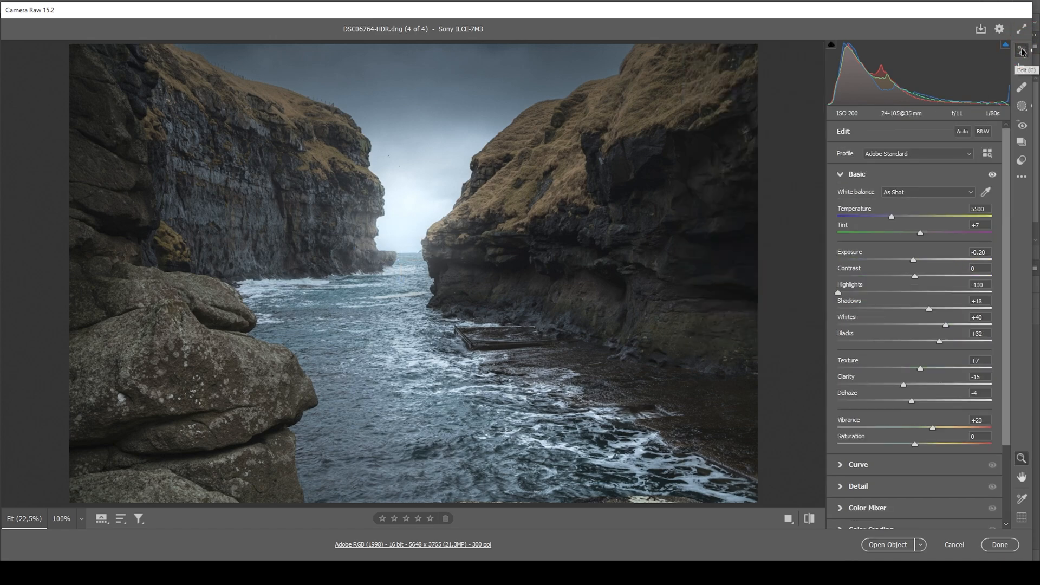
- In the Color Mixer, shift the Yellows hue to −20
{"action": "scroll", "scroll_direction": "down", "scroll_amount": 3}
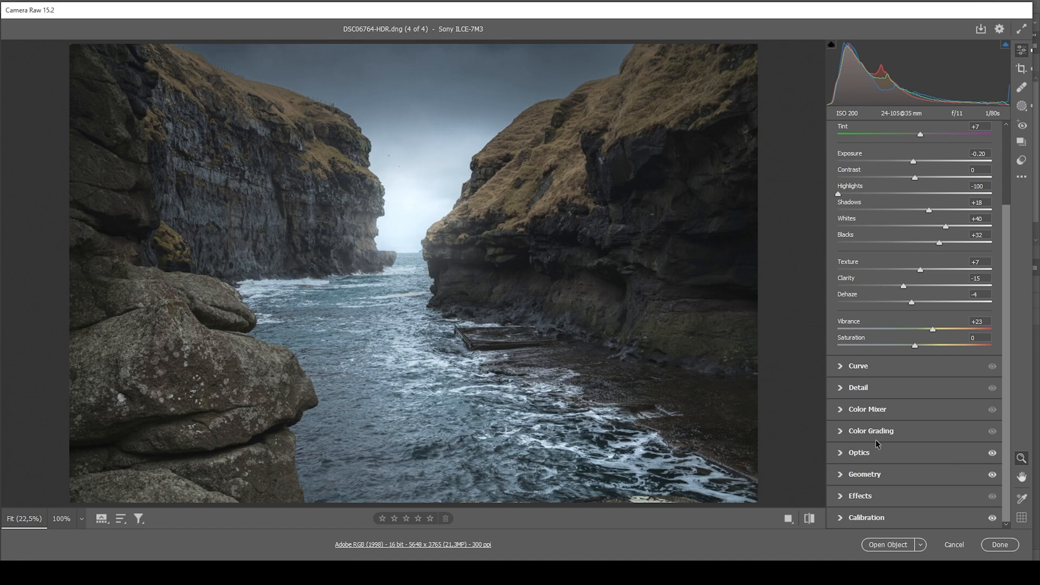
{"action": "left_click", "coordinate": [867, 409]}
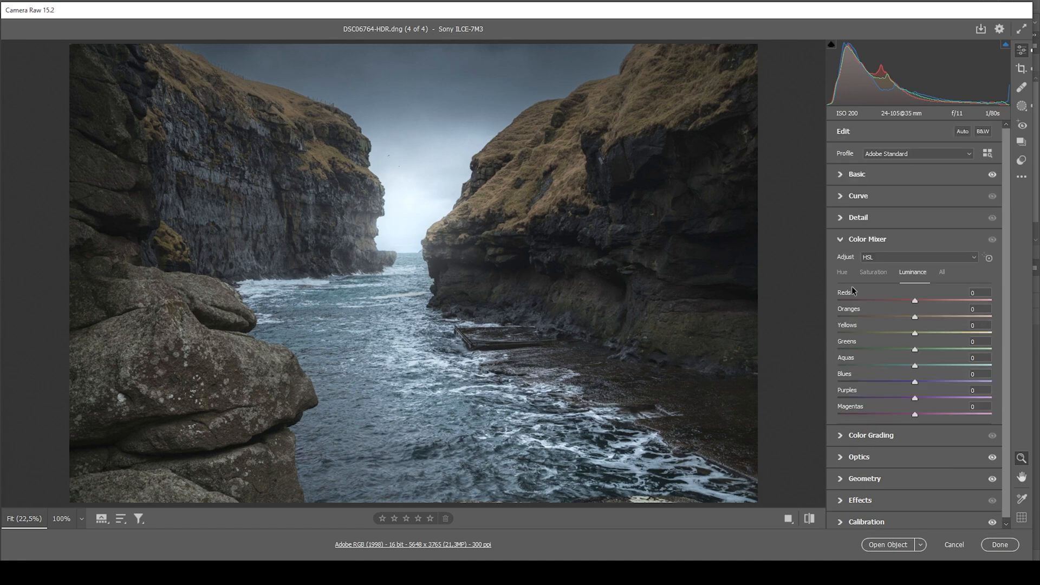
{"action": "left_click", "coordinate": [841, 272]}
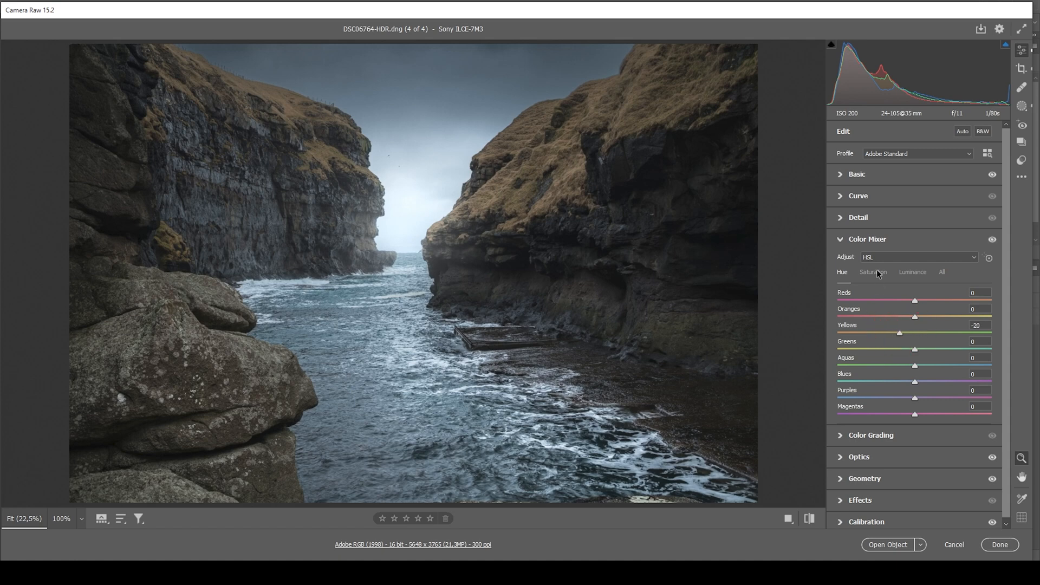
- Boost saturation: Oranges +22, Yellows +20, Aquas +14, Blues +19
{"action": "left_click", "coordinate": [874, 272]}
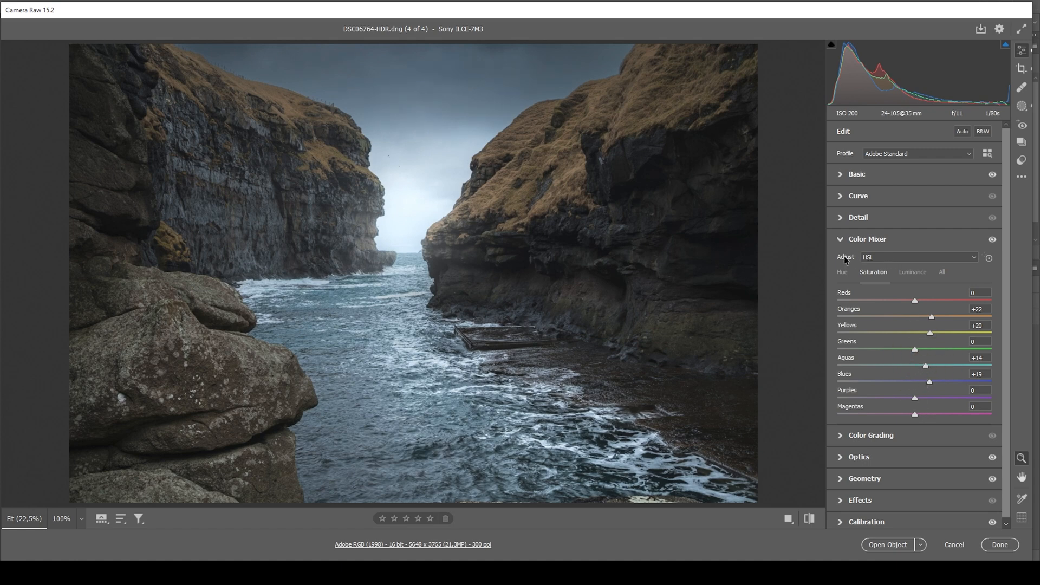
{"action": "left_click", "coordinate": [867, 239]}
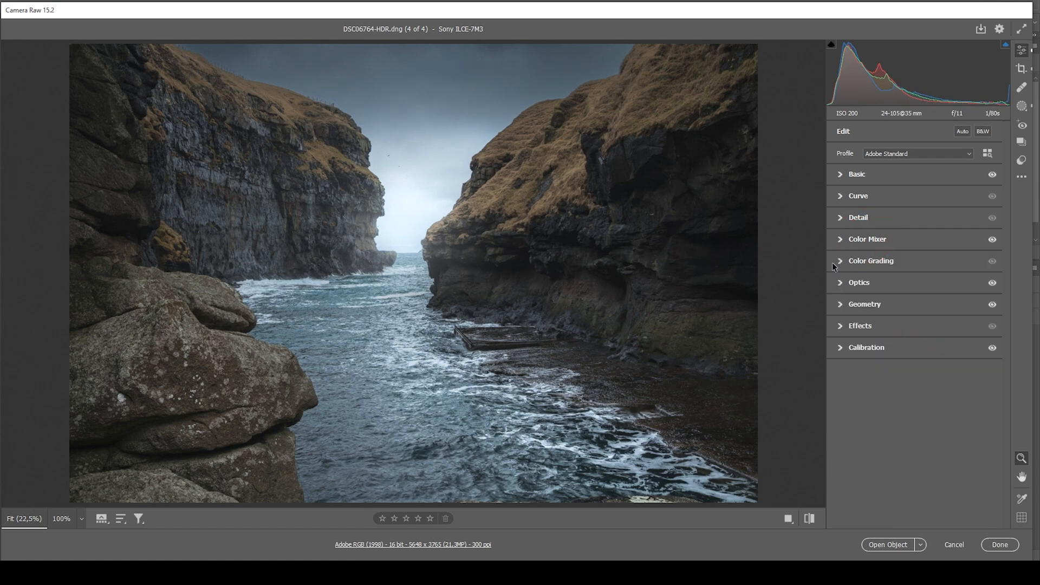
- Color grade shadows to hue 214, saturation 3 and midtones to hue 226, saturation 7
{"action": "left_click", "coordinate": [872, 260]}
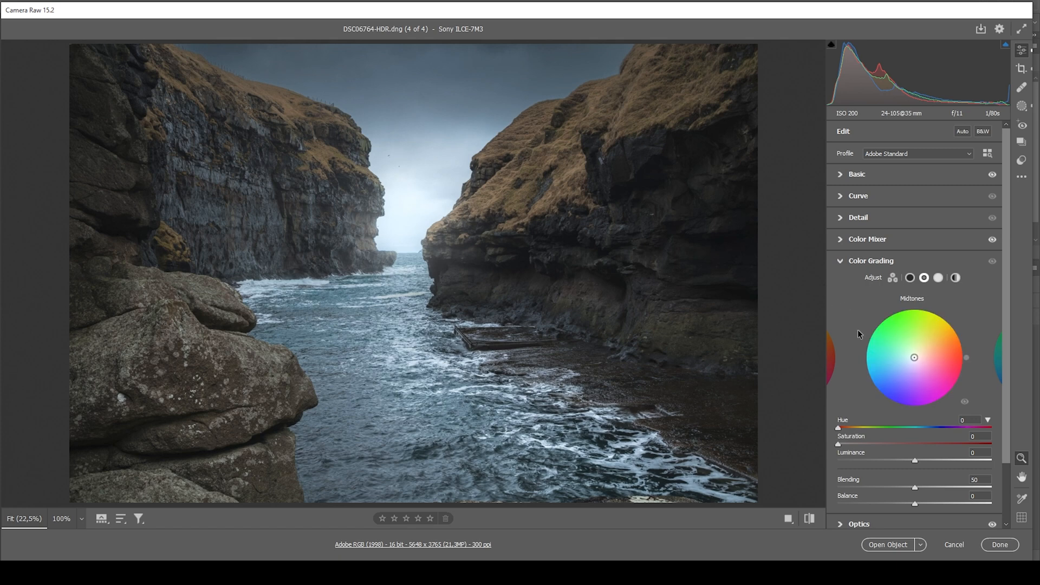
{"action": "mouse_move", "coordinate": [909, 299]}
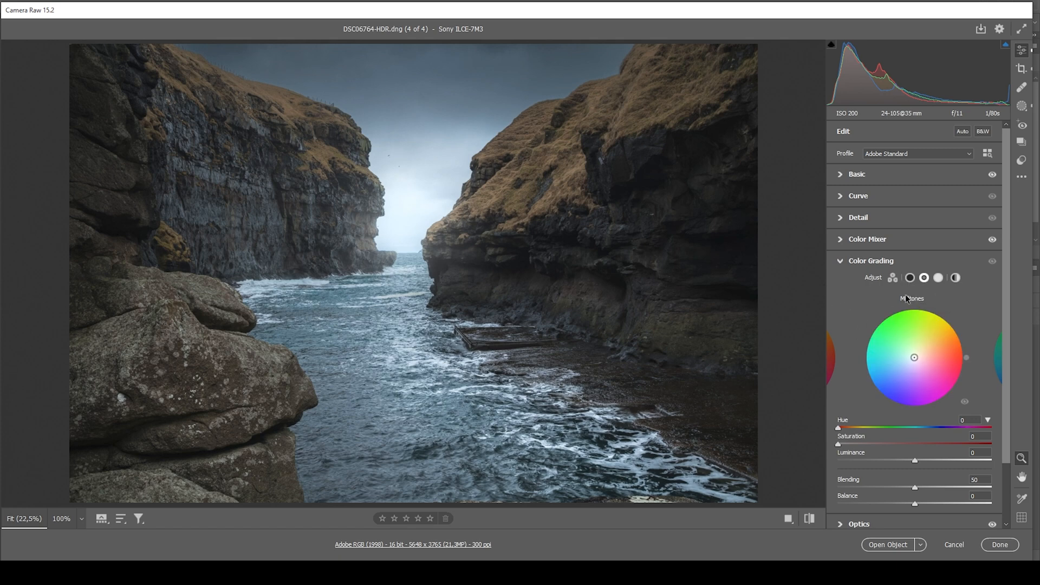
{"action": "left_click", "coordinate": [910, 277]}
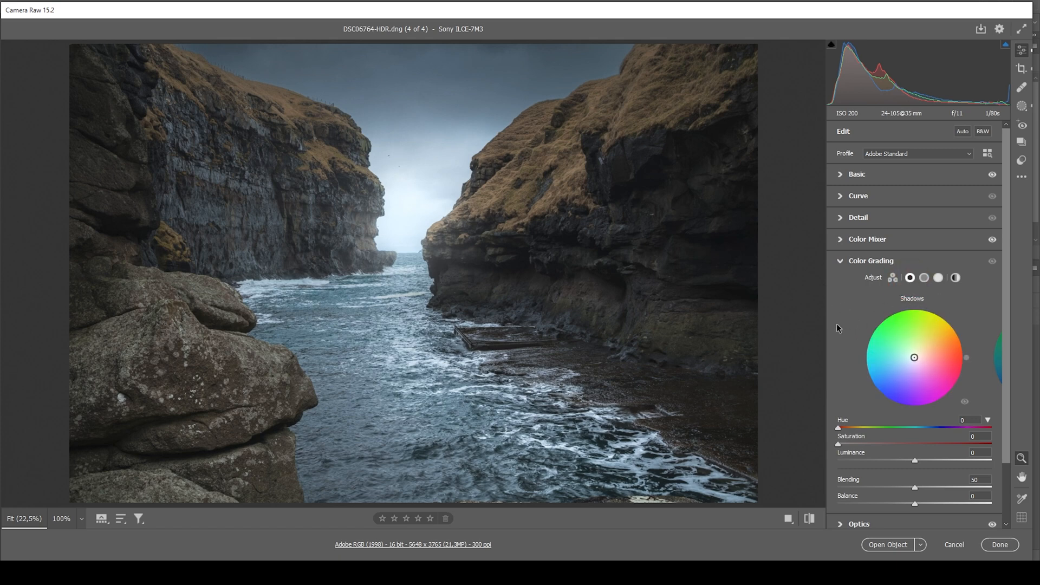
{"action": "mouse_move", "coordinate": [722, 380]}
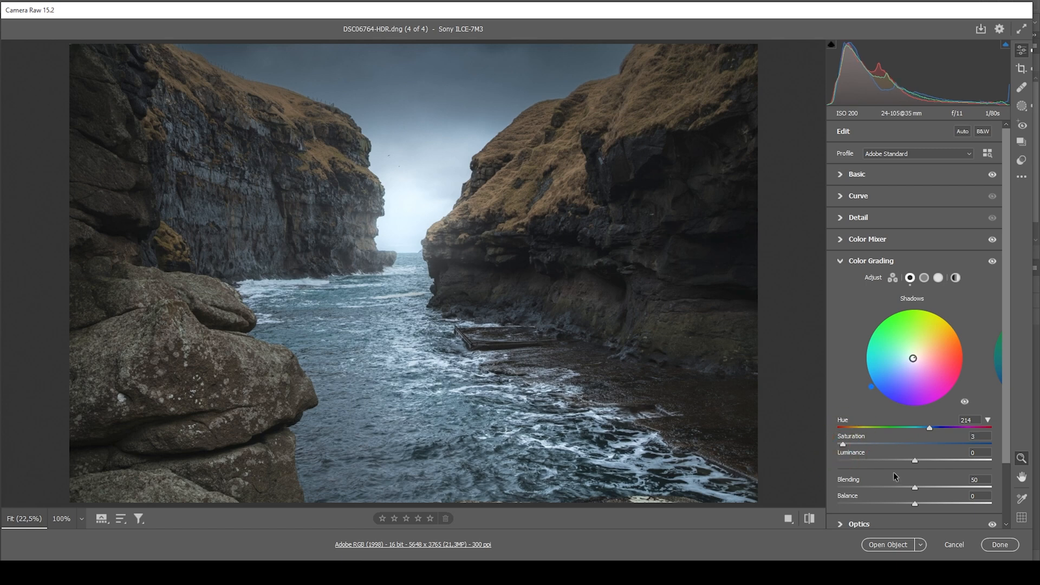
{"action": "left_click", "coordinate": [924, 277]}
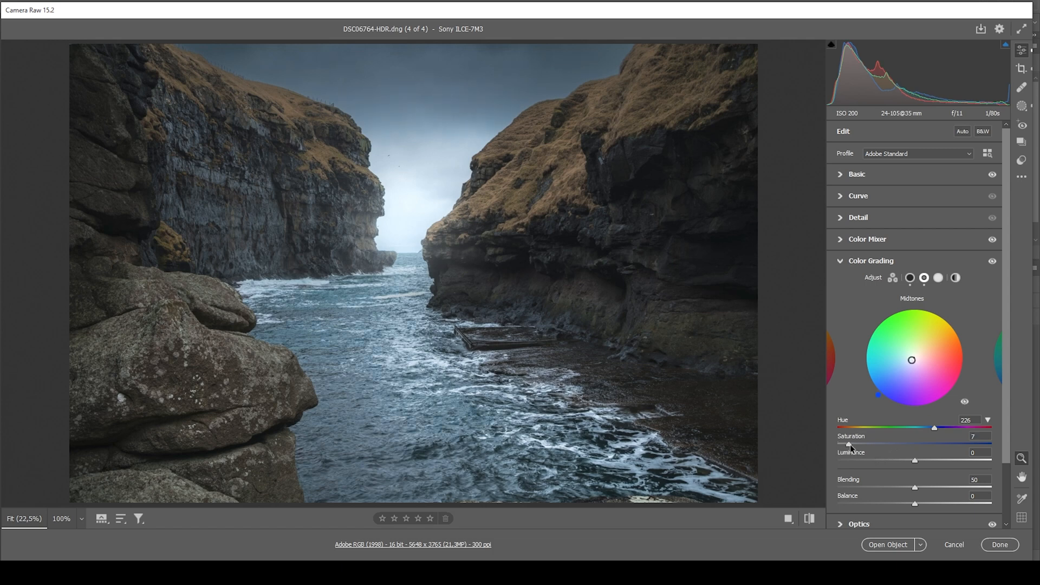
{"action": "left_click", "coordinate": [870, 260]}
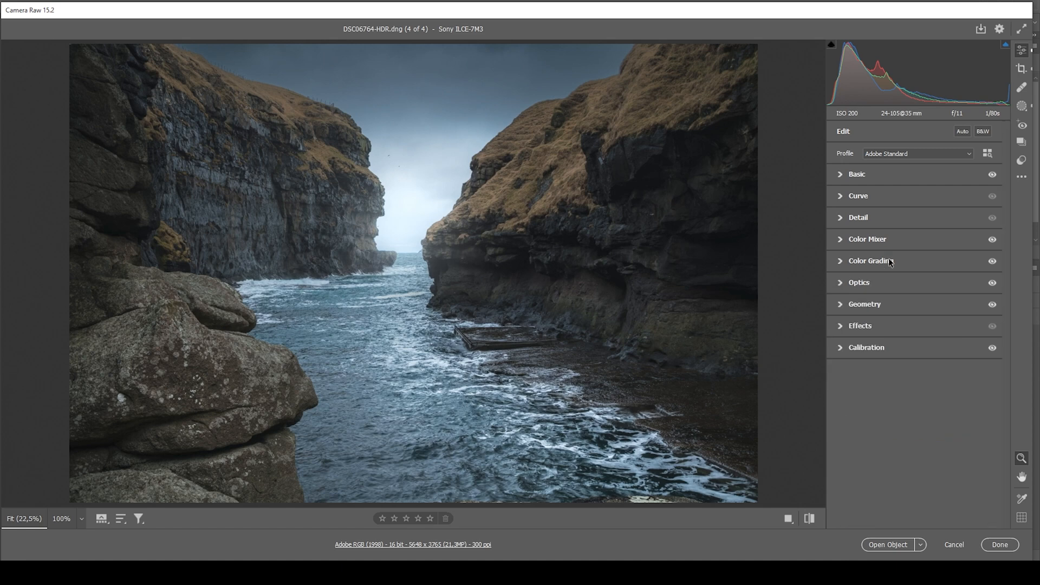
{"action": "mouse_move", "coordinate": [863, 322]}
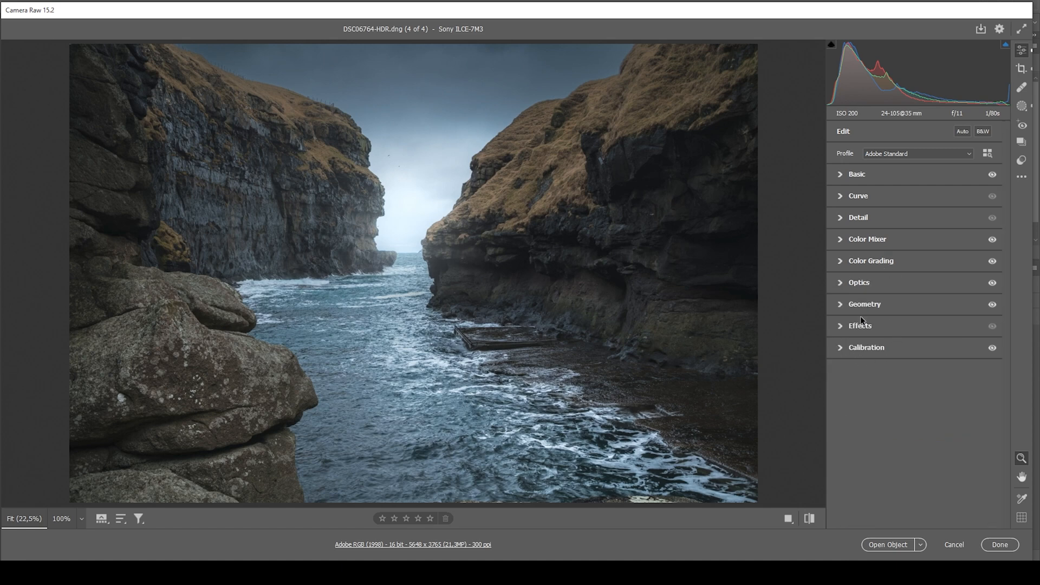
- Sharpen at 93, radius 0.5, detail 100, masking 81, compare with the original, then send to Photoshop
{"action": "left_click", "coordinate": [859, 216]}
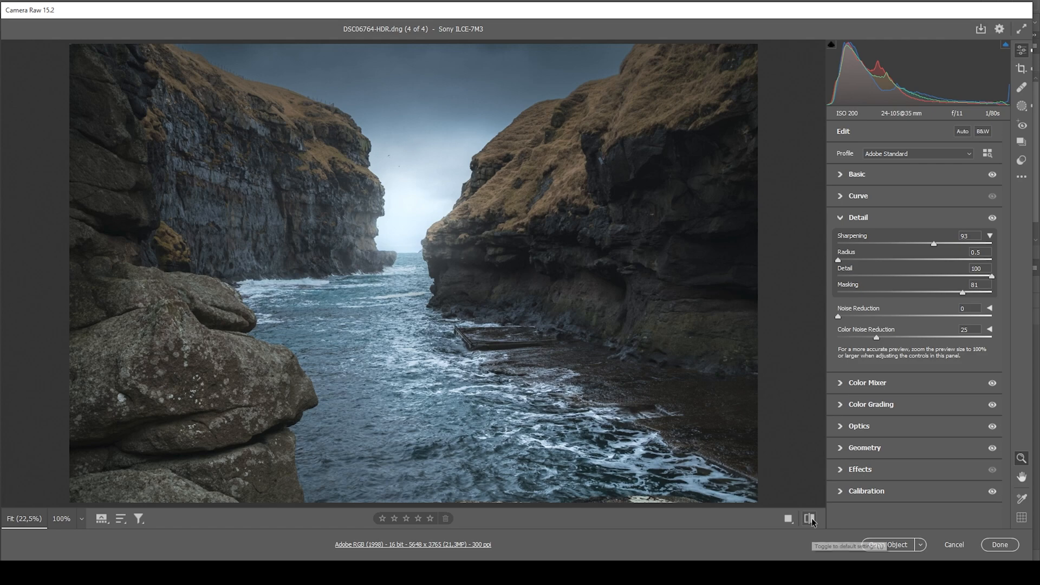
{"action": "left_click", "coordinate": [810, 518]}
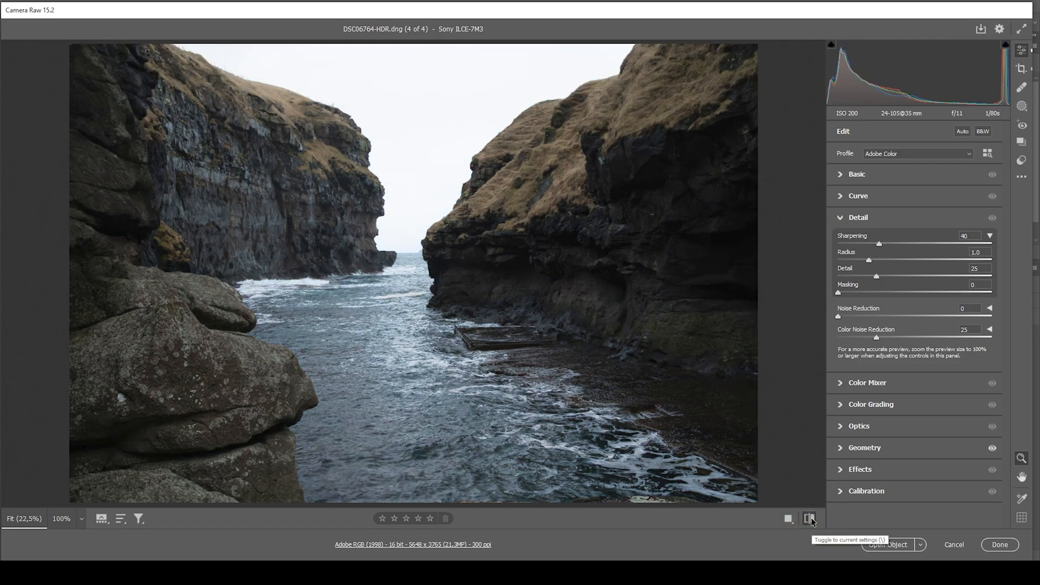
{"action": "left_click", "coordinate": [810, 519]}
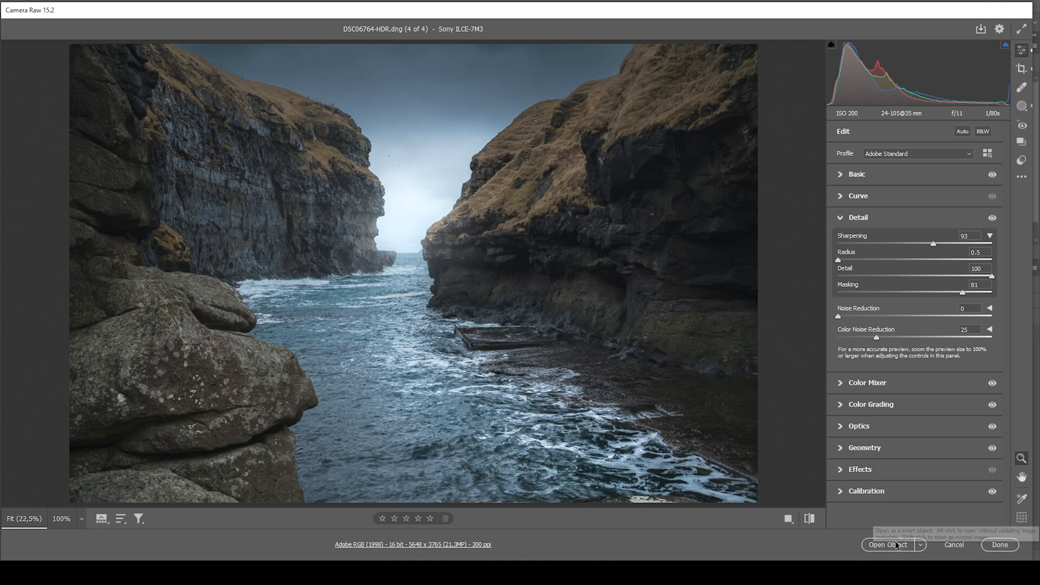
{"action": "left_click", "coordinate": [889, 545]}
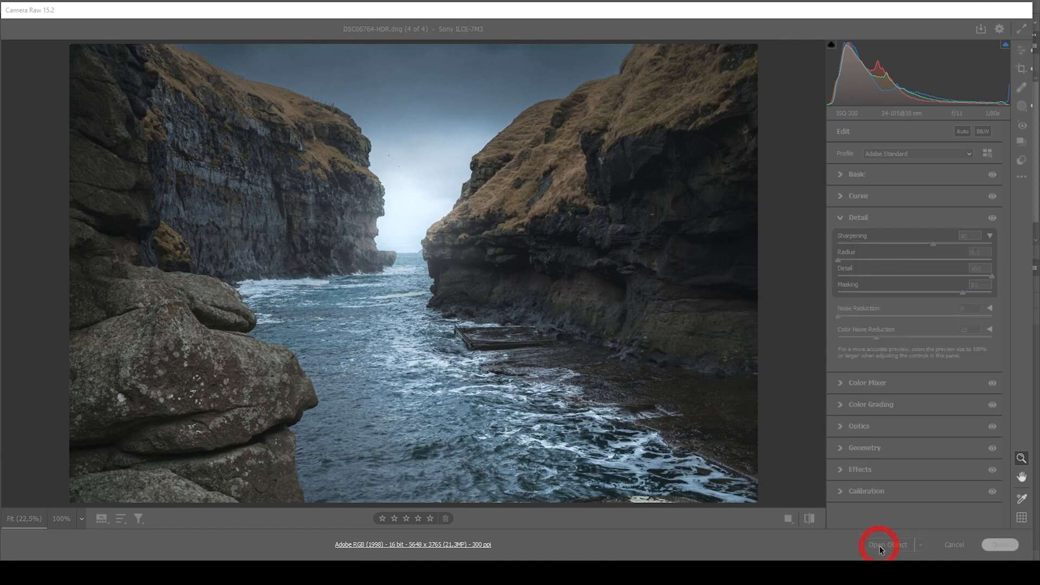
- Add a new empty layer blended as Hard Light
{"action": "left_click", "coordinate": [887, 545]}
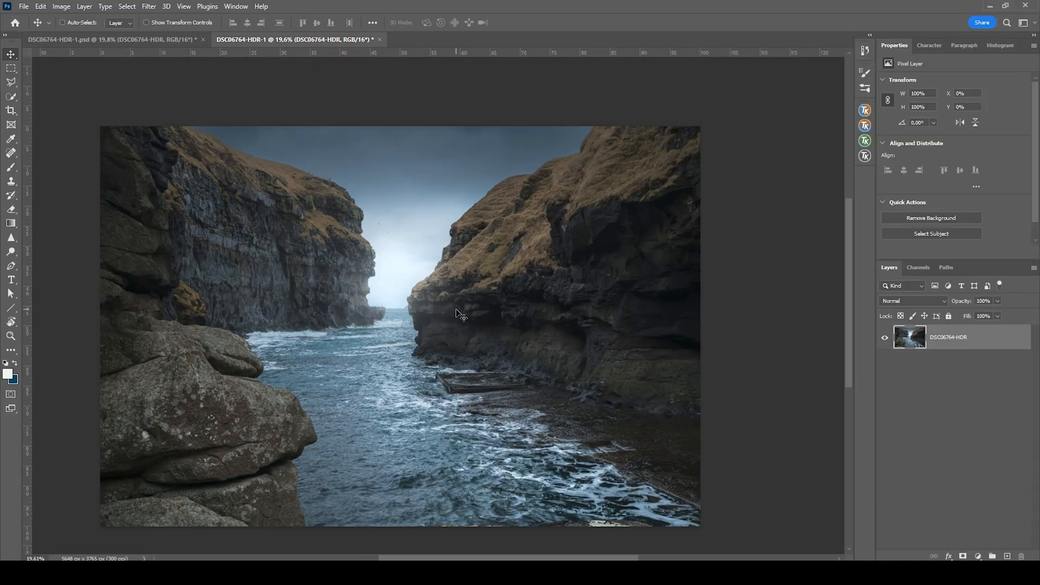
{"action": "mouse_move", "coordinate": [507, 335]}
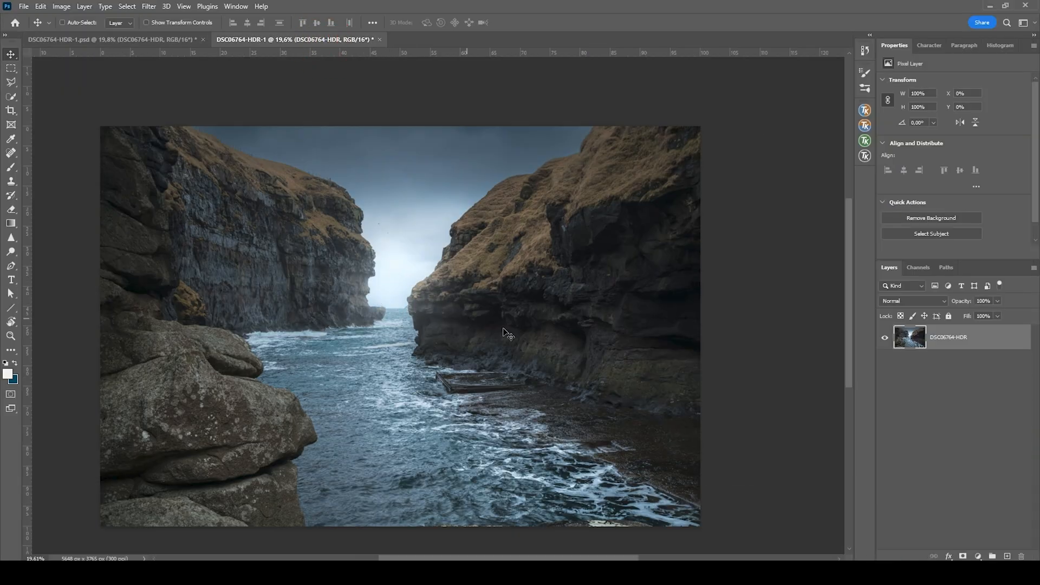
{"action": "left_click", "coordinate": [1008, 556]}
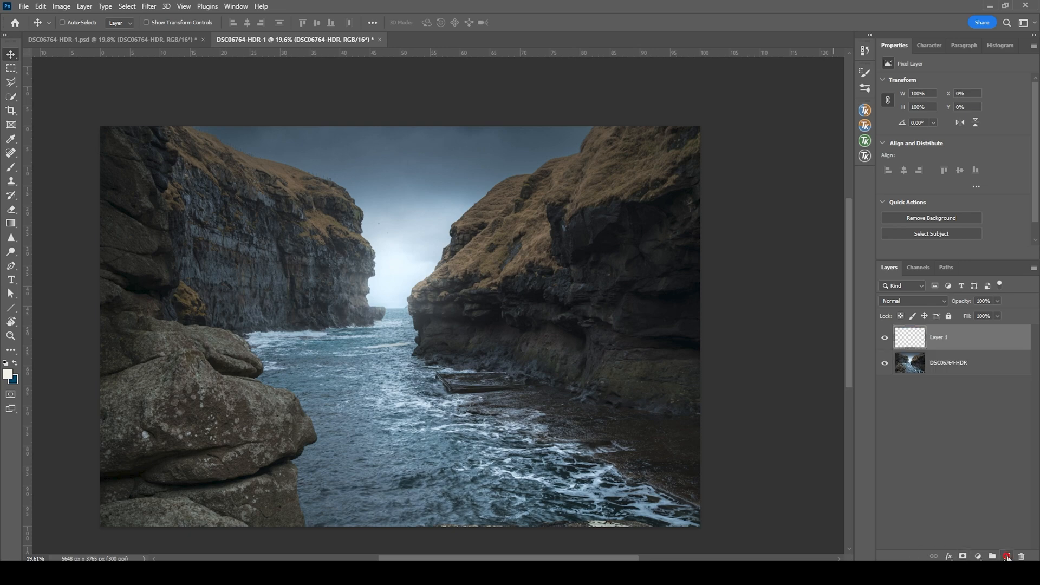
{"action": "left_click", "coordinate": [914, 301]}
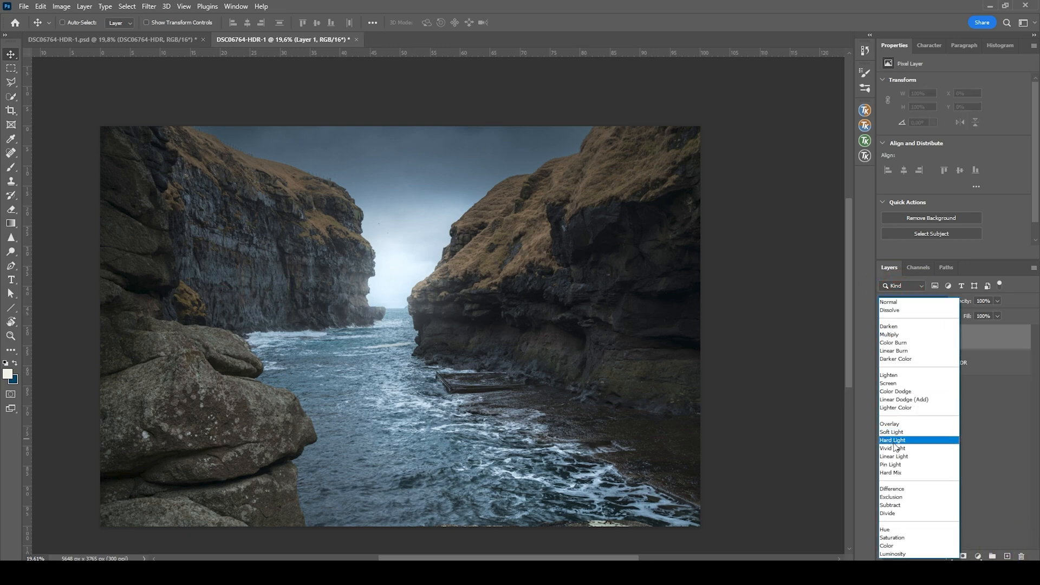
{"action": "left_click", "coordinate": [893, 440]}
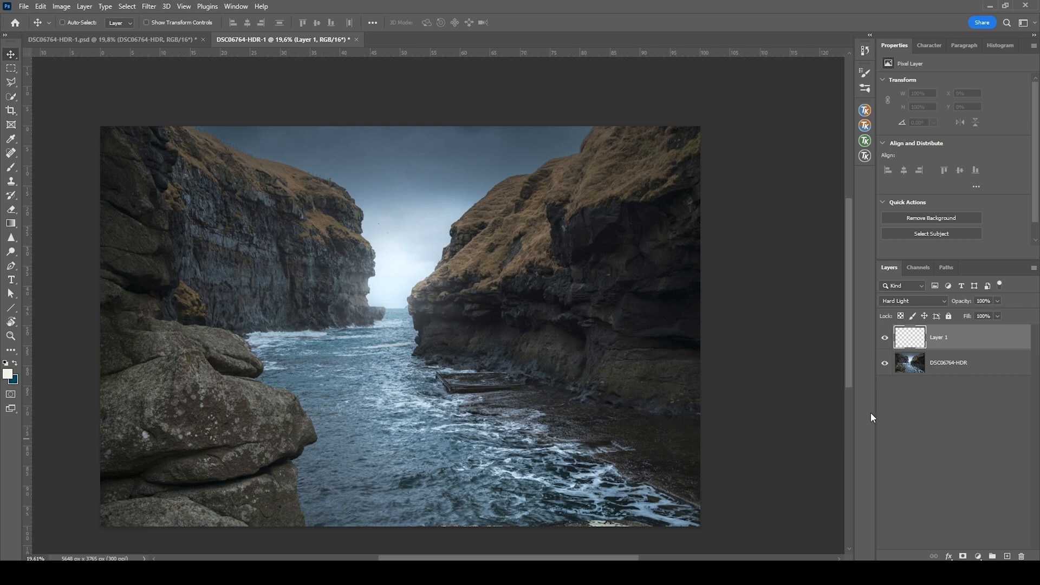
{"action": "mouse_move", "coordinate": [32, 436]}
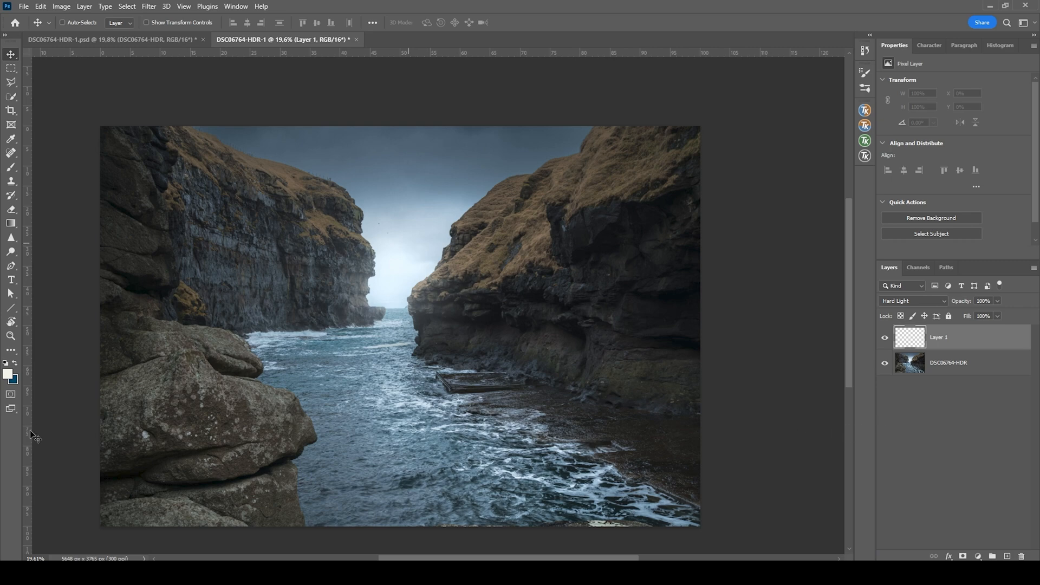
- Brush a soft white glow at 10% opacity into the gap between the cliffs and compare before/after
{"action": "left_click", "coordinate": [7, 375]}
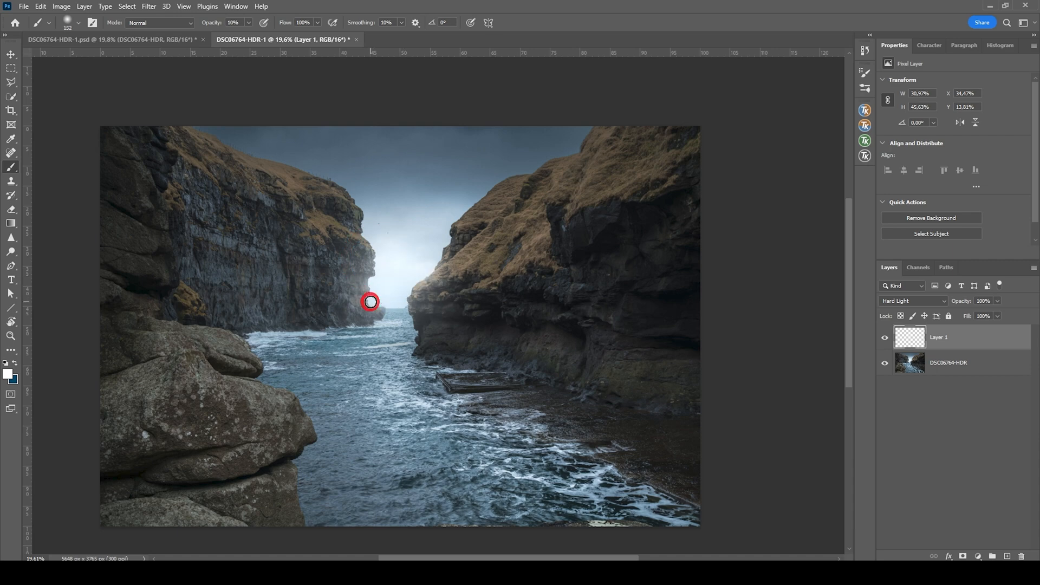
{"action": "mouse_move", "coordinate": [399, 301]}
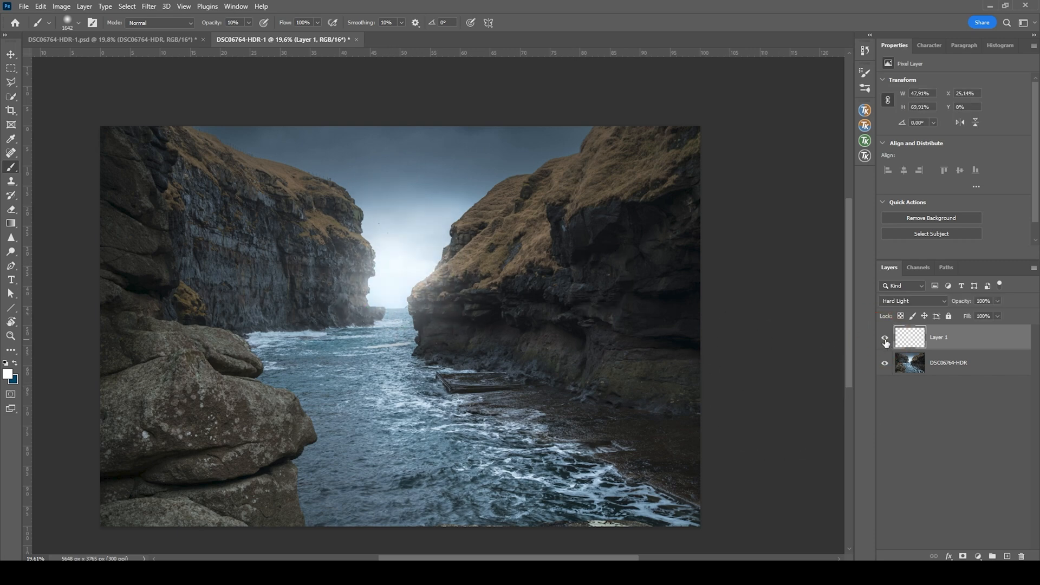
{"action": "left_click", "coordinate": [885, 343]}
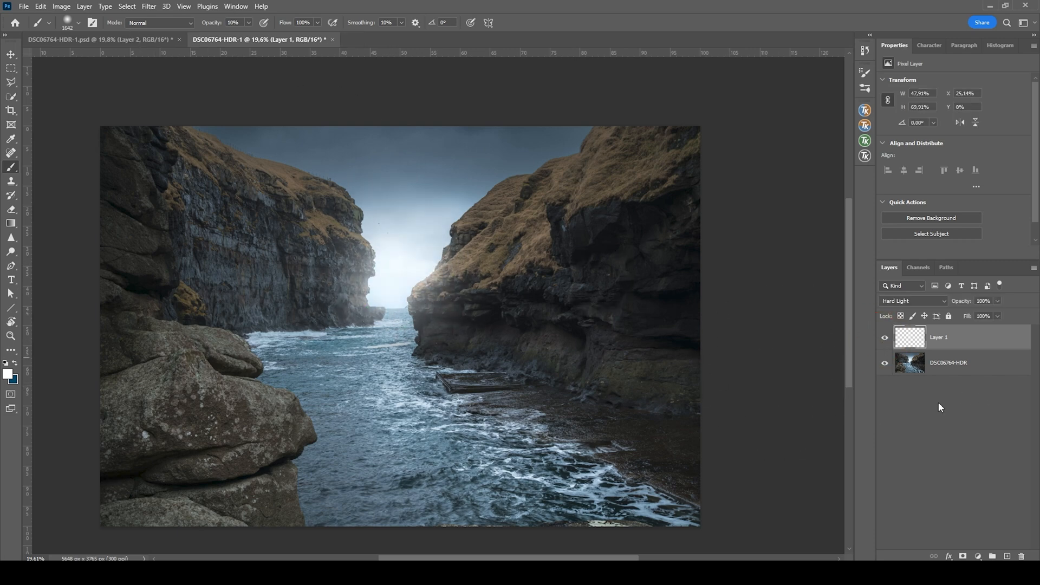
{"action": "mouse_move", "coordinate": [960, 369]}
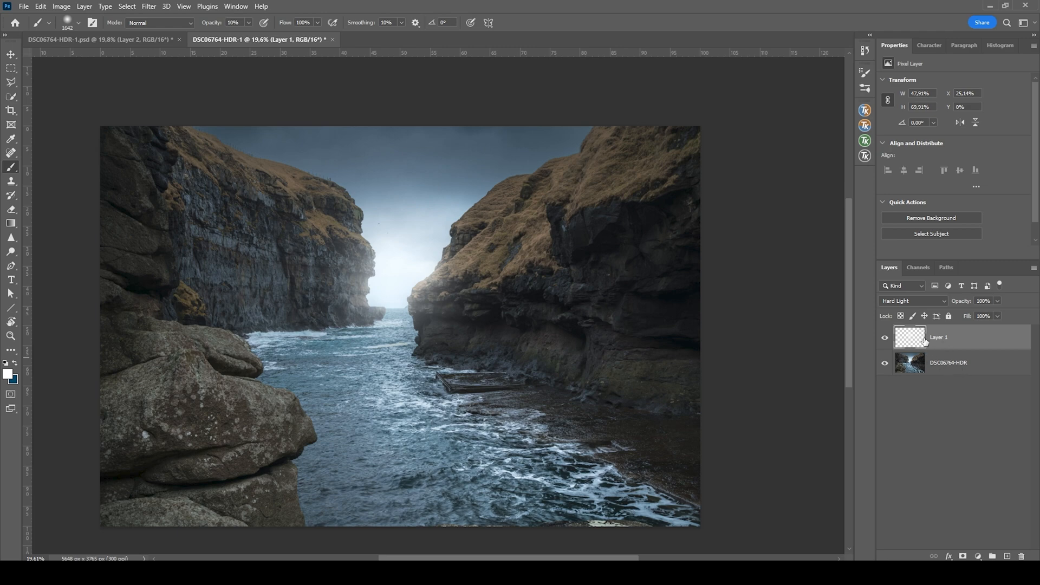
- Merge the glow into the photo layer and duplicate the result
{"action": "left_click", "coordinate": [949, 363]}
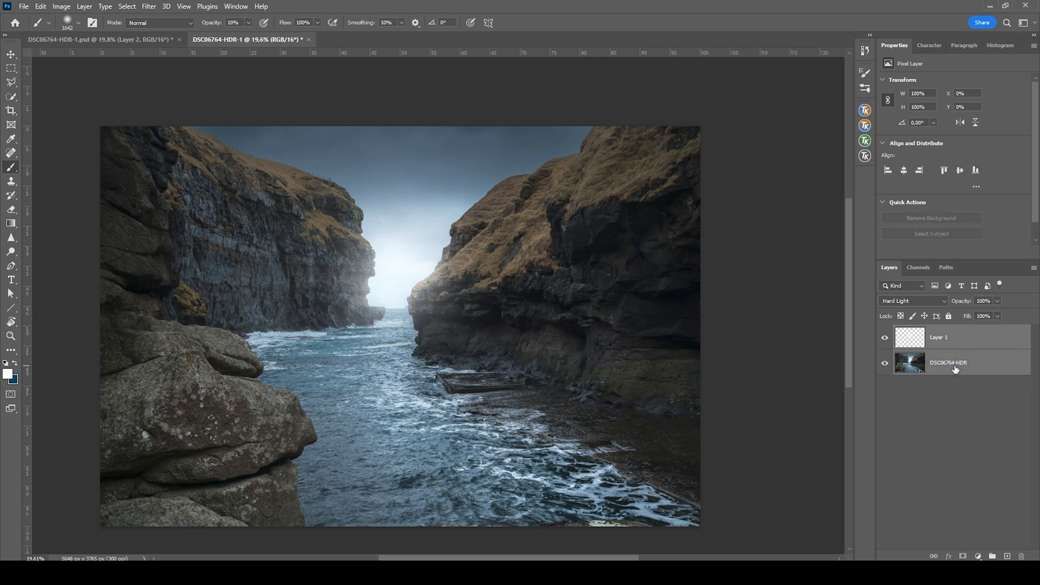
{"action": "mouse_move", "coordinate": [976, 376]}
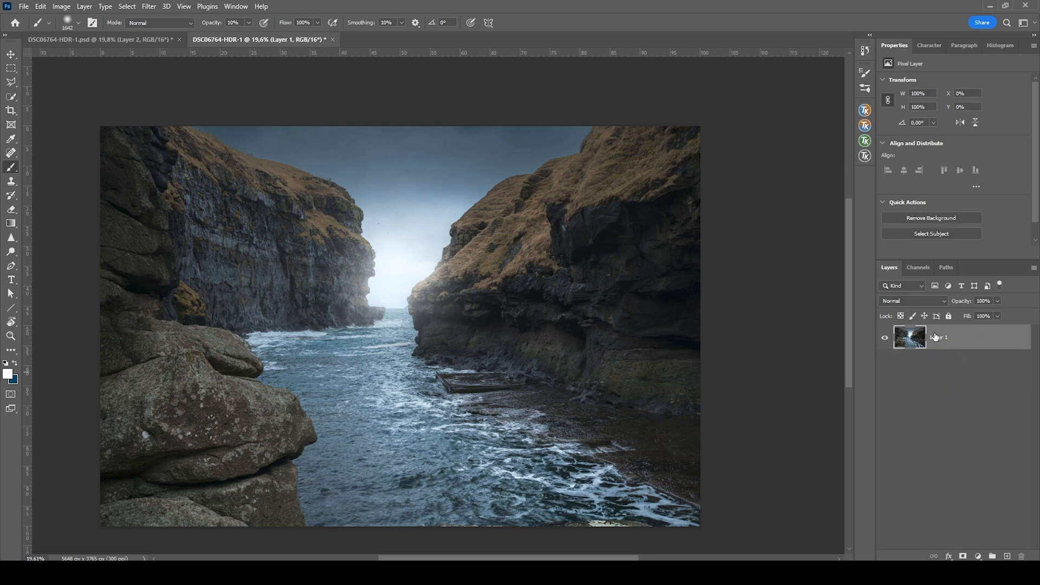
{"action": "key", "text": "ctrl+j"}
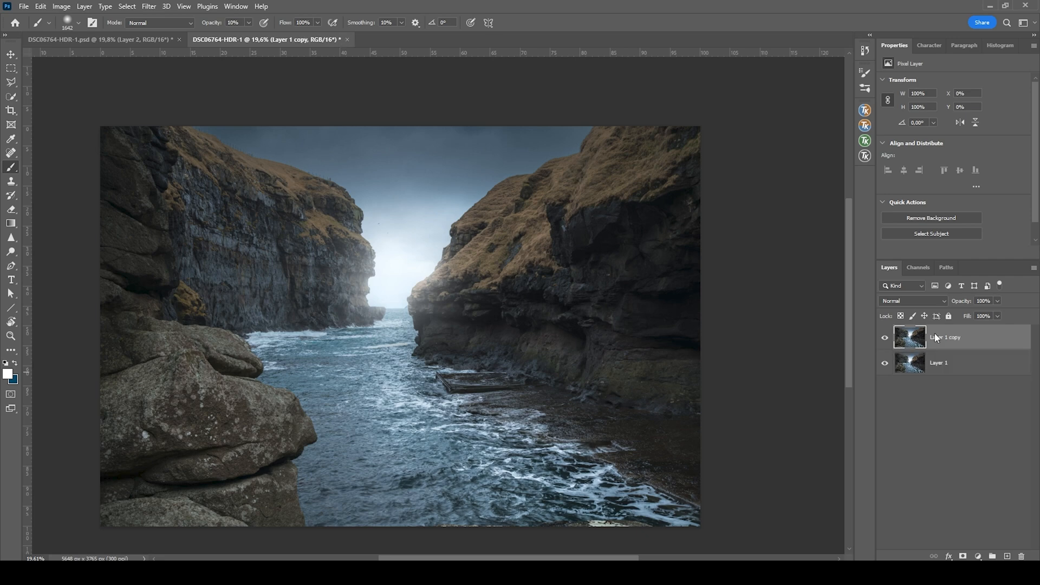
- Gaussian-blur the copy about 15 px and blend it as Lighter Color at 30% opacity
{"action": "left_click", "coordinate": [148, 6]}
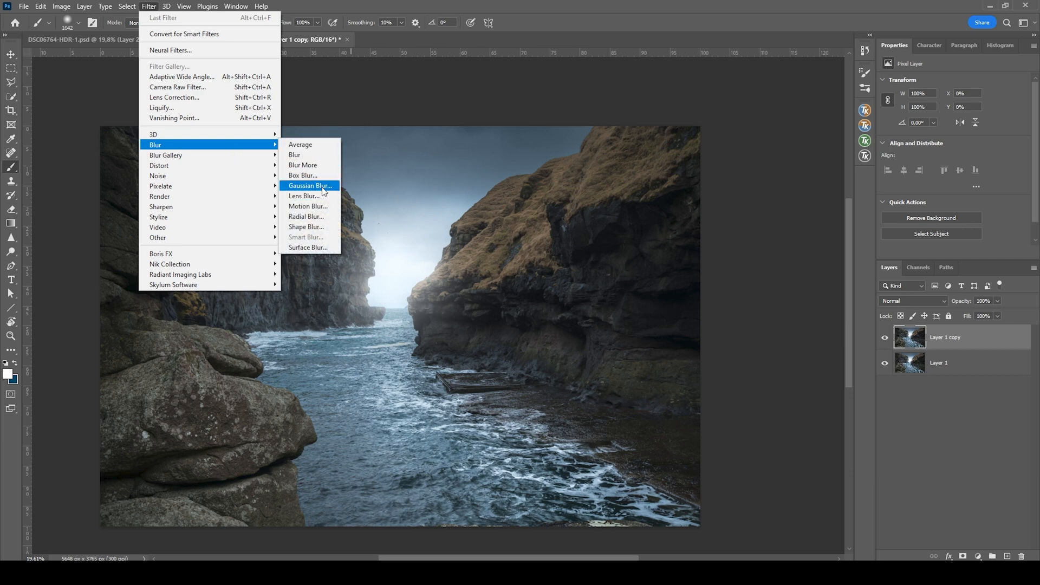
{"action": "left_click", "coordinate": [308, 185]}
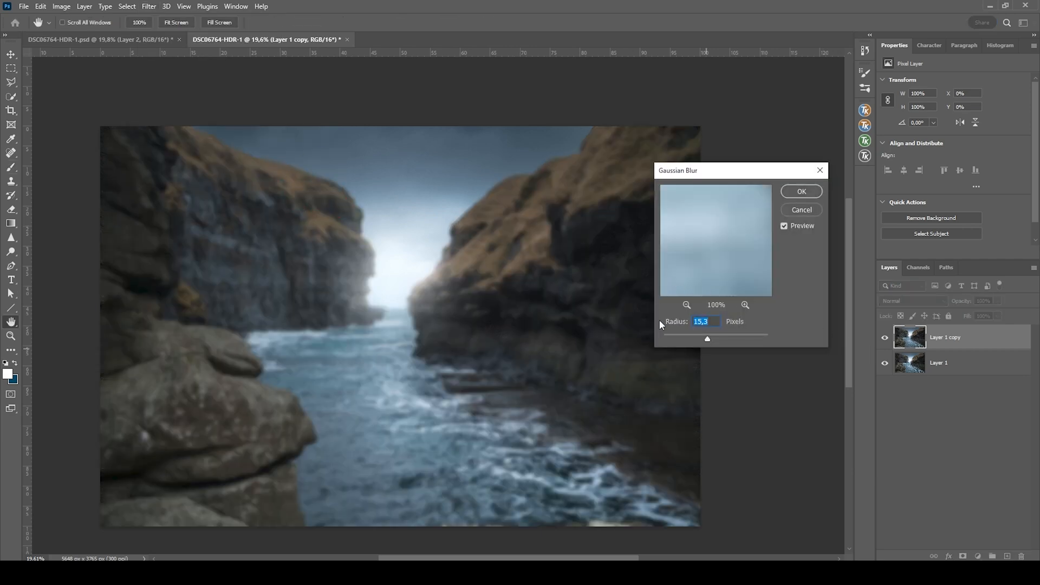
{"action": "left_click", "coordinate": [802, 191]}
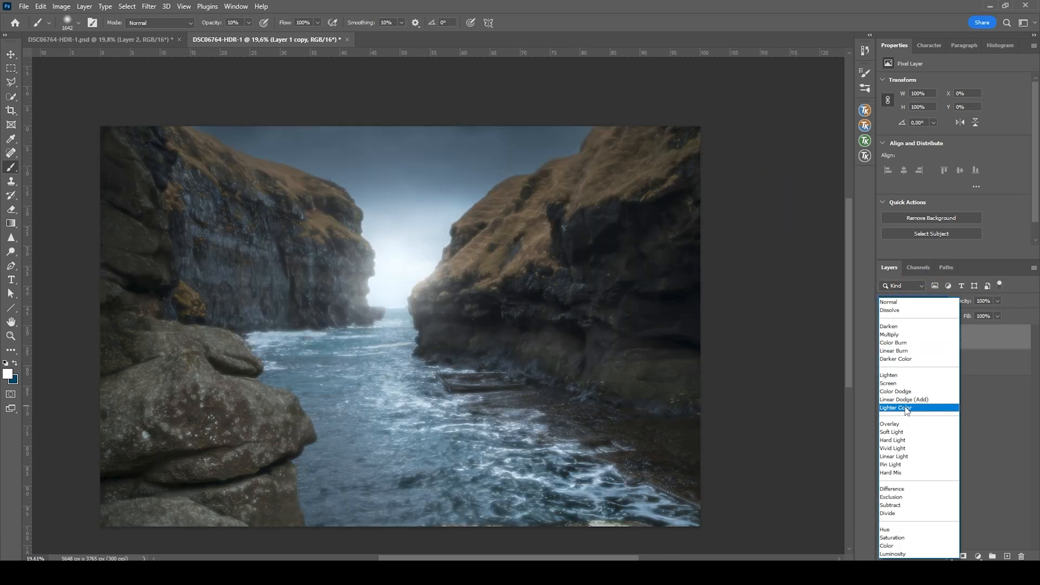
{"action": "left_click", "coordinate": [897, 409]}
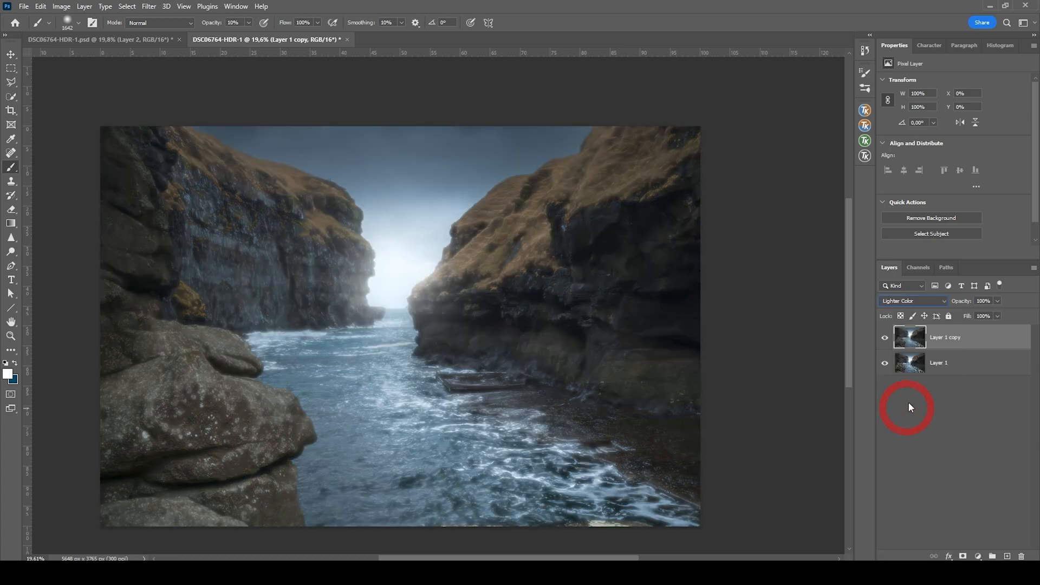
{"action": "mouse_move", "coordinate": [986, 318]}
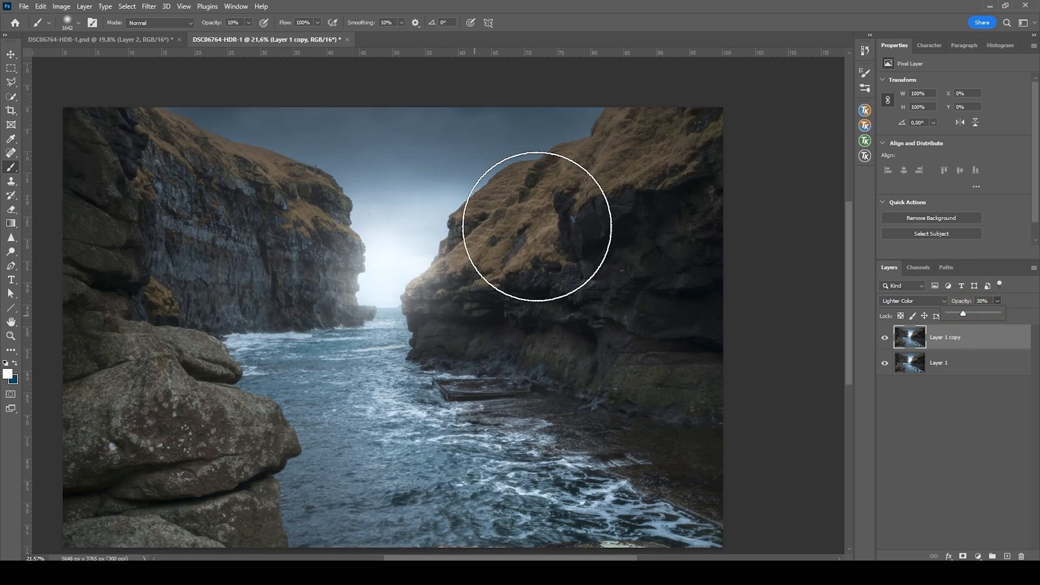
{"action": "mouse_move", "coordinate": [394, 272]}
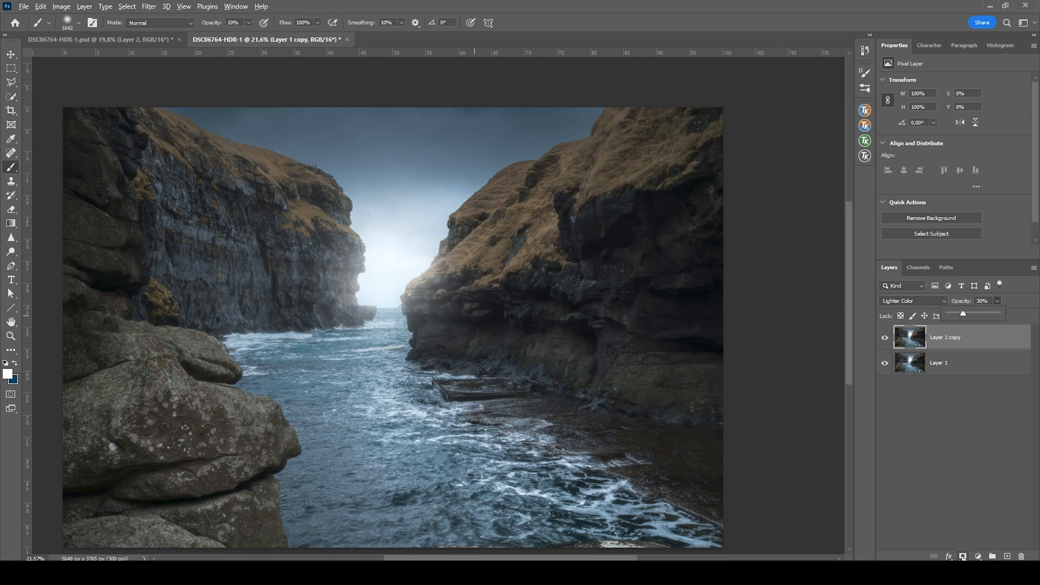
- Give the blurred copy a black mask and paint white over the sky gap between the cliffs
{"action": "left_click", "coordinate": [973, 556]}
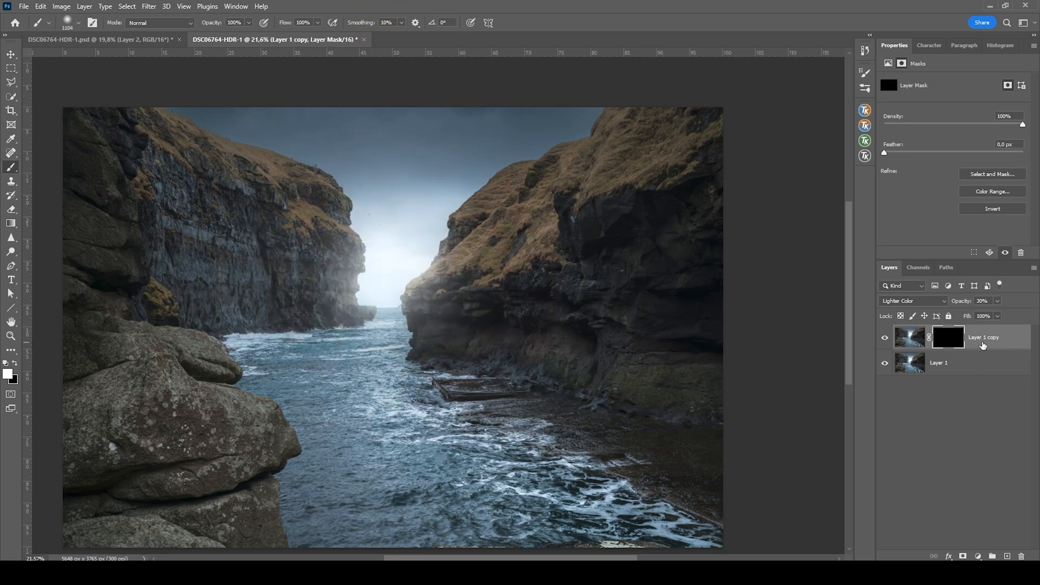
{"action": "left_click", "coordinate": [381, 306]}
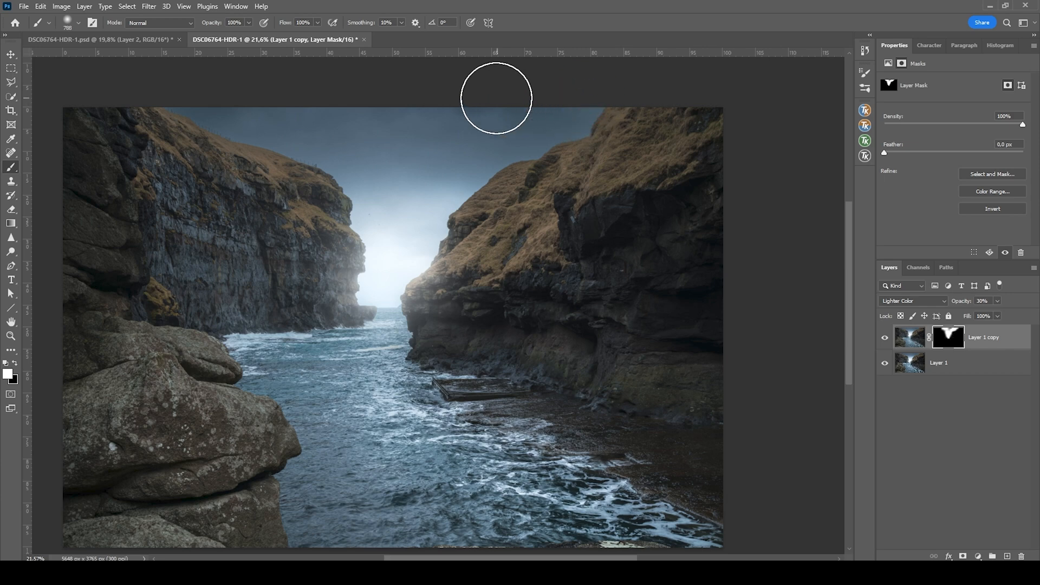
{"action": "scroll", "scroll_direction": "down", "scroll_amount": 3}
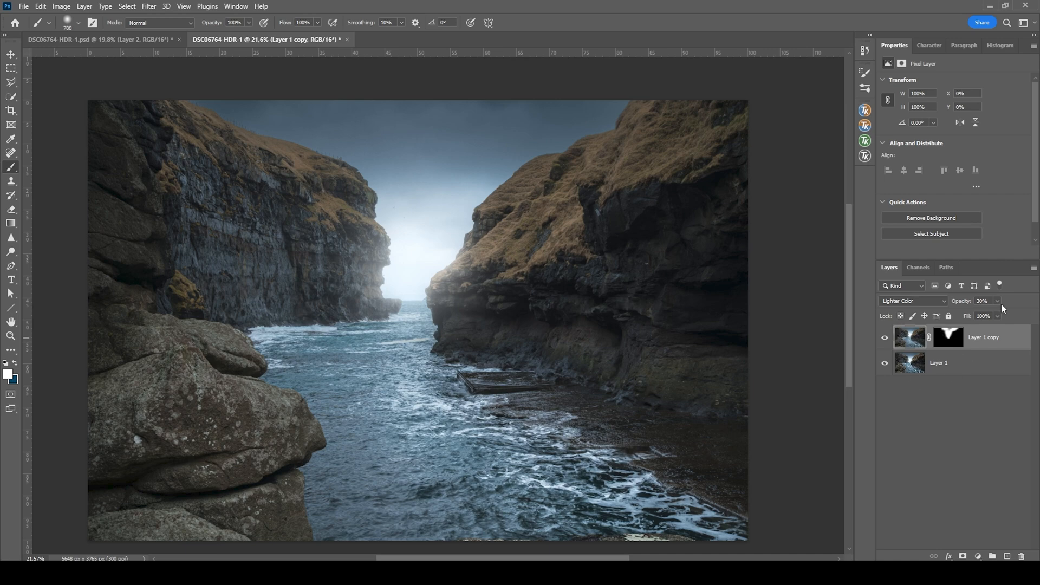
- Lower the blurred glow layer's opacity to 20%
{"action": "left_click", "coordinate": [995, 317]}
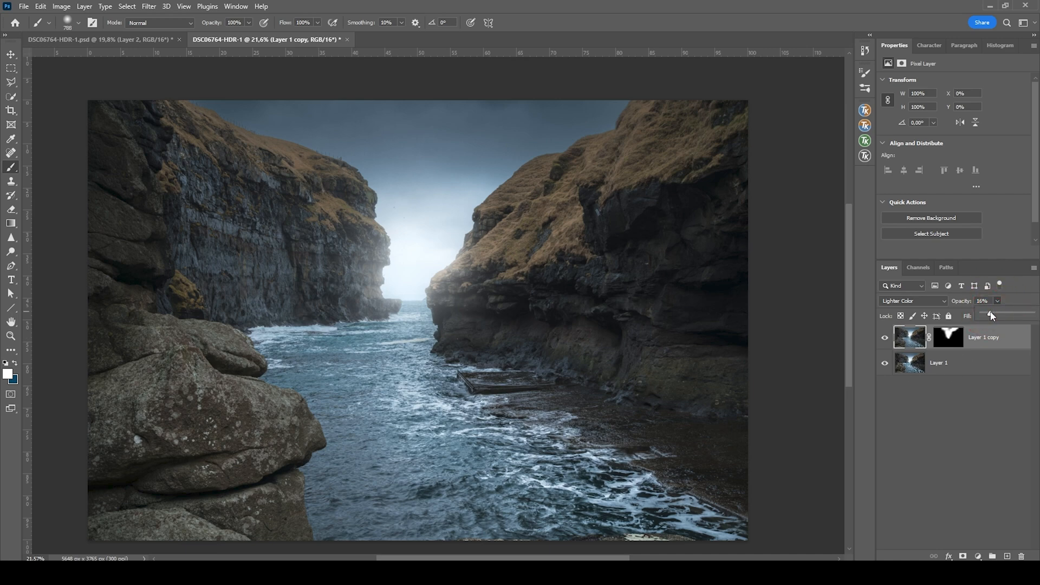
{"action": "left_click", "coordinate": [884, 337]}
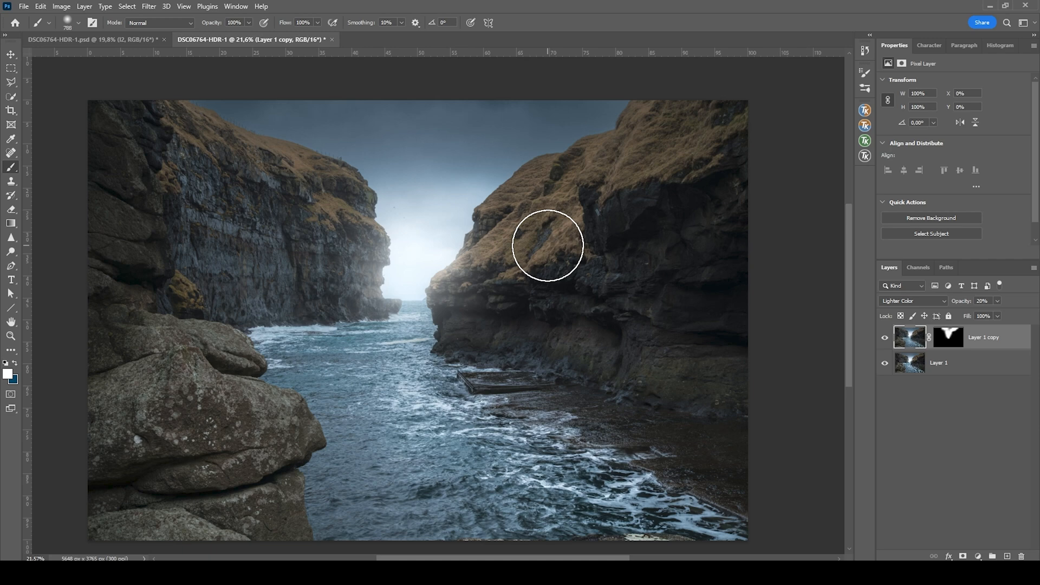
- Add a new empty Overlay layer and bring up the TK RapidMask2 panel
{"action": "left_click", "coordinate": [993, 556]}
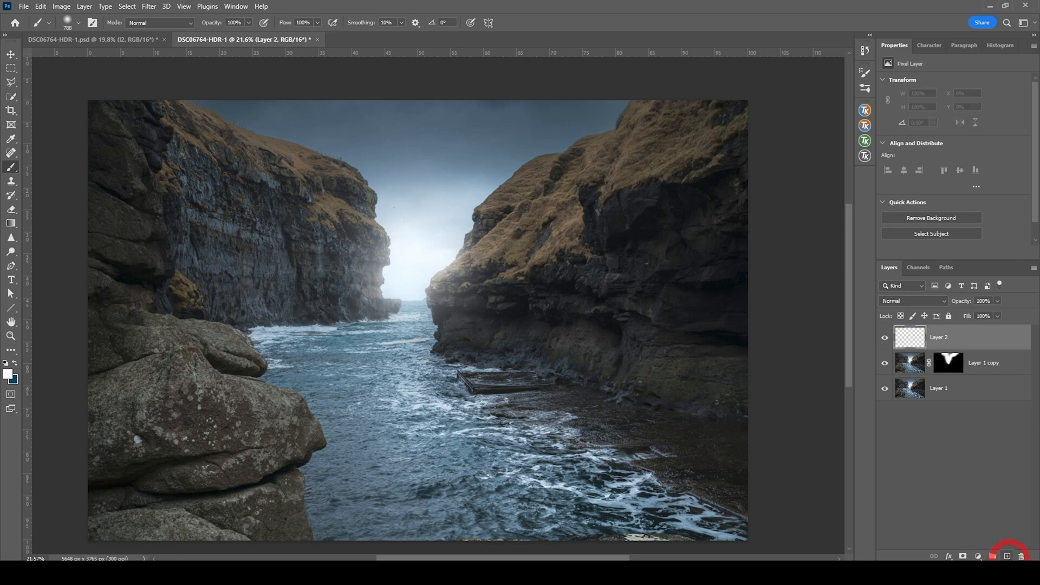
{"action": "left_click", "coordinate": [913, 301]}
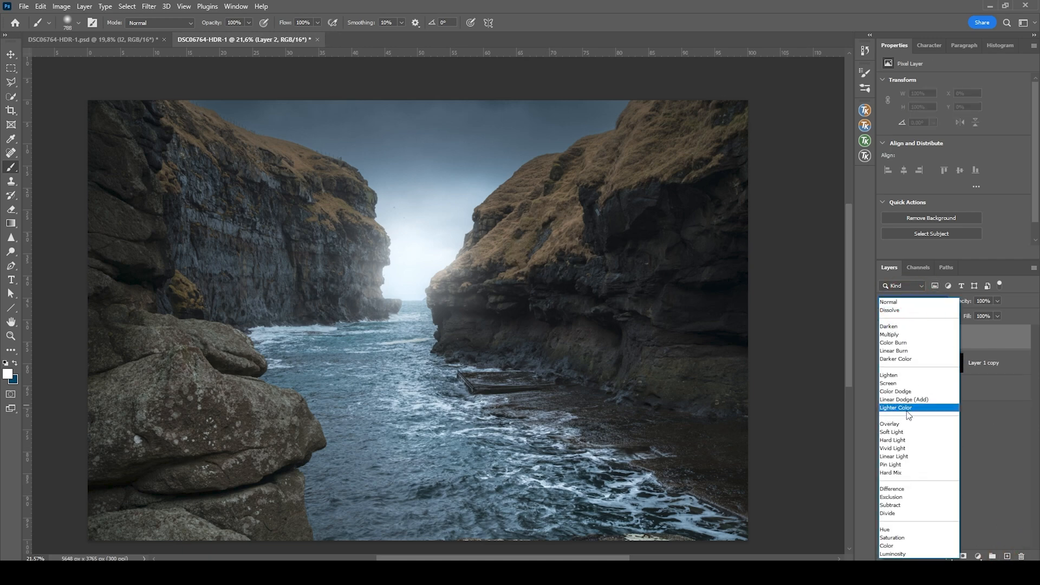
{"action": "left_click", "coordinate": [889, 423]}
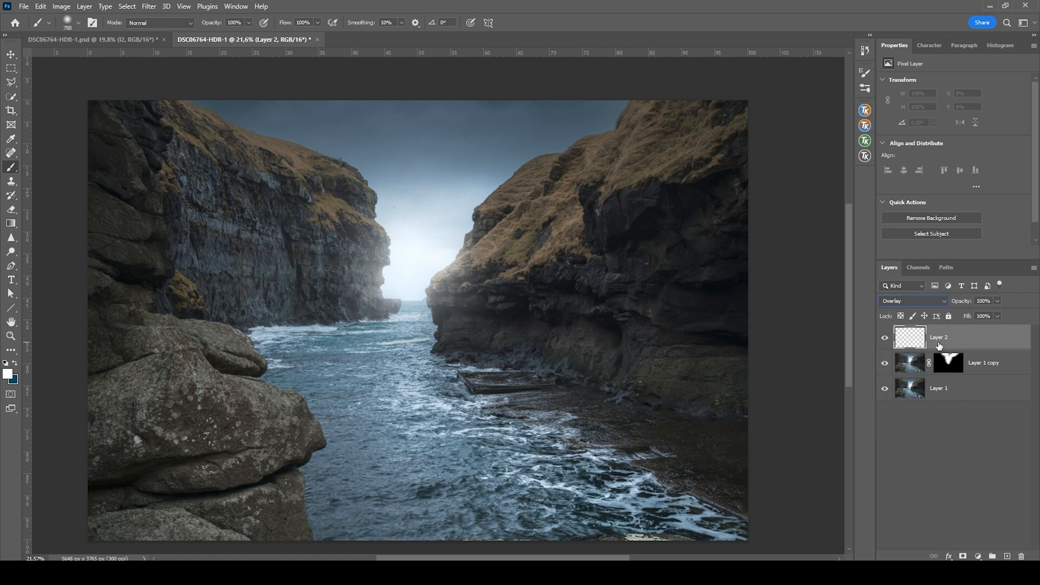
{"action": "mouse_move", "coordinate": [938, 347]}
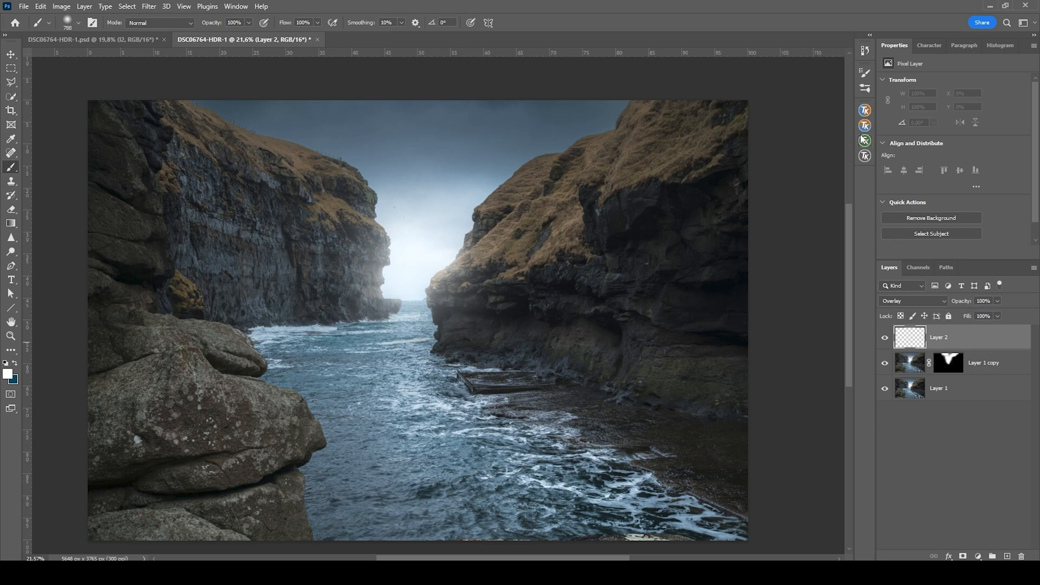
{"action": "left_click", "coordinate": [864, 139]}
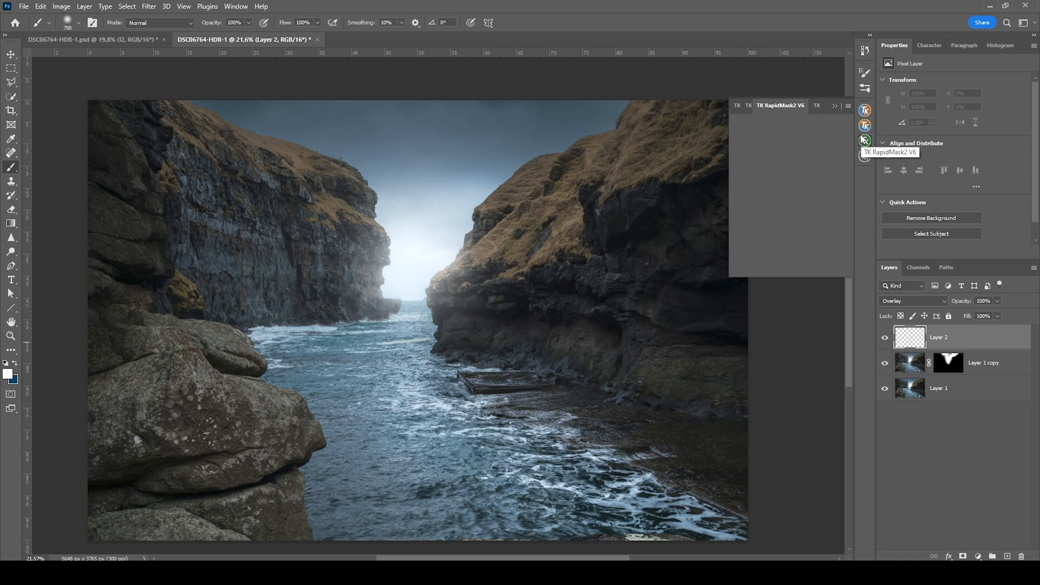
{"action": "mouse_move", "coordinate": [846, 143]}
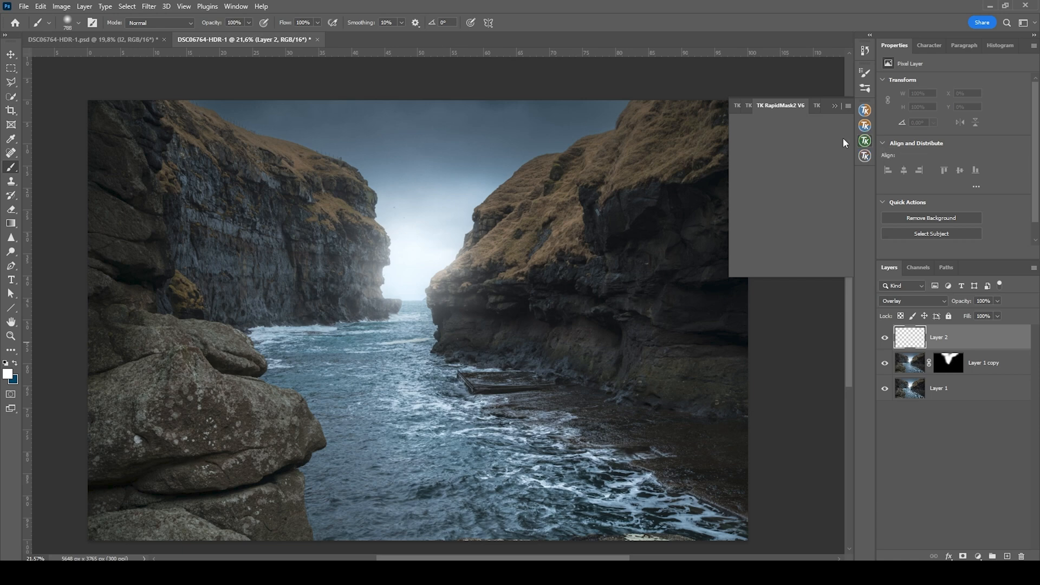
{"action": "mouse_move", "coordinate": [853, 142]}
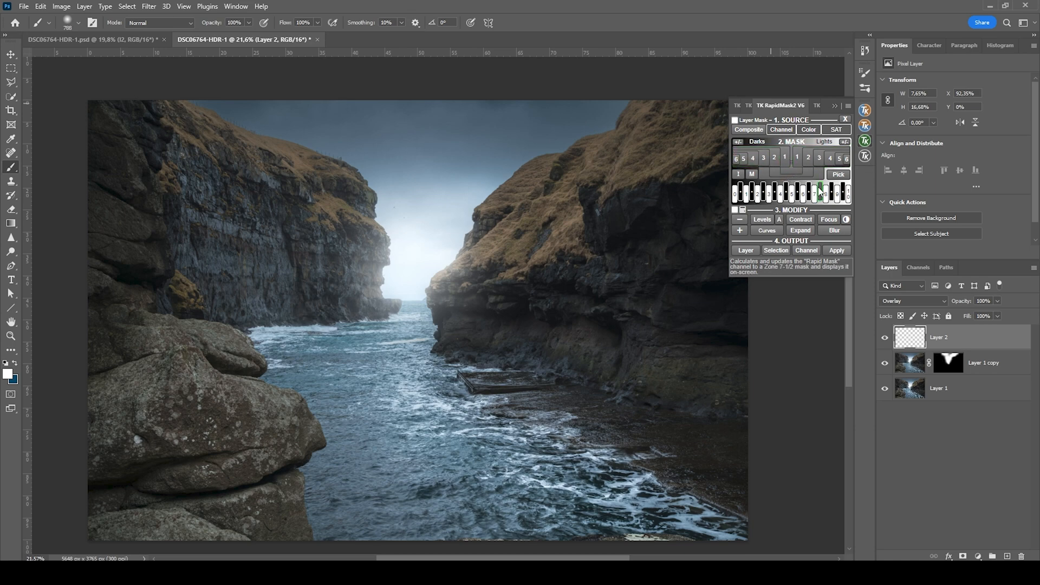
- Set RapidMask to output a layer mask and apply a Lights luminosity mask to Layer 2
{"action": "left_click", "coordinate": [736, 161]}
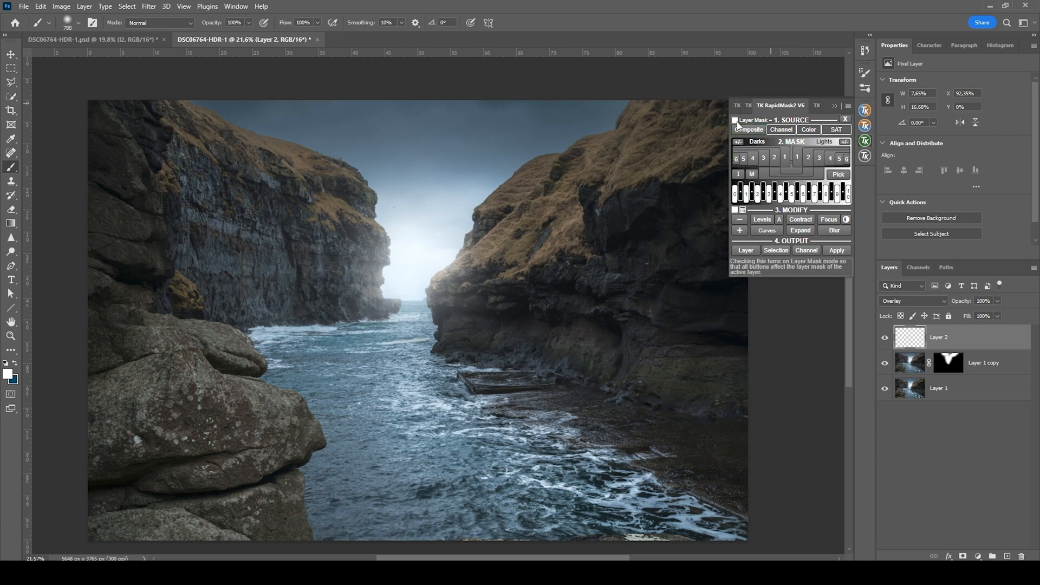
{"action": "left_click", "coordinate": [735, 120]}
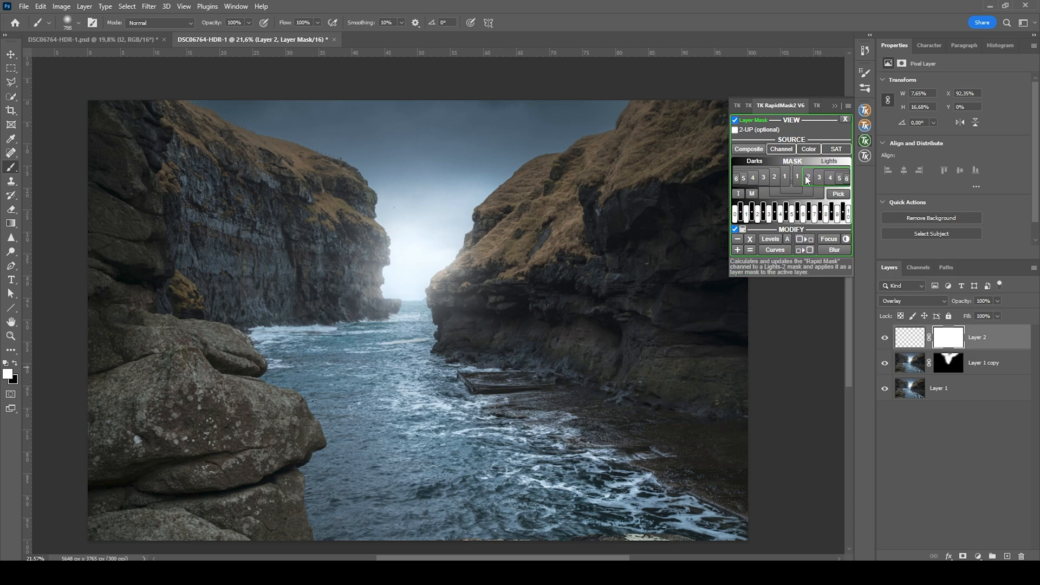
{"action": "mouse_move", "coordinate": [808, 184]}
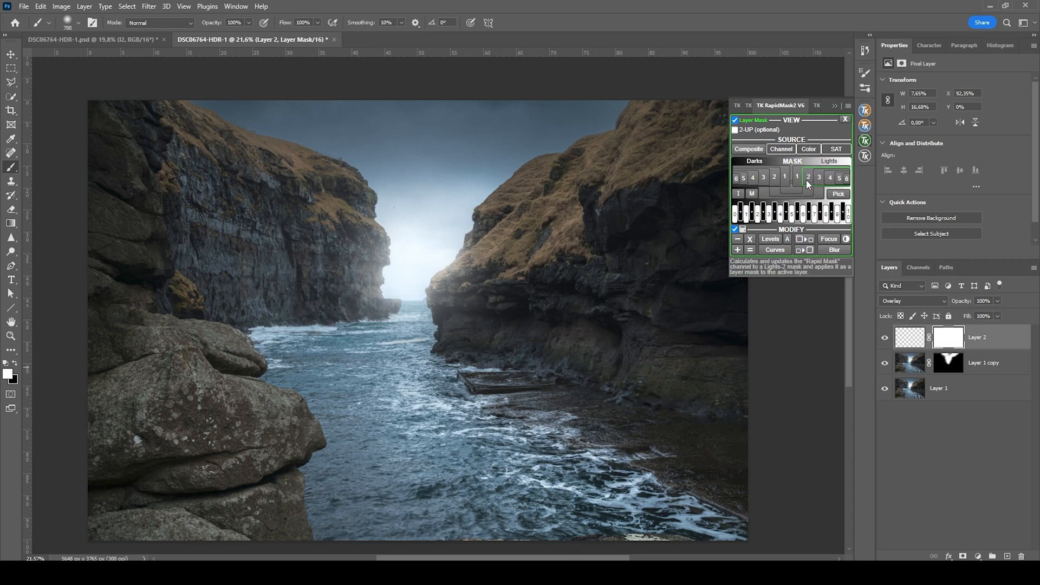
{"action": "left_click", "coordinate": [785, 177]}
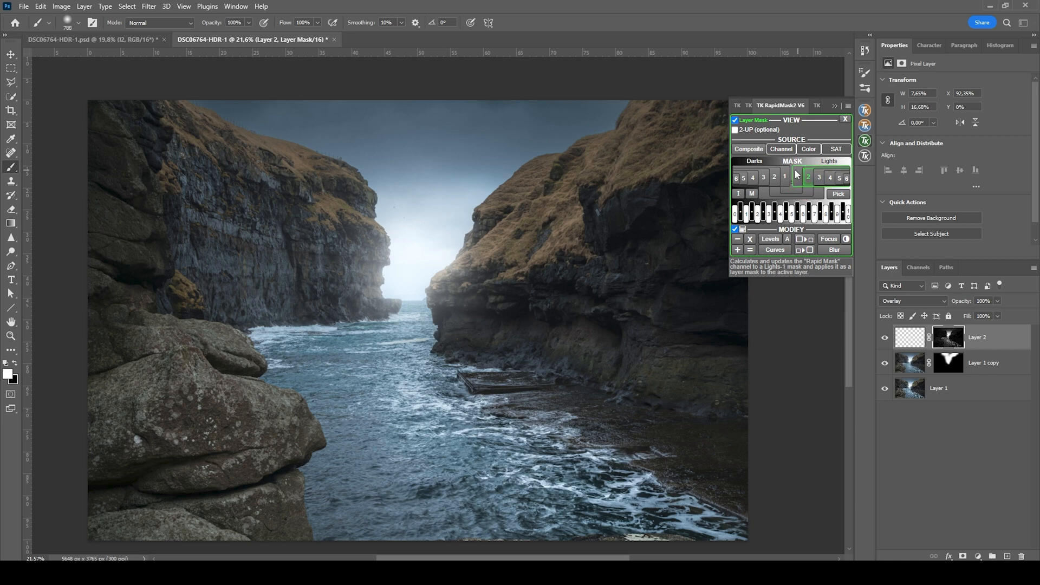
{"action": "left_click", "coordinate": [784, 177]}
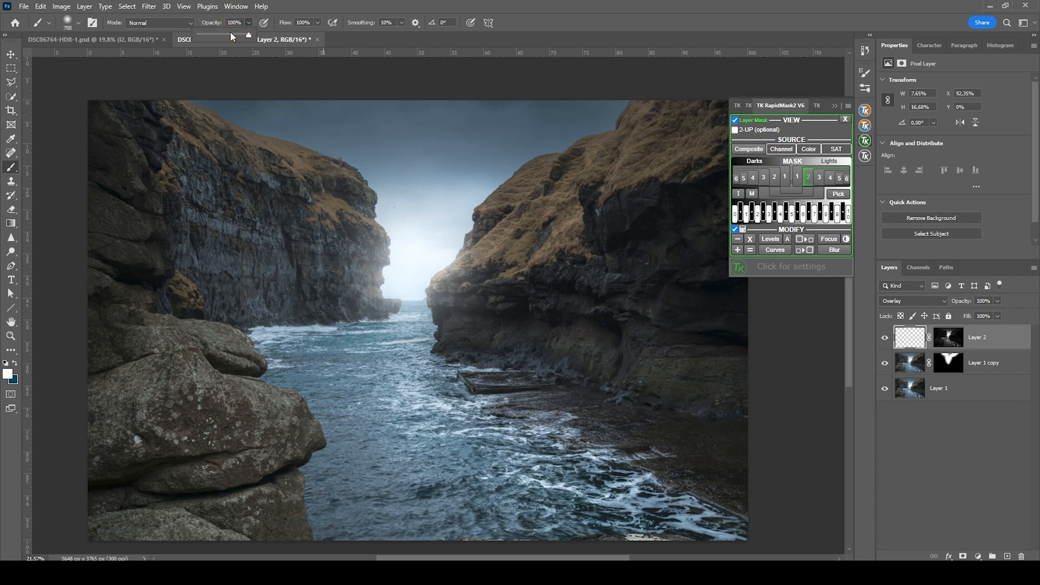
- Toggle Layer 2's visibility to compare the effect of the lights mask
{"action": "left_click", "coordinate": [218, 34]}
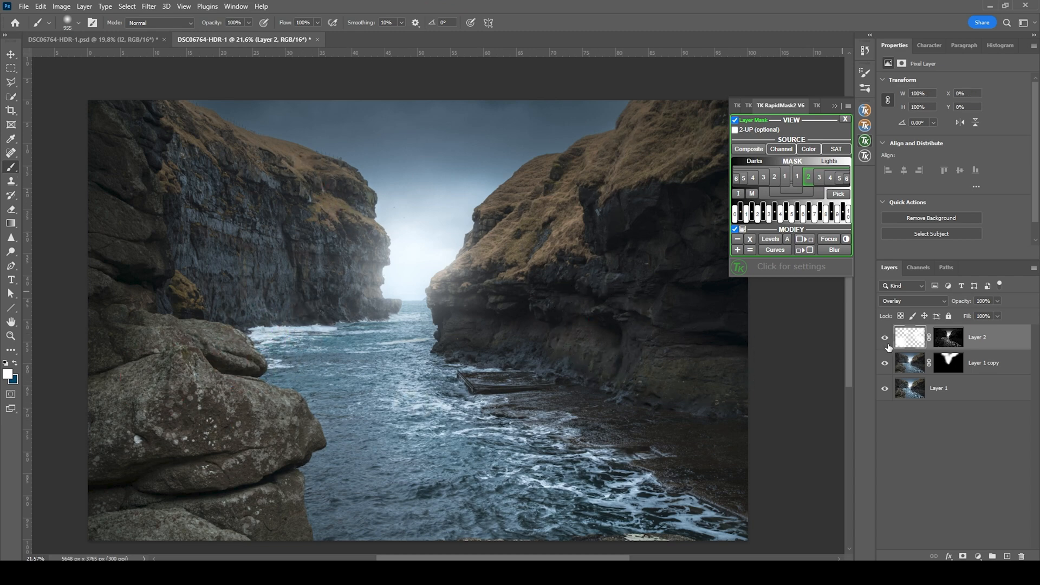
{"action": "left_click", "coordinate": [885, 338]}
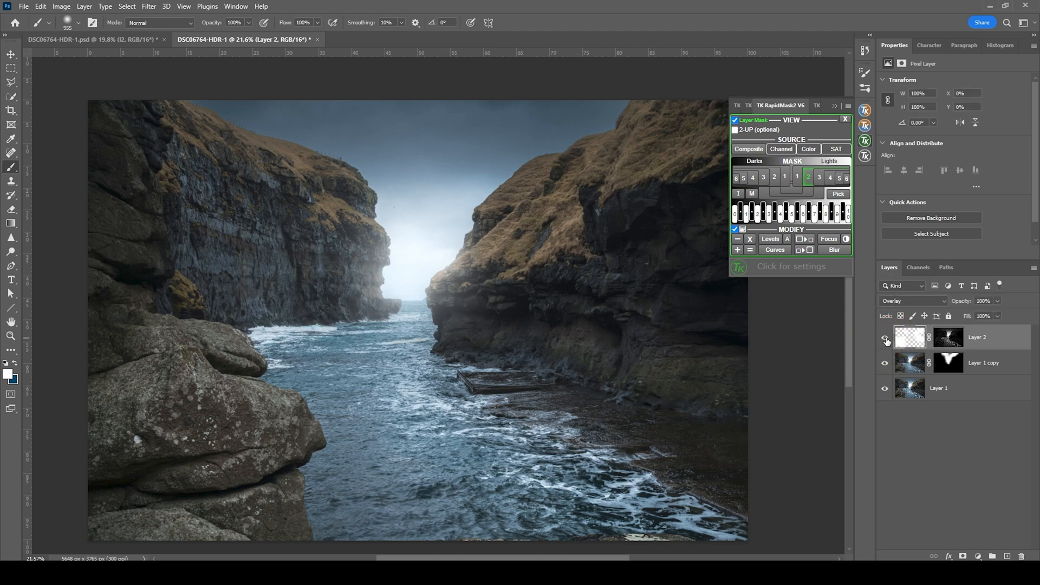
{"action": "left_click", "coordinate": [885, 337]}
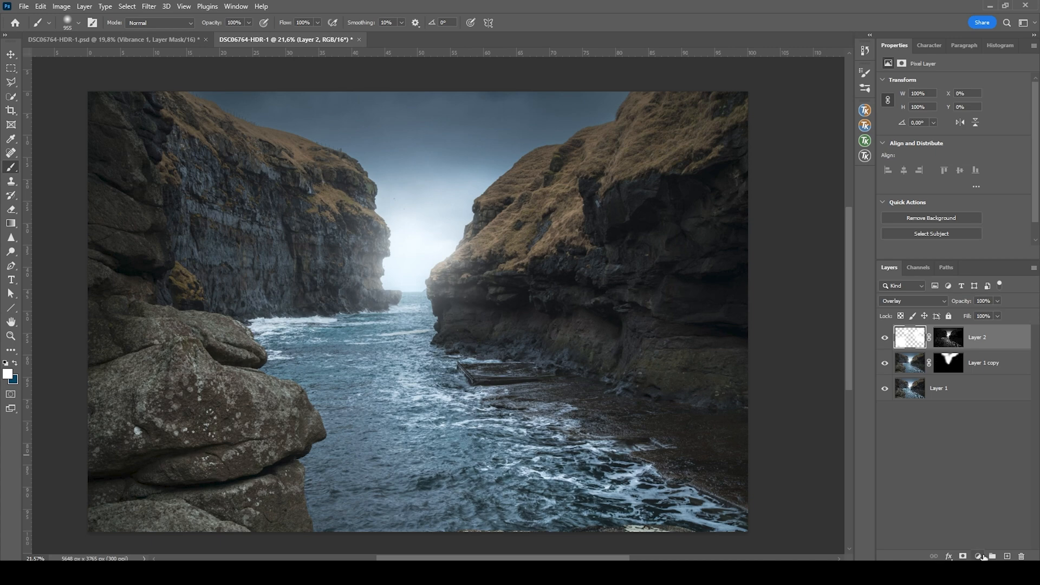
- Add a Vibrance adjustment layer and mask it to the yellows with RapidMask Color
{"action": "left_click", "coordinate": [977, 556]}
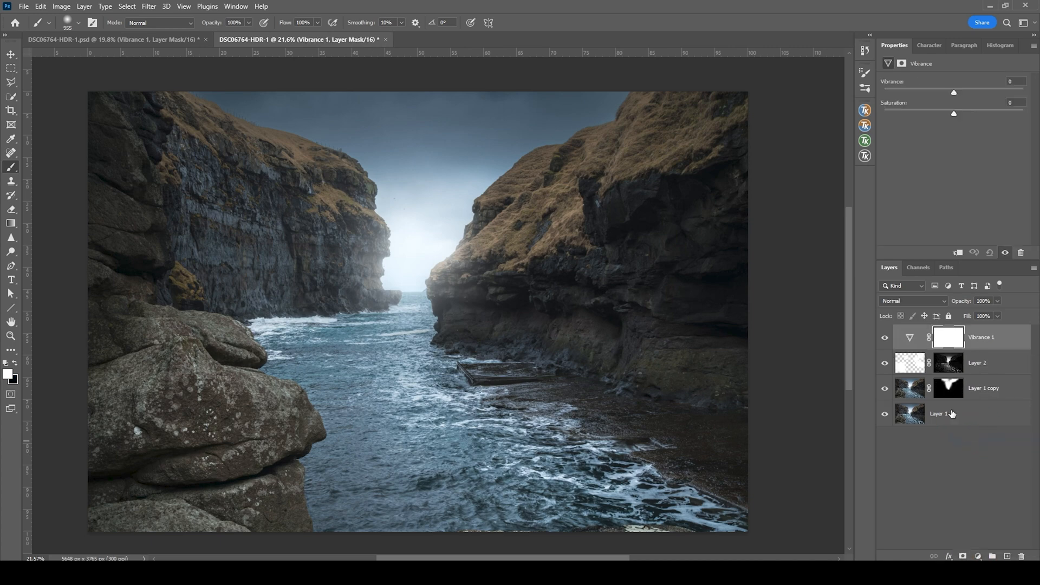
{"action": "left_click", "coordinate": [949, 337]}
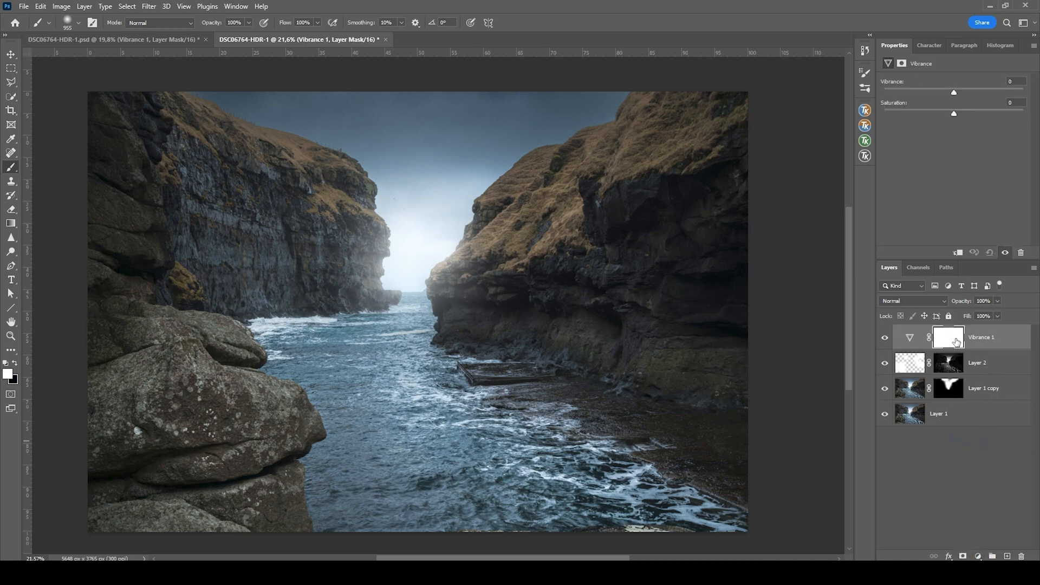
{"action": "mouse_move", "coordinate": [947, 340]}
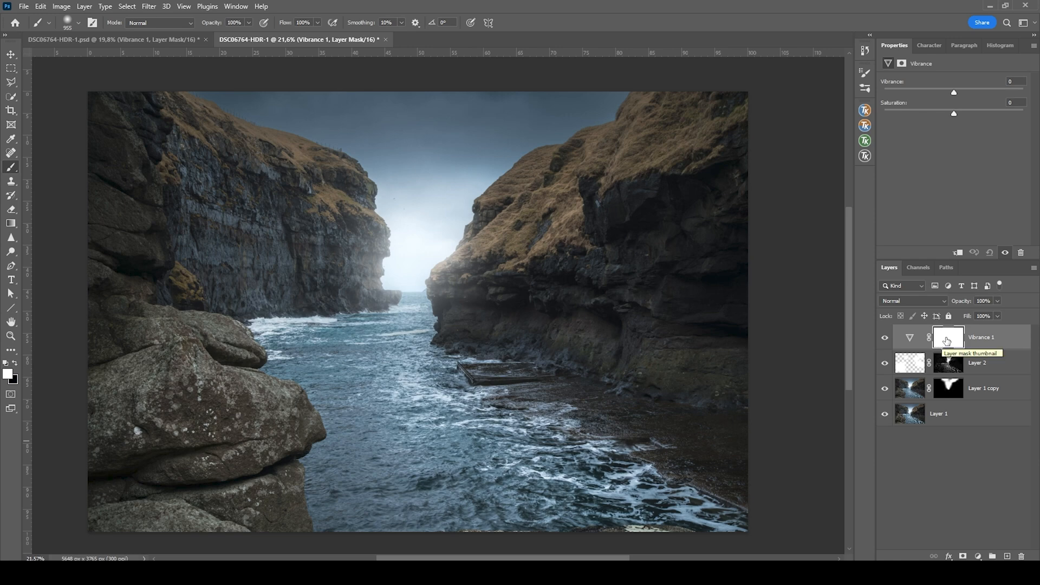
{"action": "left_click", "coordinate": [864, 141]}
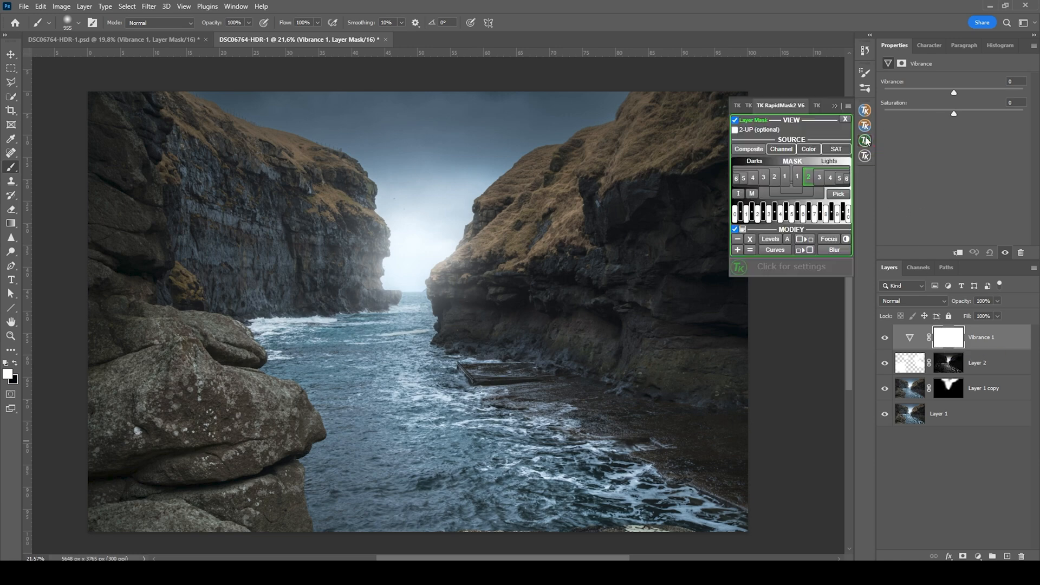
{"action": "left_click", "coordinate": [808, 148]}
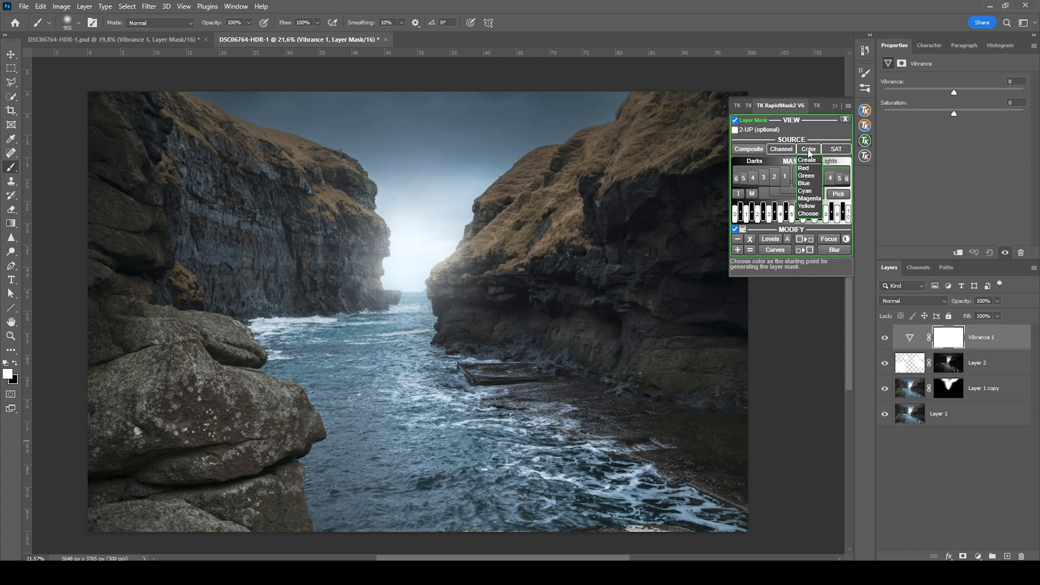
{"action": "mouse_move", "coordinate": [806, 191]}
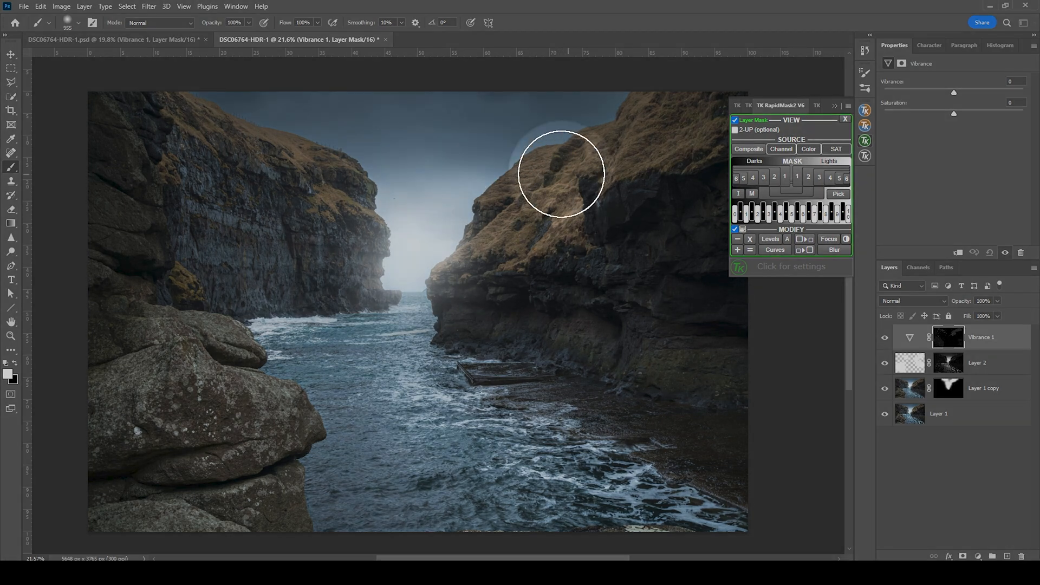
- Set the Vibrance layer to vibrance +73 and saturation +29
{"action": "left_click", "coordinate": [884, 363]}
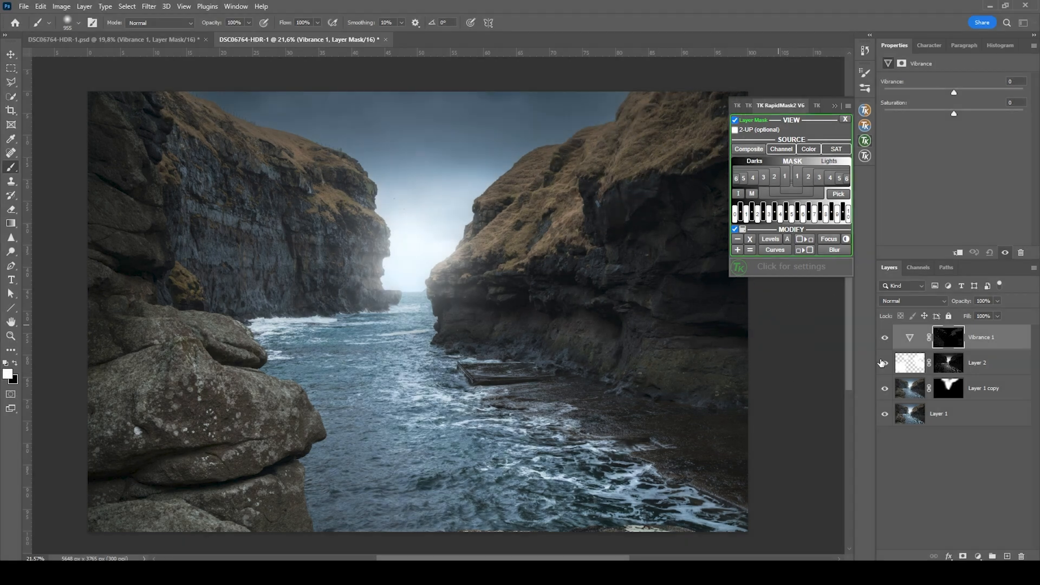
{"action": "left_click", "coordinate": [910, 337]}
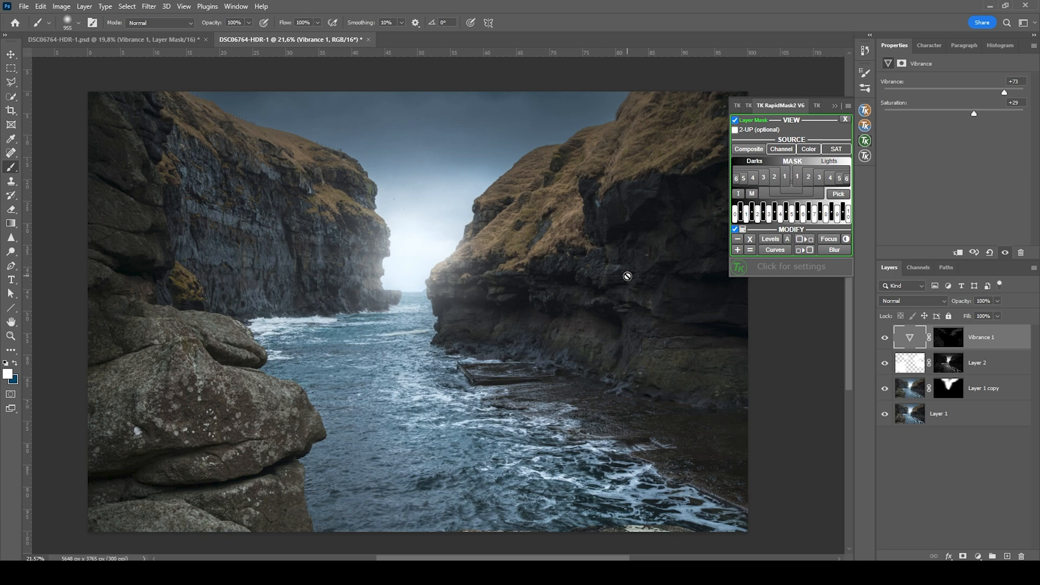
{"action": "mouse_move", "coordinate": [808, 249]}
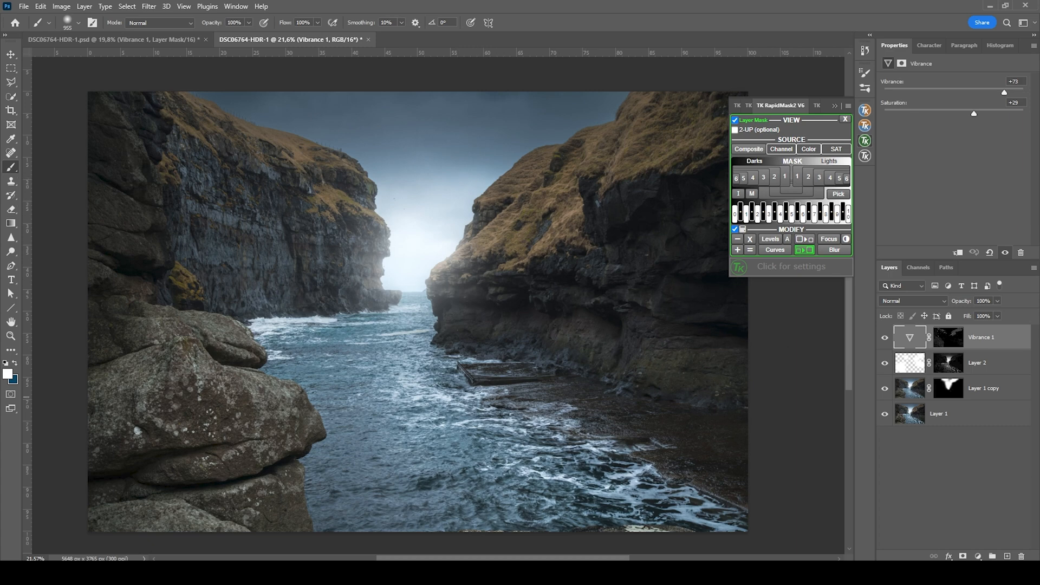
- Add a new Overlay layer masked to the yellow tones with RapidMask
{"action": "left_click", "coordinate": [993, 556]}
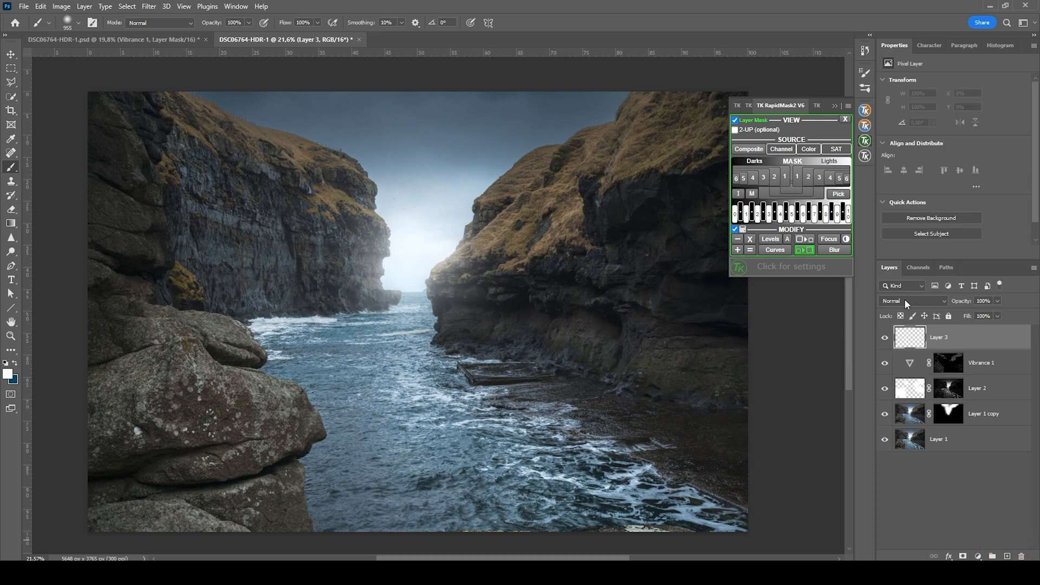
{"action": "left_click", "coordinate": [913, 300]}
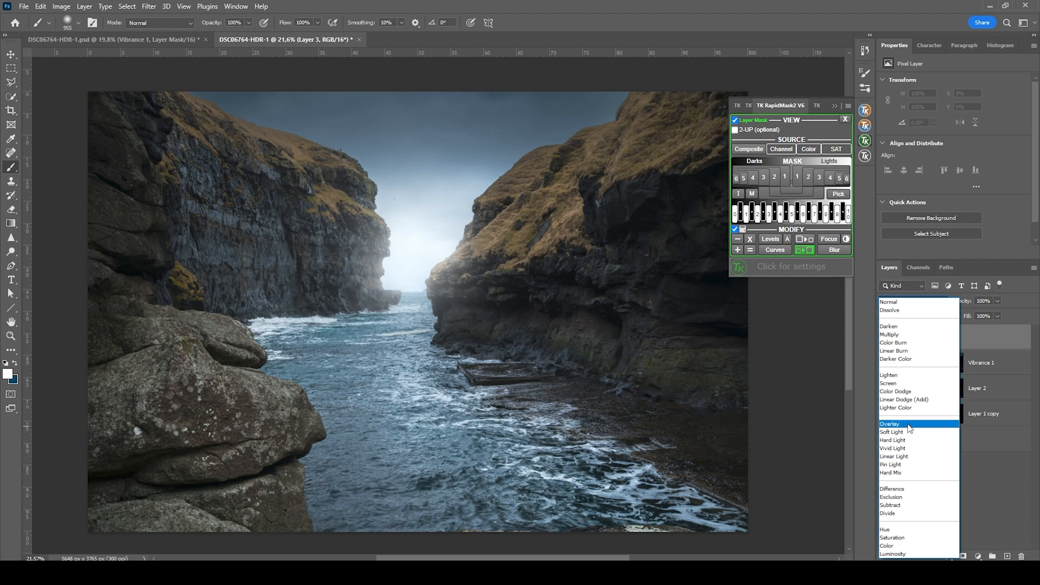
{"action": "left_click", "coordinate": [889, 423]}
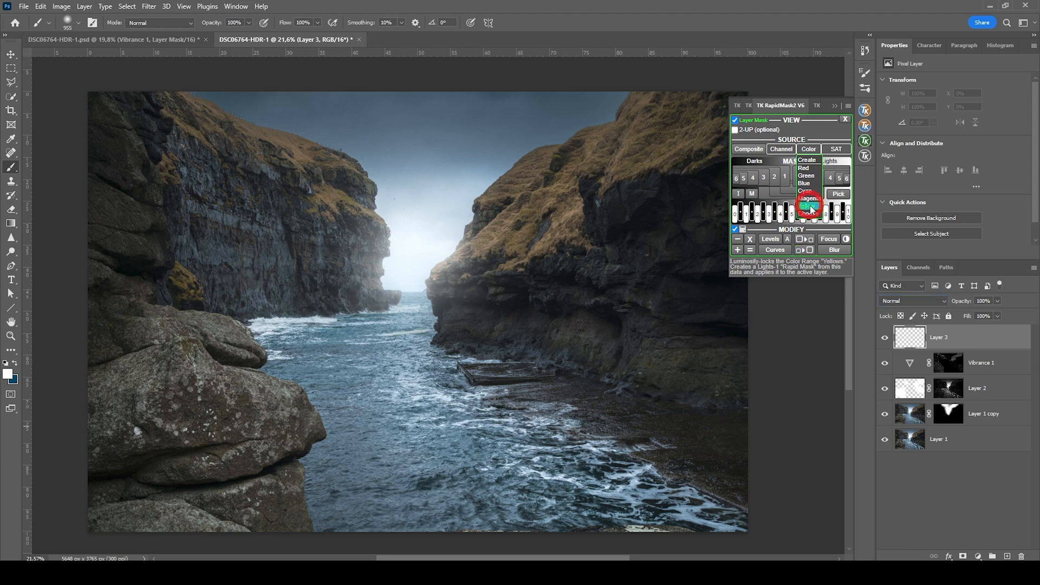
{"action": "left_click", "coordinate": [809, 200]}
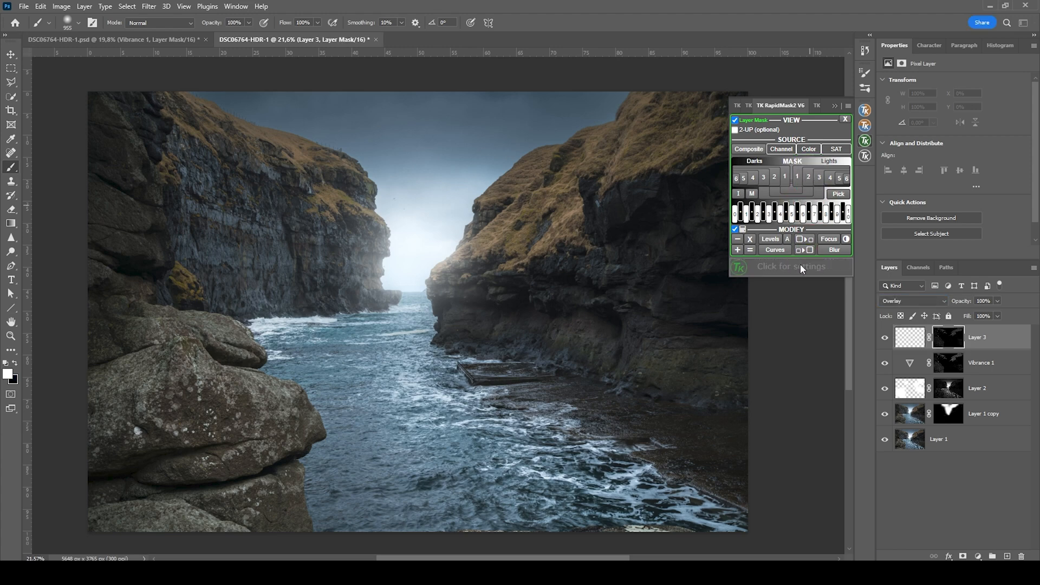
{"action": "mouse_move", "coordinate": [803, 250]}
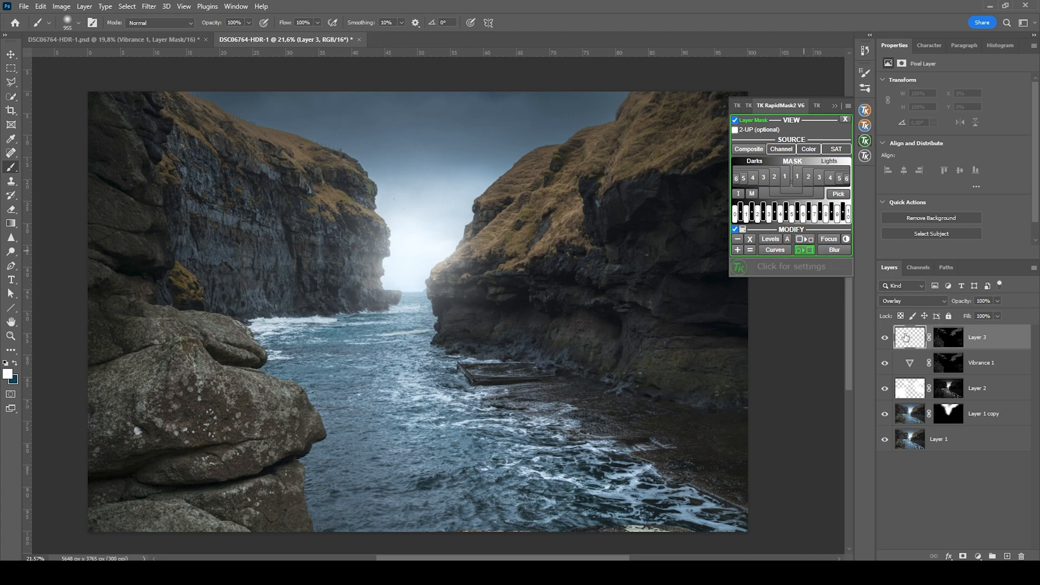
- Paint white on the layer's pixels to brighten the grassy slope on the left cliff
{"action": "left_click", "coordinate": [522, 236]}
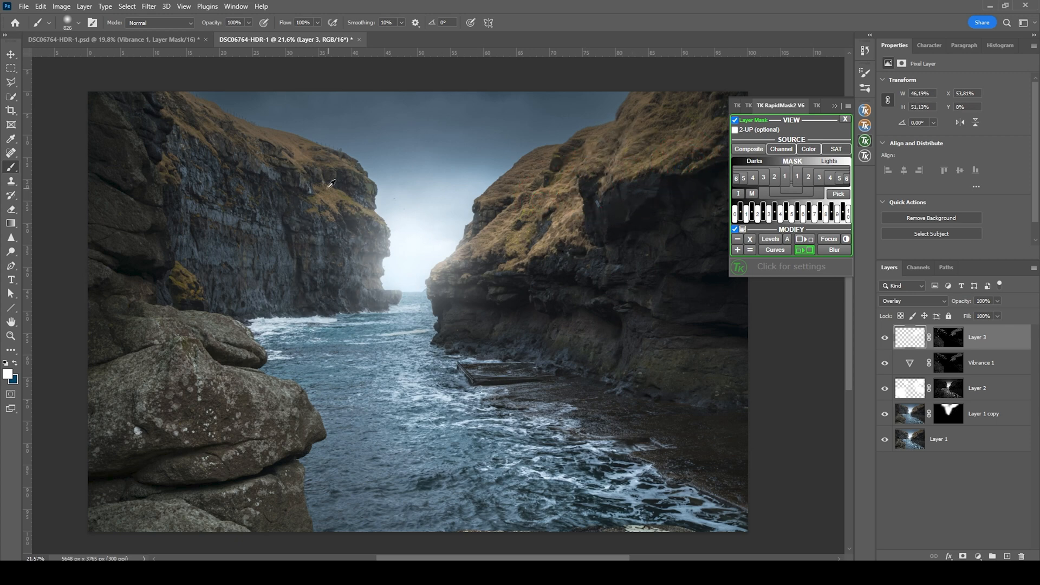
{"action": "left_click", "coordinate": [356, 219]}
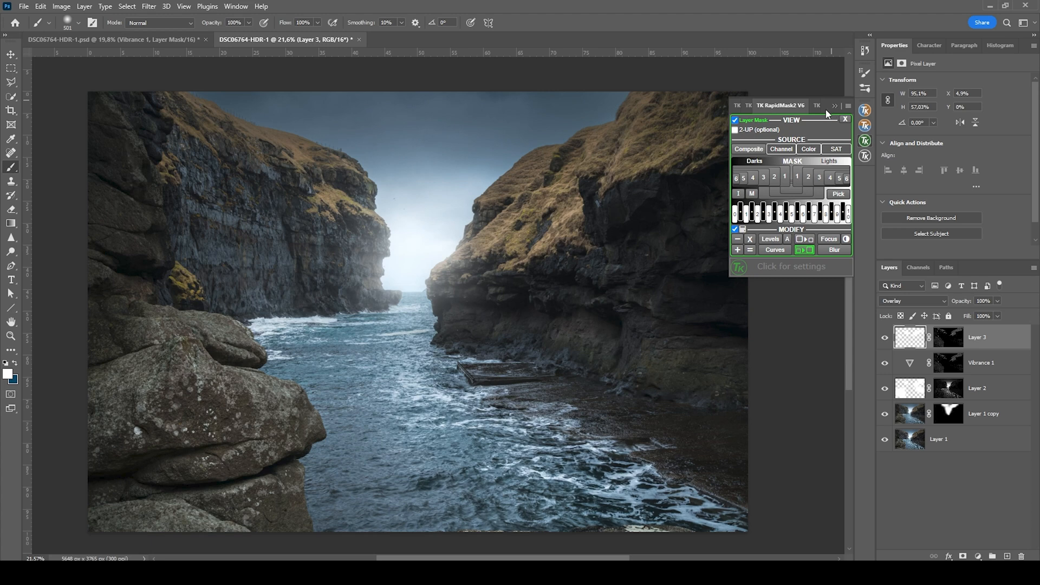
{"action": "mouse_move", "coordinate": [1008, 556]}
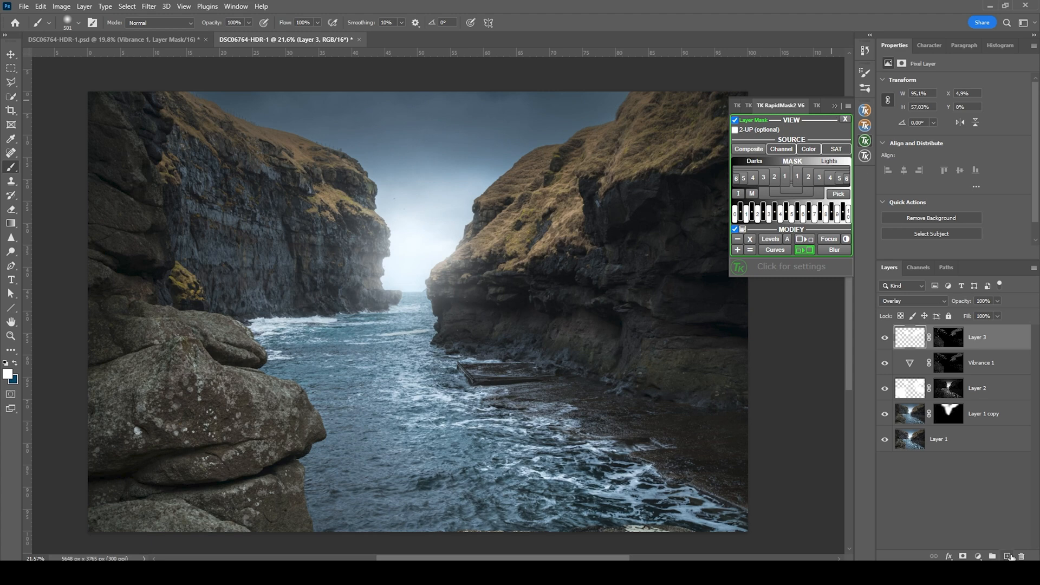
- Add a new empty Layer 4 for burning and set its blend mode to Overlay
{"action": "left_click", "coordinate": [913, 300]}
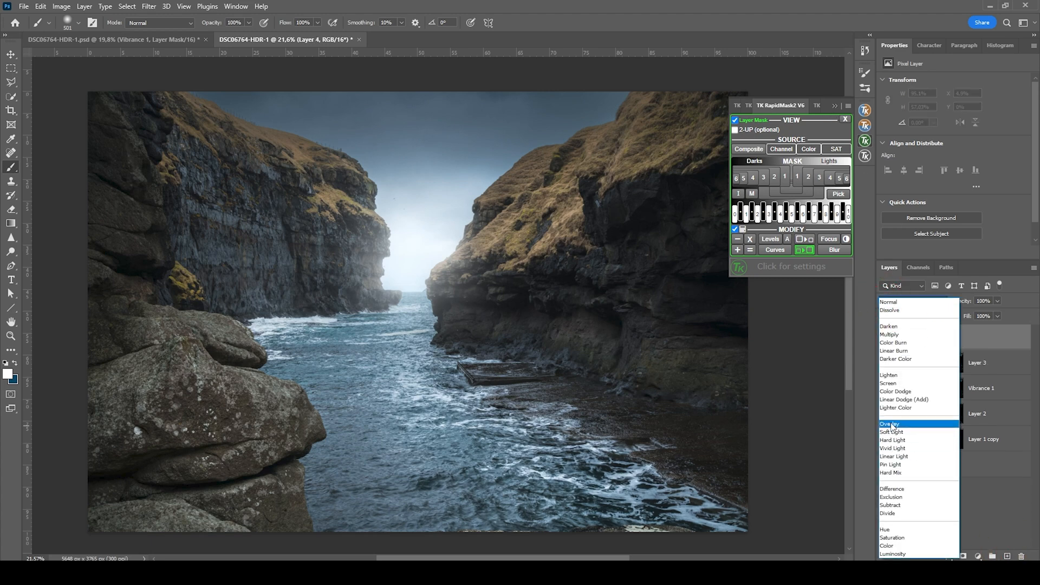
{"action": "left_click", "coordinate": [889, 423]}
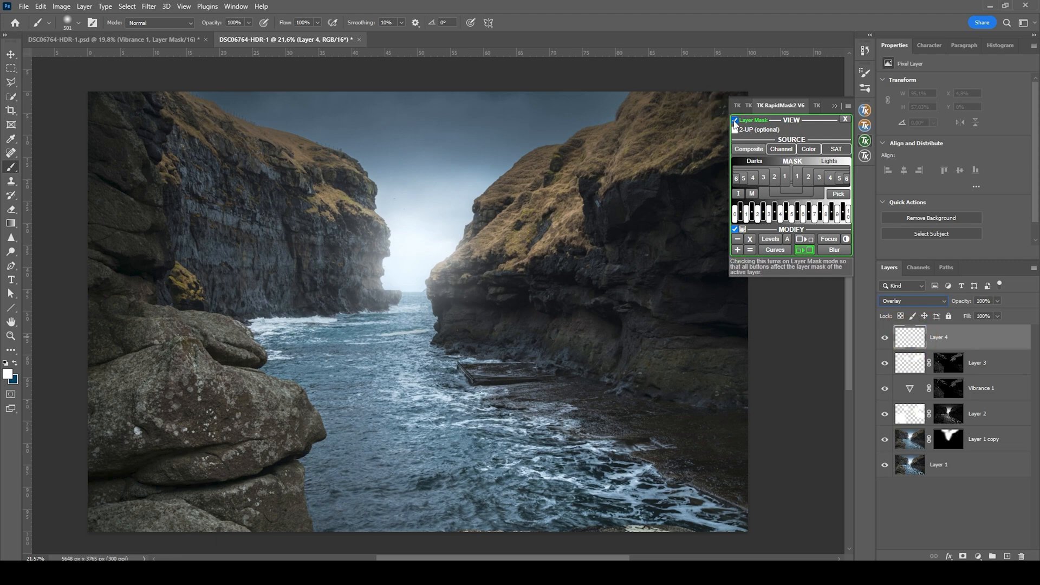
{"action": "left_click", "coordinate": [773, 157]}
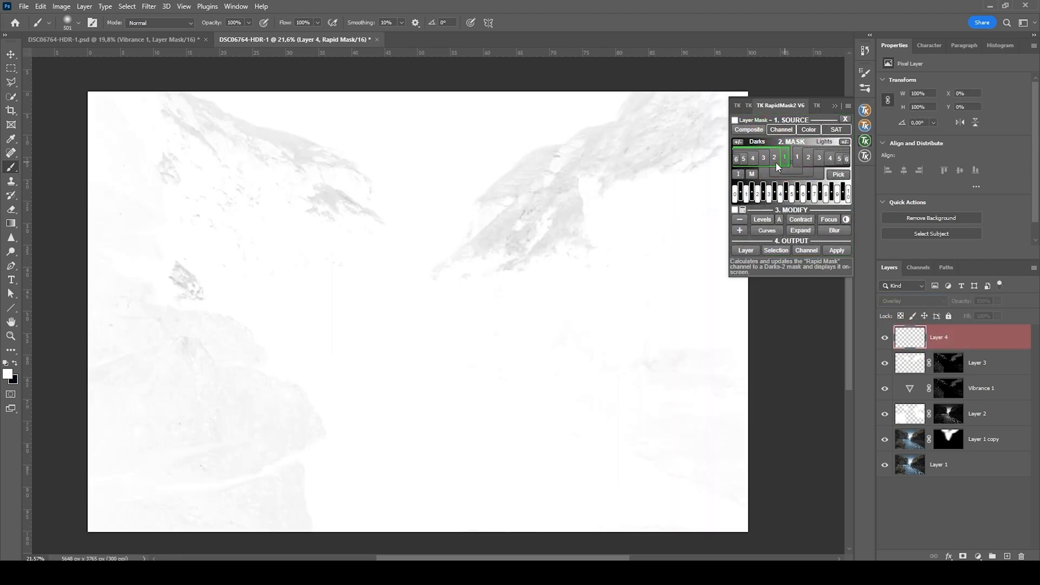
{"action": "left_click", "coordinate": [796, 157]}
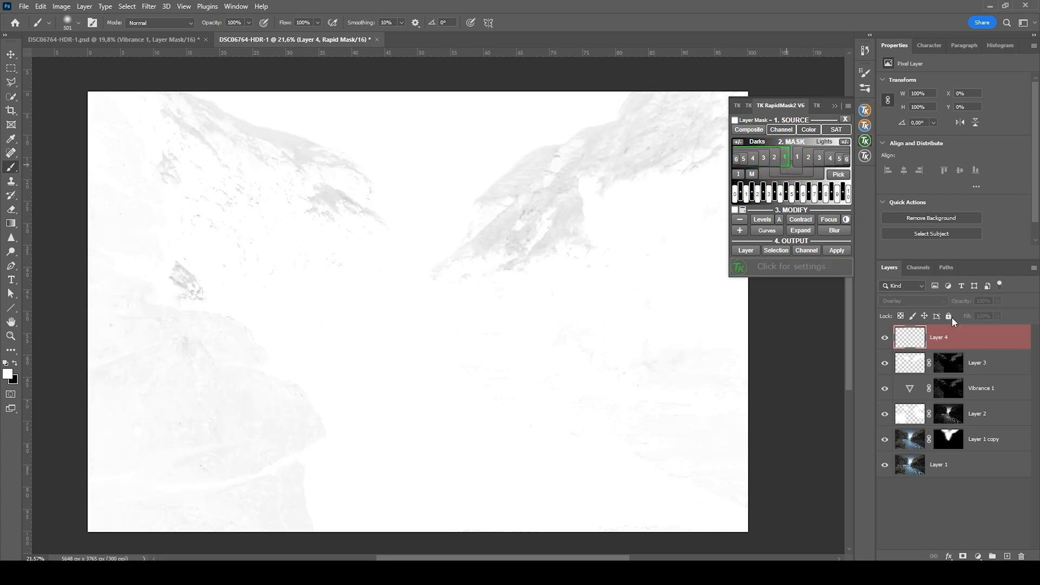
{"action": "mouse_move", "coordinate": [763, 157]}
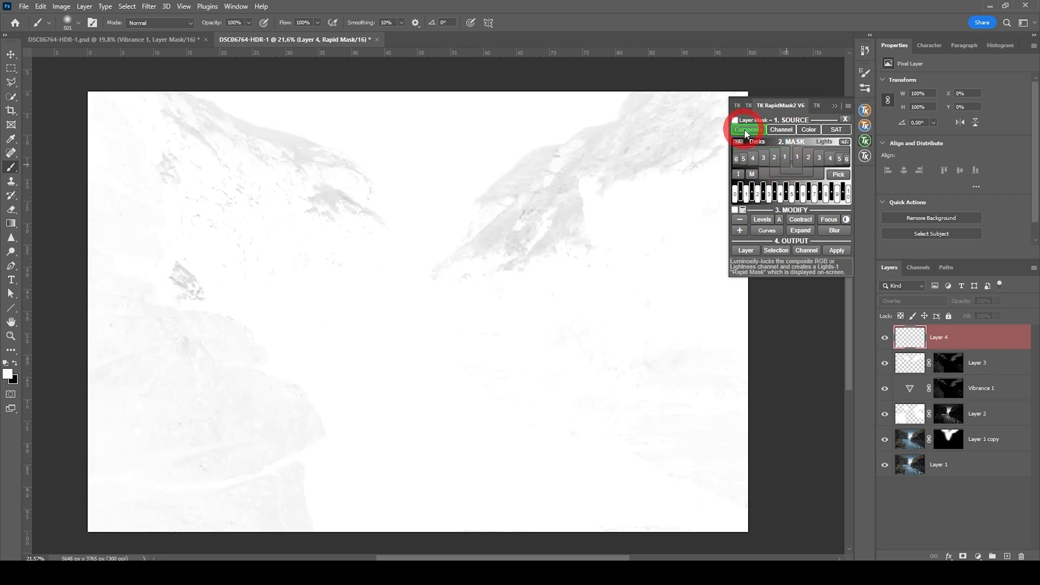
- Build a Composite-based deepest-darks mask in RapidMask and apply it as Layer 4's mask
{"action": "left_click", "coordinate": [784, 157]}
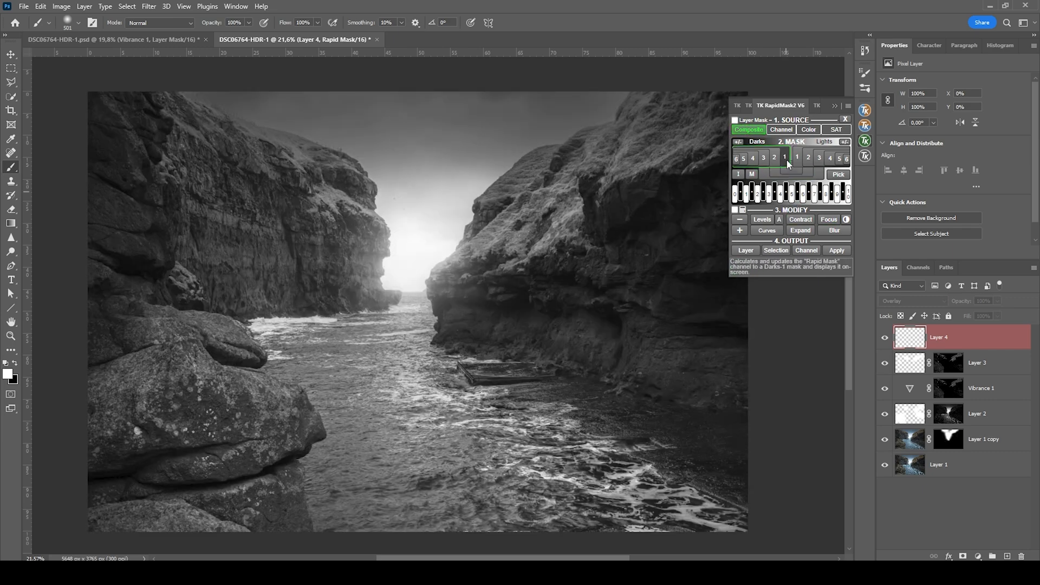
{"action": "left_click", "coordinate": [774, 158]}
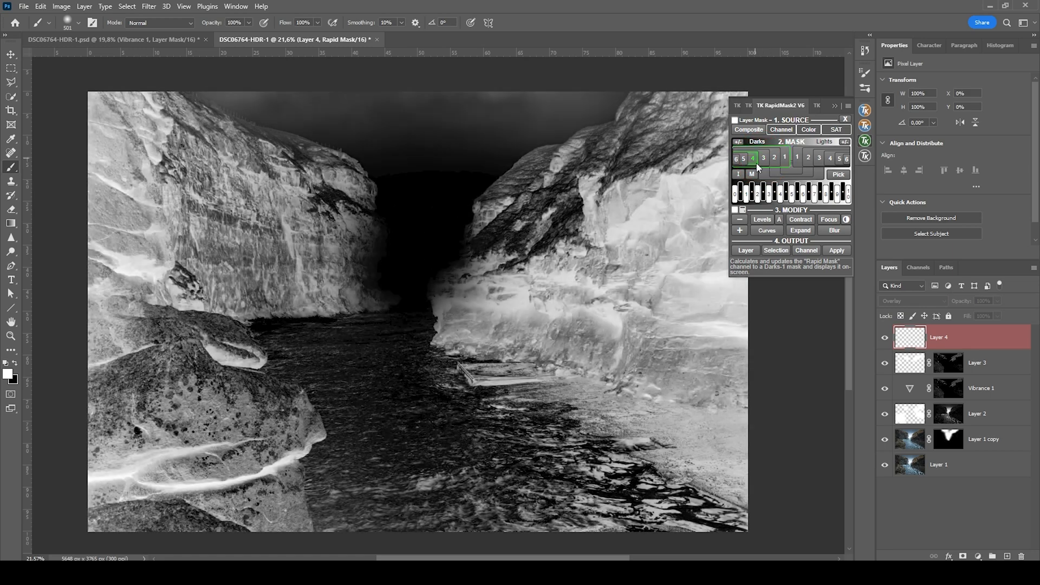
{"action": "left_click", "coordinate": [744, 158]}
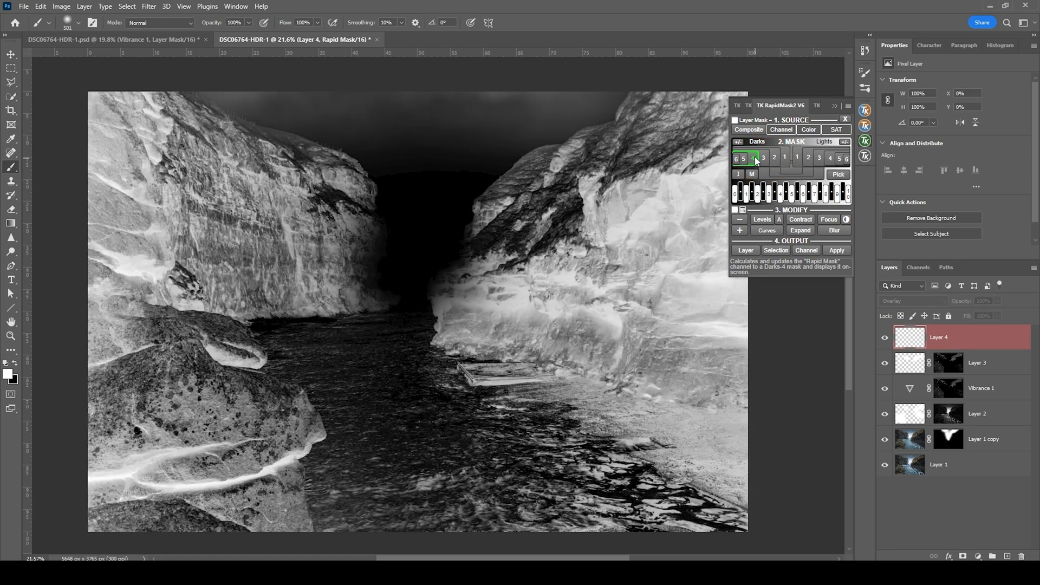
{"action": "left_click", "coordinate": [837, 250]}
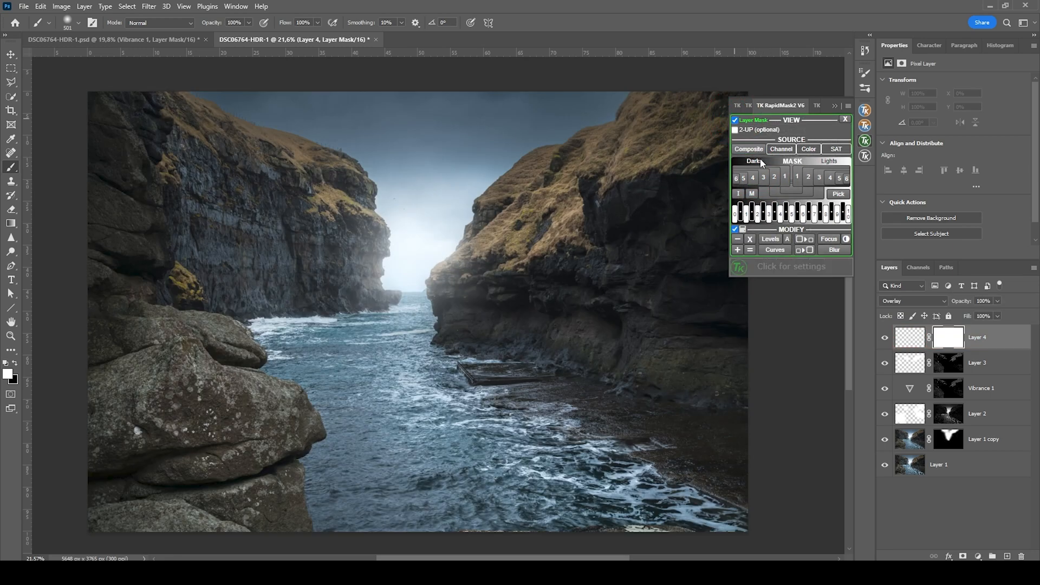
{"action": "left_click", "coordinate": [8, 377]}
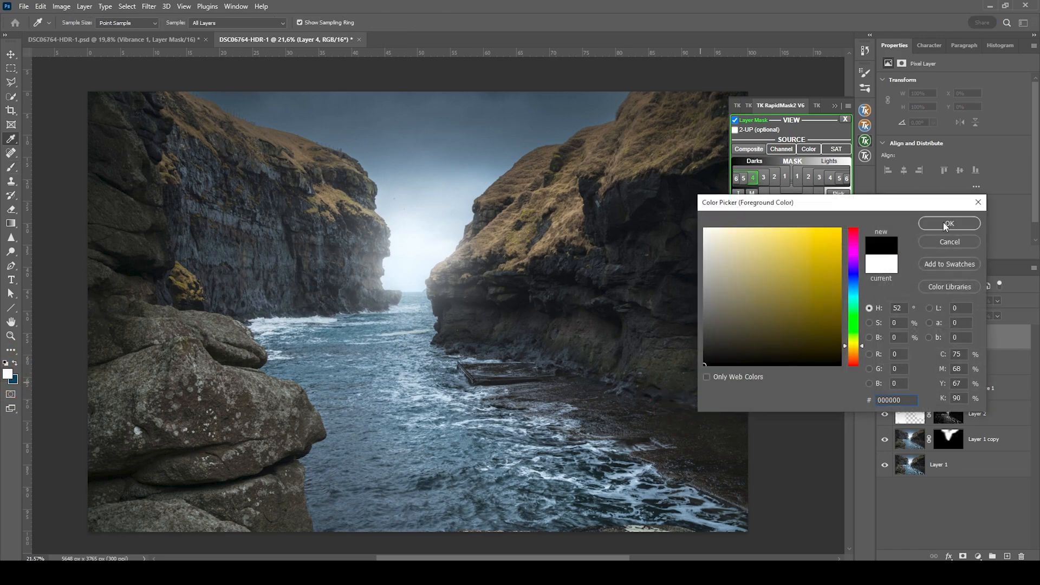
- Confirm black as the foreground paint colour for burning the left cliff shadows
{"action": "left_click", "coordinate": [949, 223]}
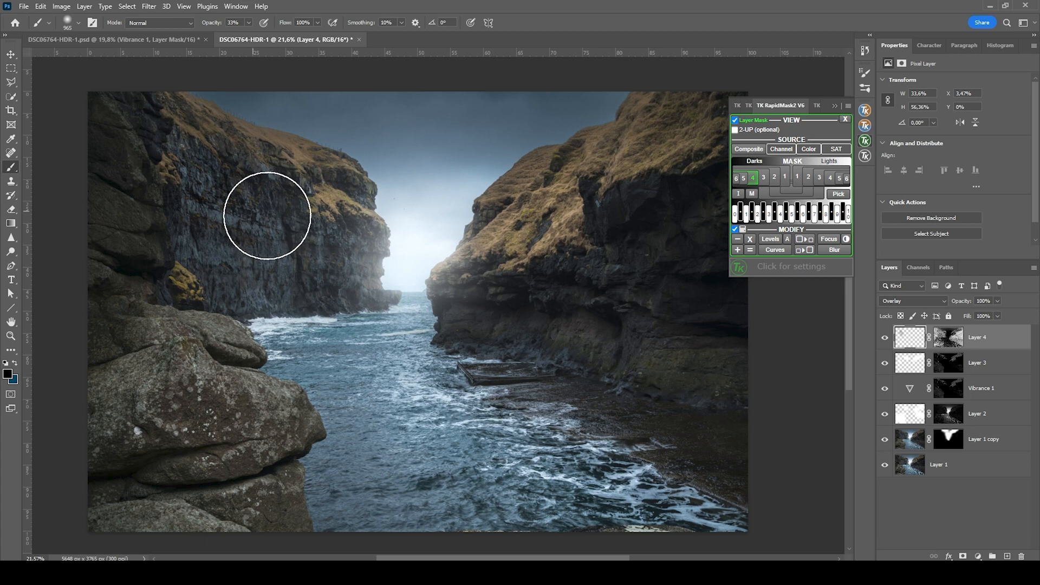
{"action": "mouse_move", "coordinate": [343, 282]}
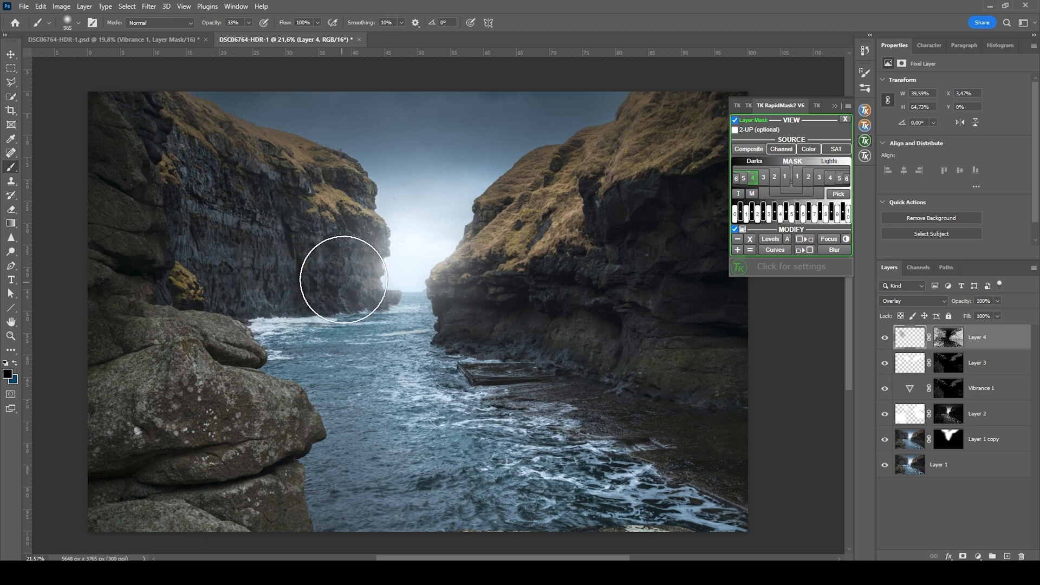